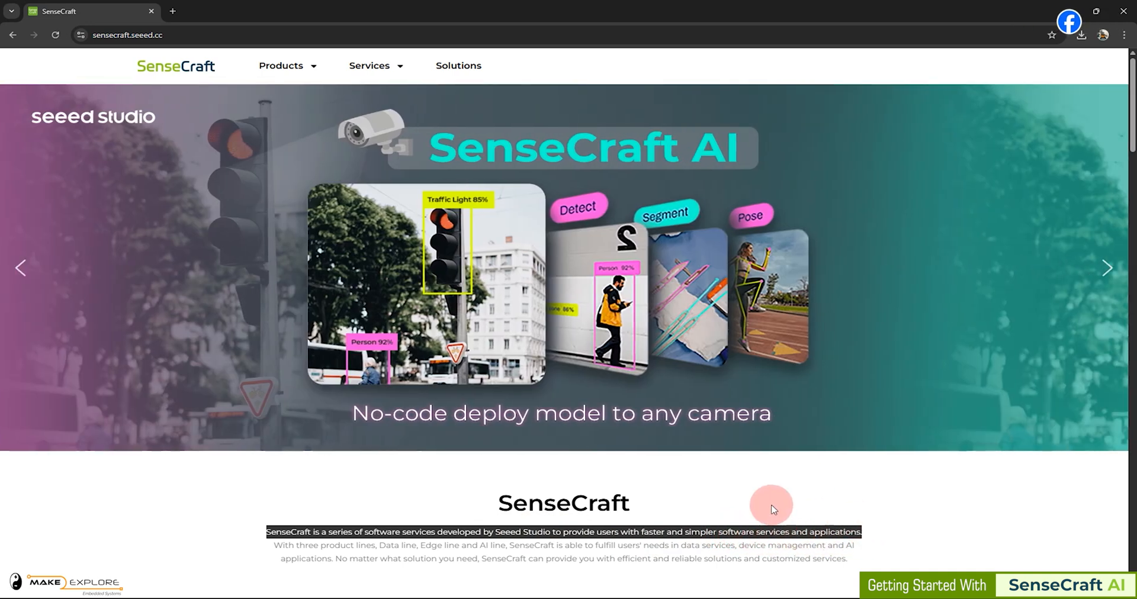
Show the SenseCraft AI tab under Software Products and highlight its description paragraph
scroll("down", 3)
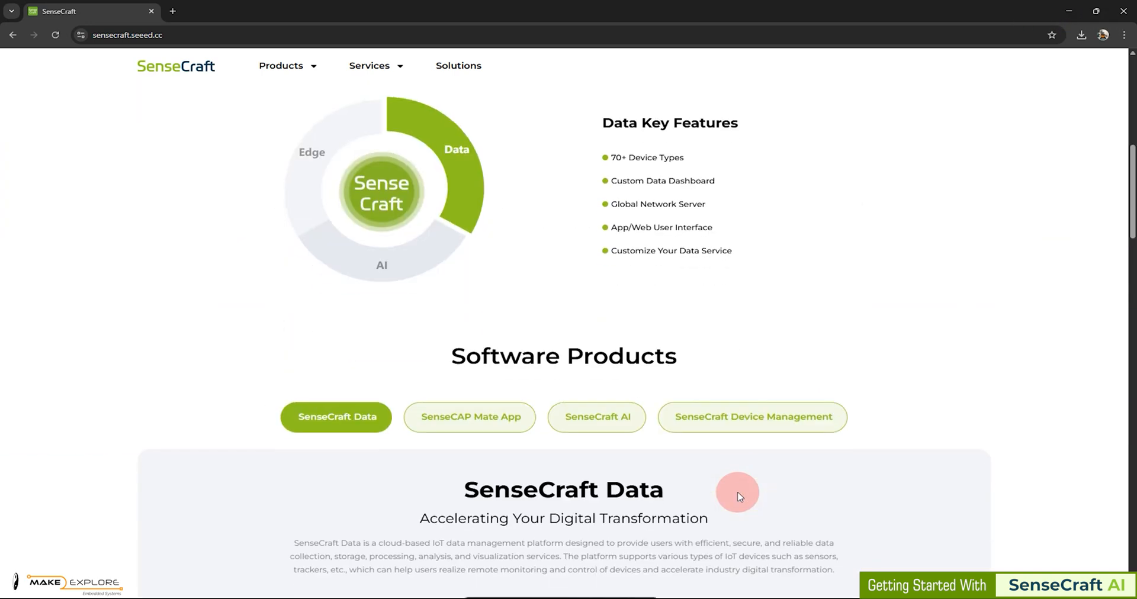
left_click(596, 416)
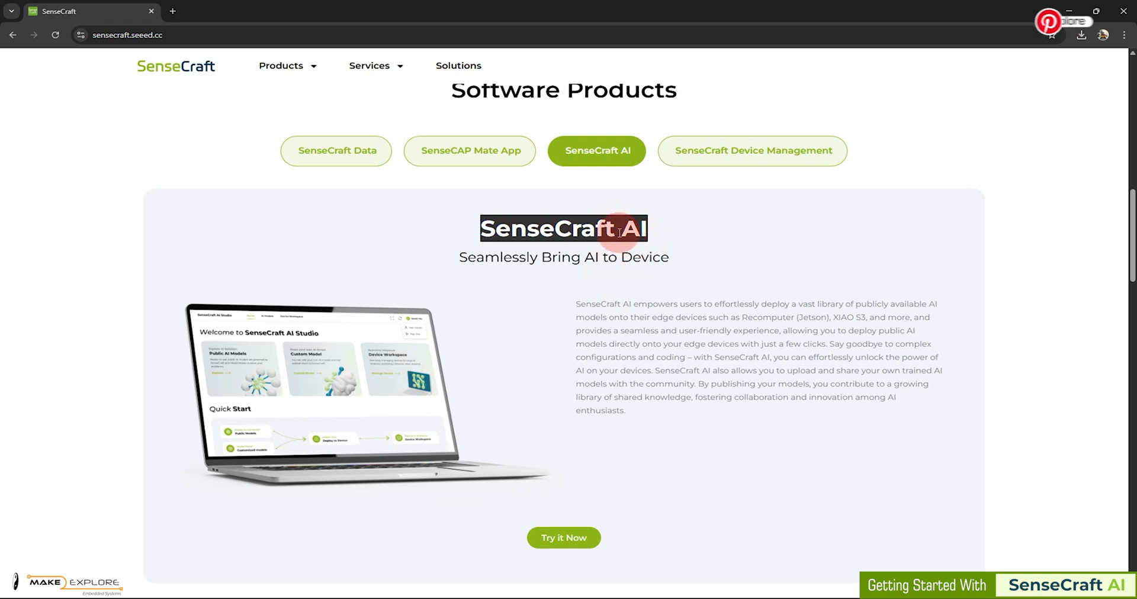
mouse_move(337, 283)
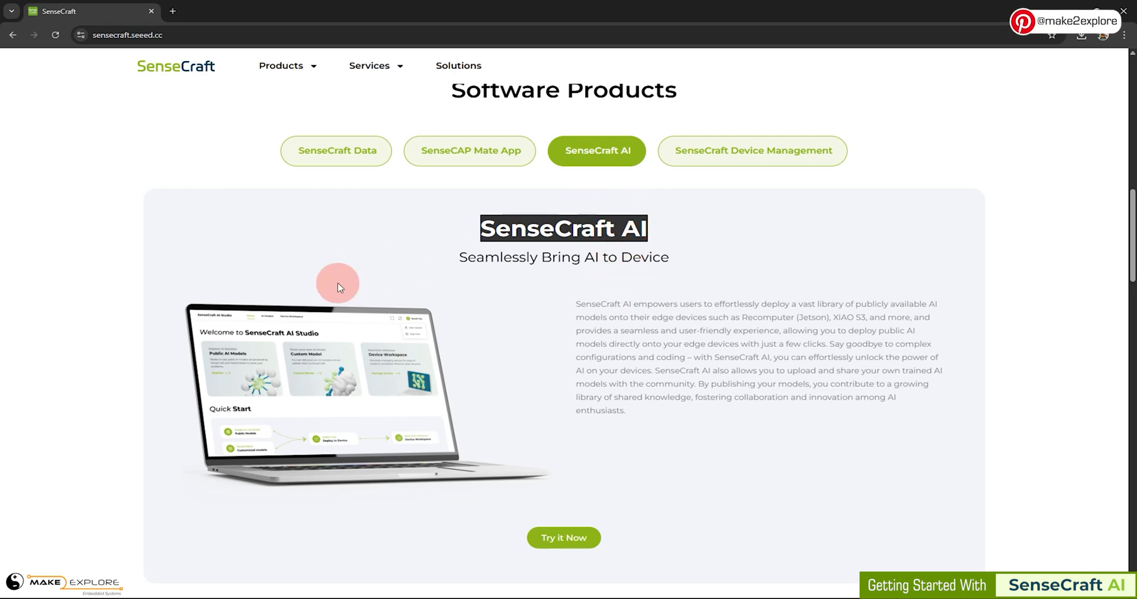
mouse_move(257, 299)
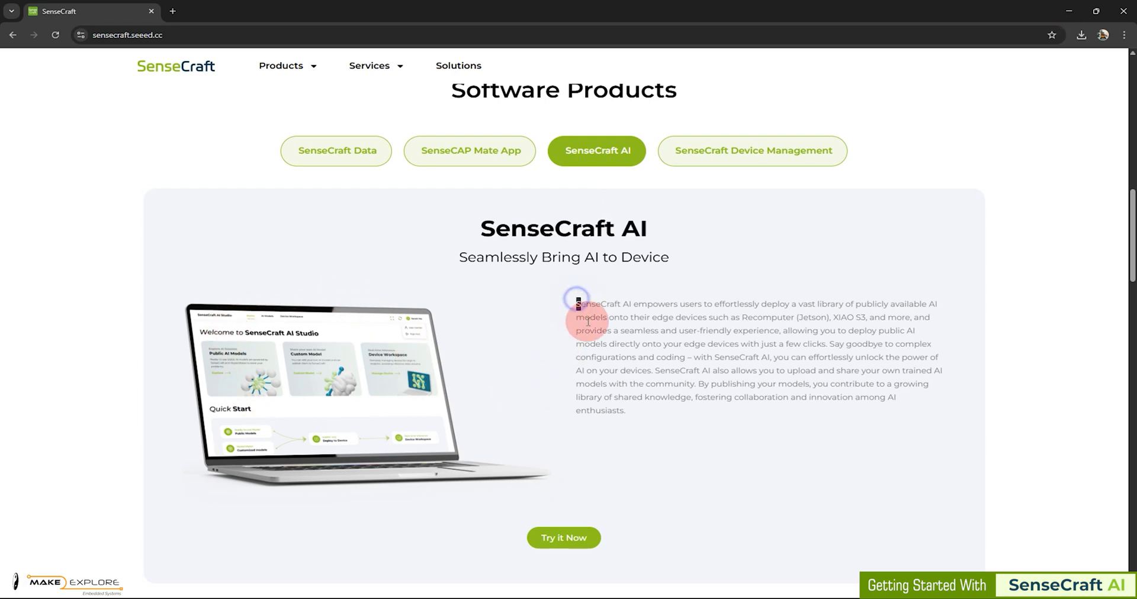
left_click_drag(577, 304, 769, 406)
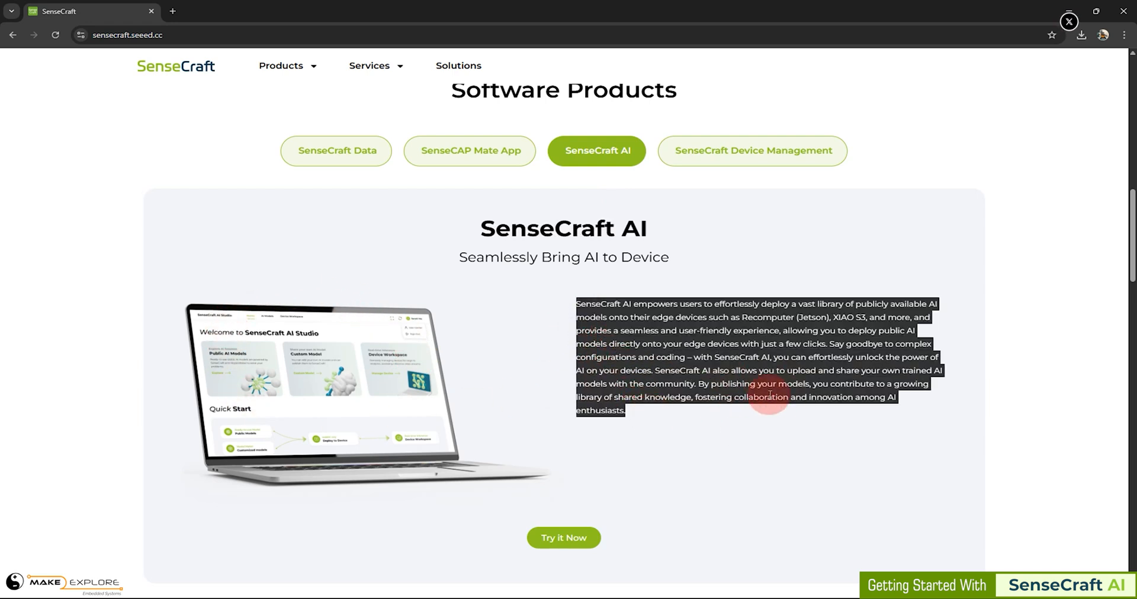
left_click(676, 309)
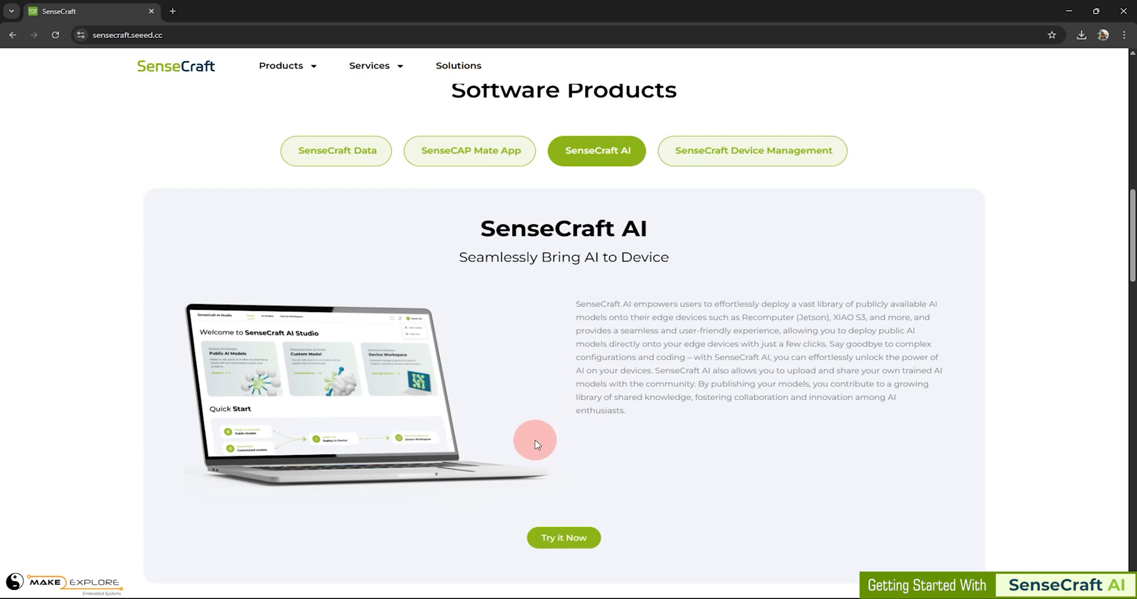
mouse_move(579, 518)
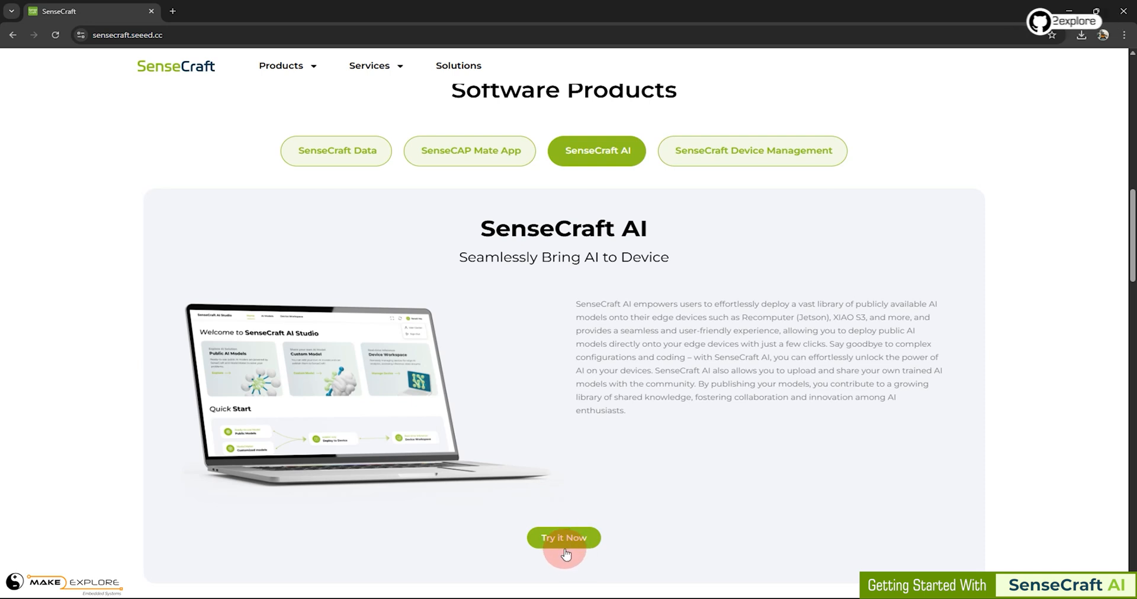
Launch the SenseCraft AI studio via Try it Now and sign in, accepting the Privacy Policy
left_click(563, 537)
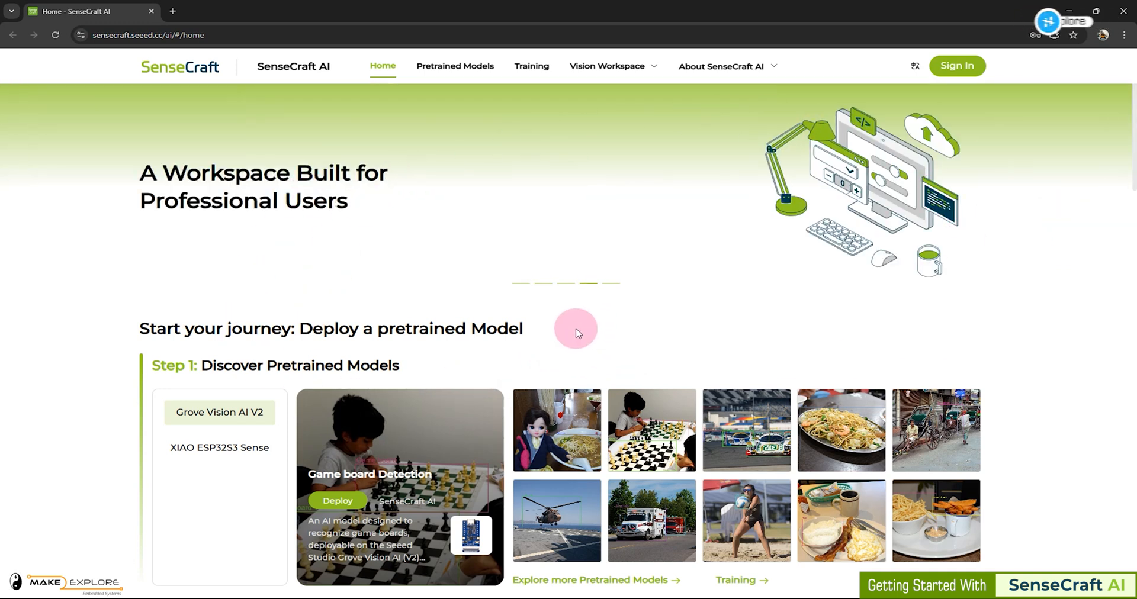
left_click(148, 35)
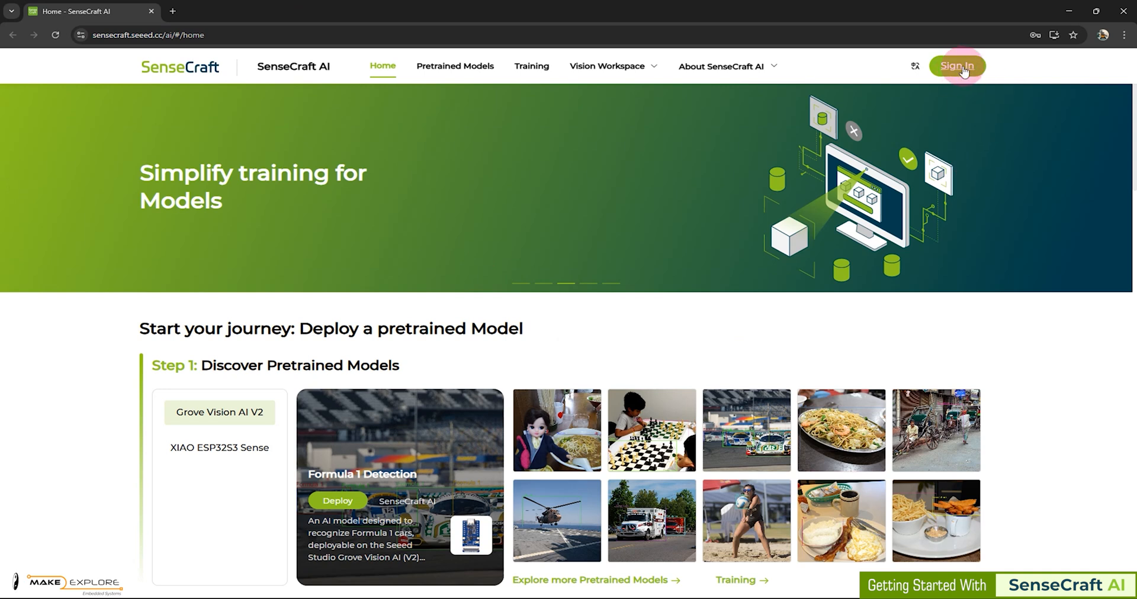
left_click(956, 65)
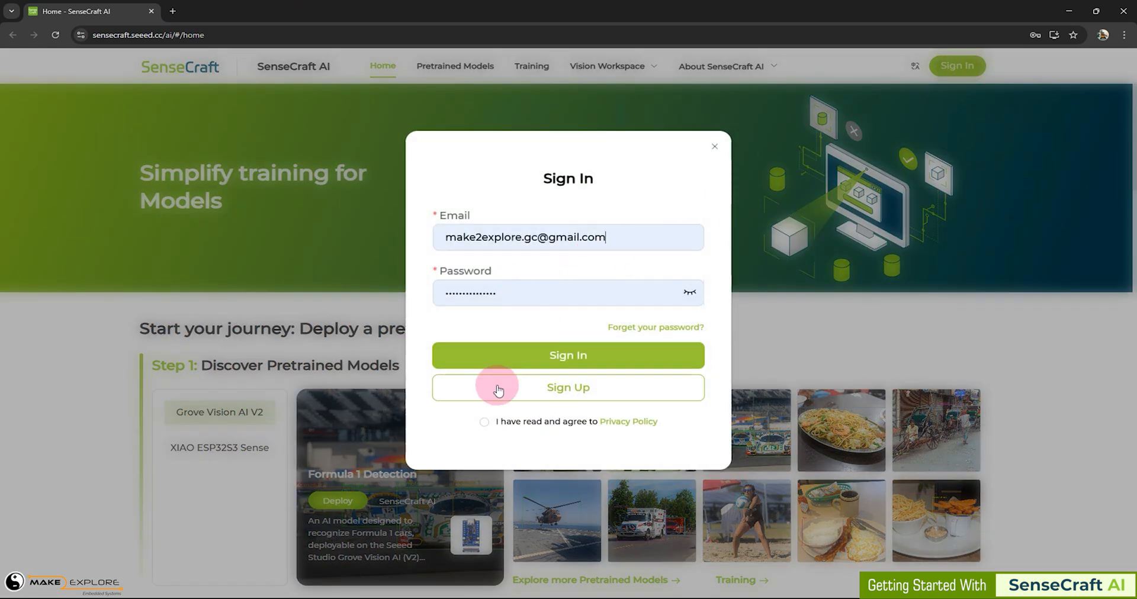
left_click(485, 421)
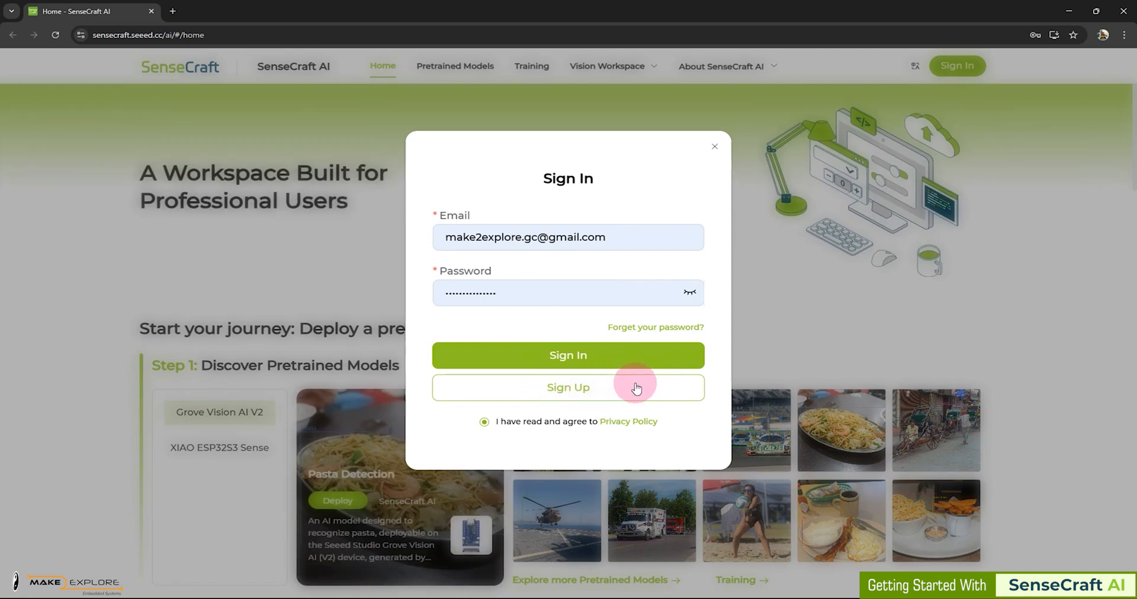
left_click(568, 356)
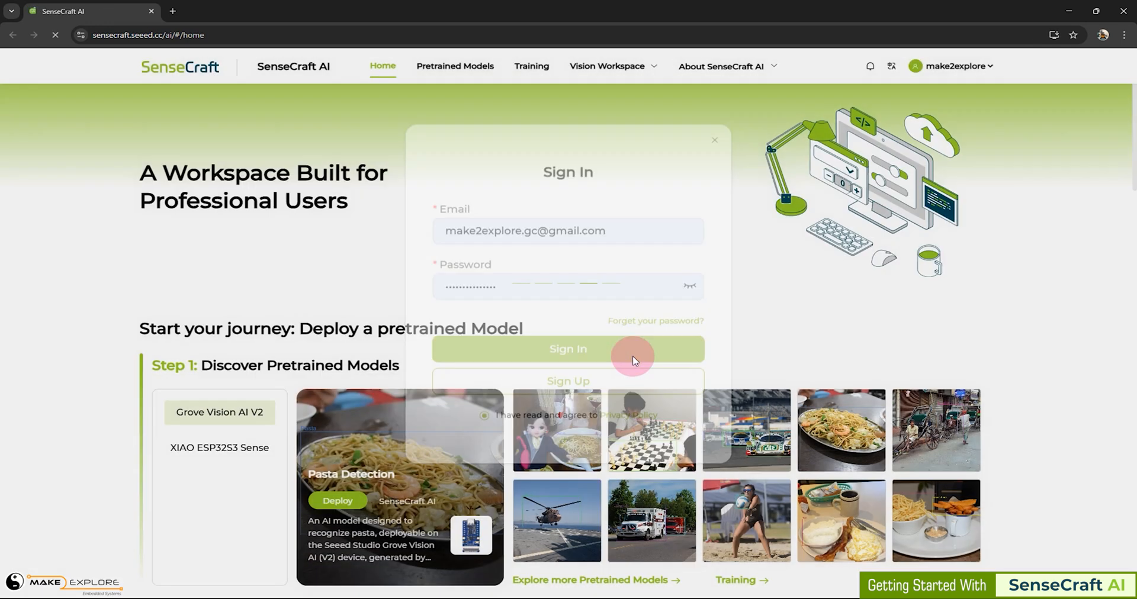
Scroll the signed-in home page down to Step 1: Discover Pretrained Models
left_click(568, 348)
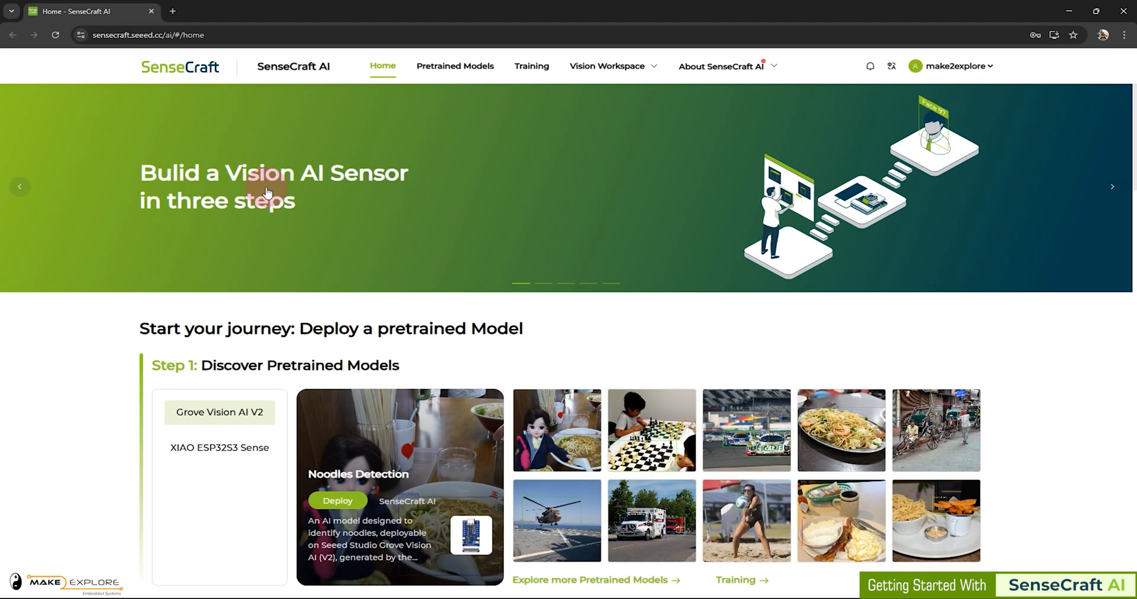
mouse_move(208, 225)
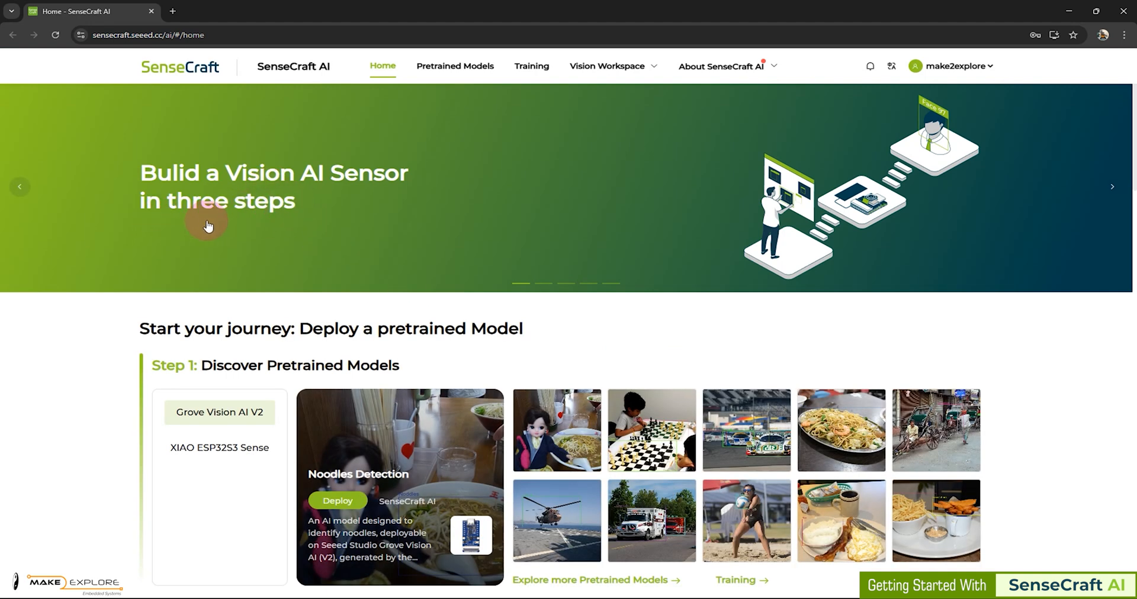
mouse_move(125, 225)
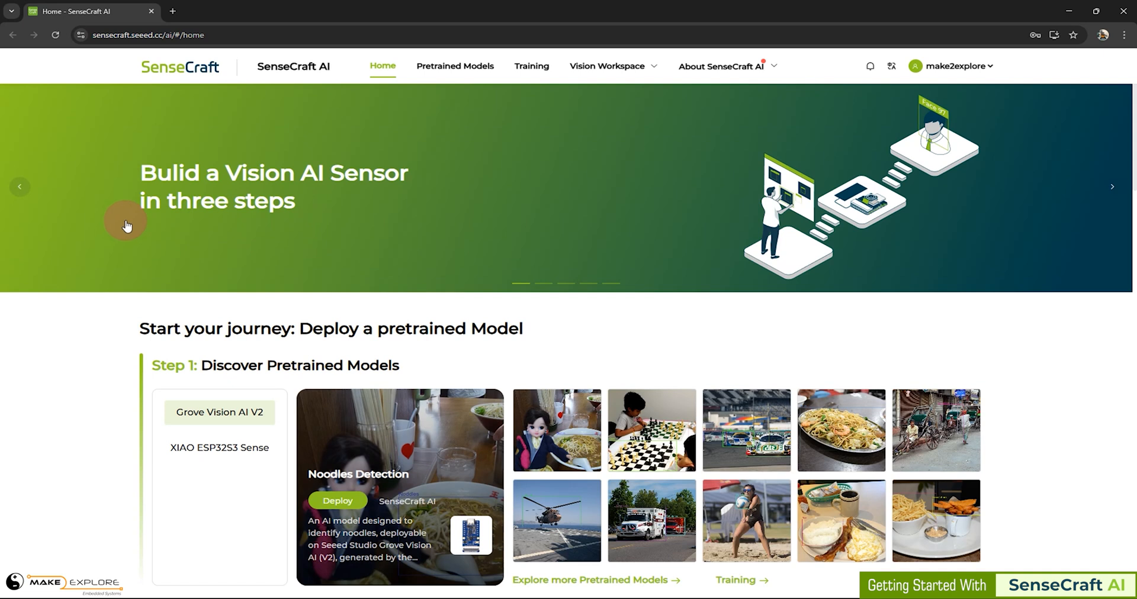
scroll("down", 3)
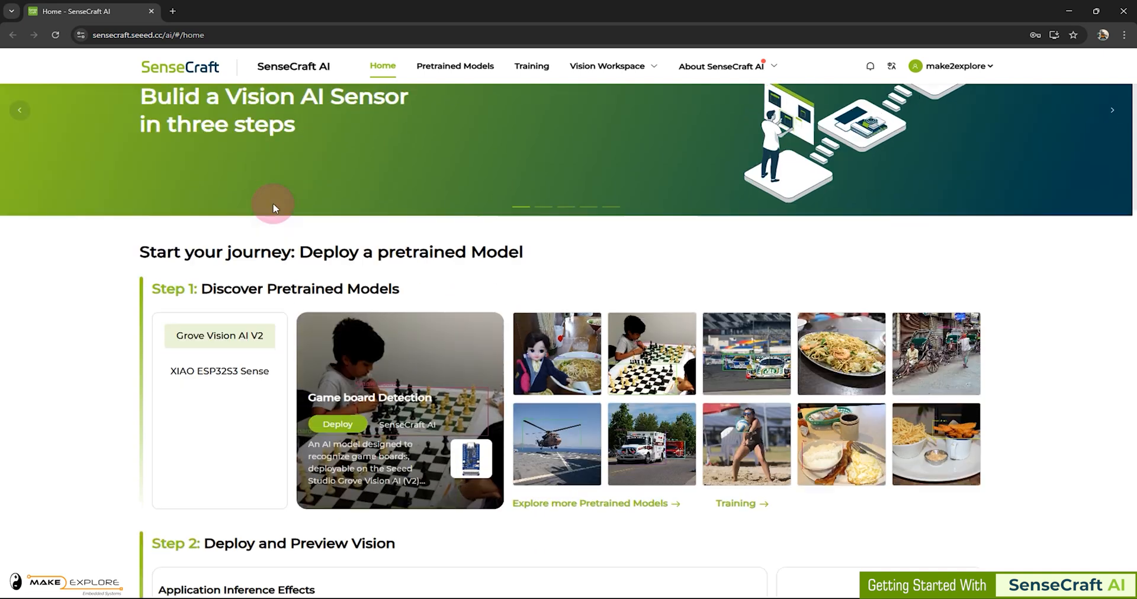
scroll("down", 3)
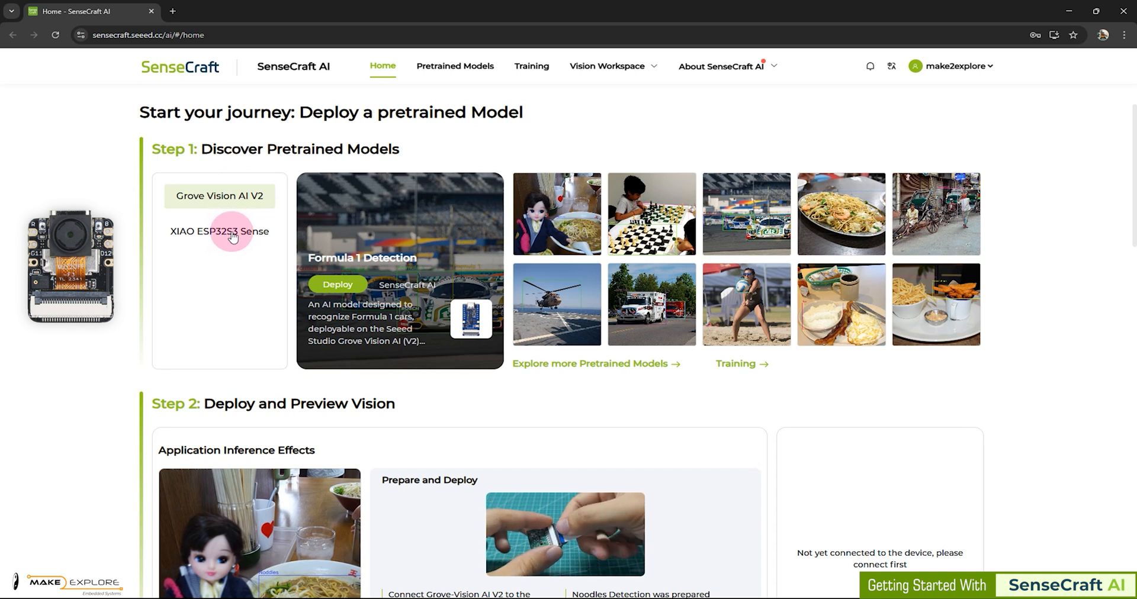
mouse_move(271, 194)
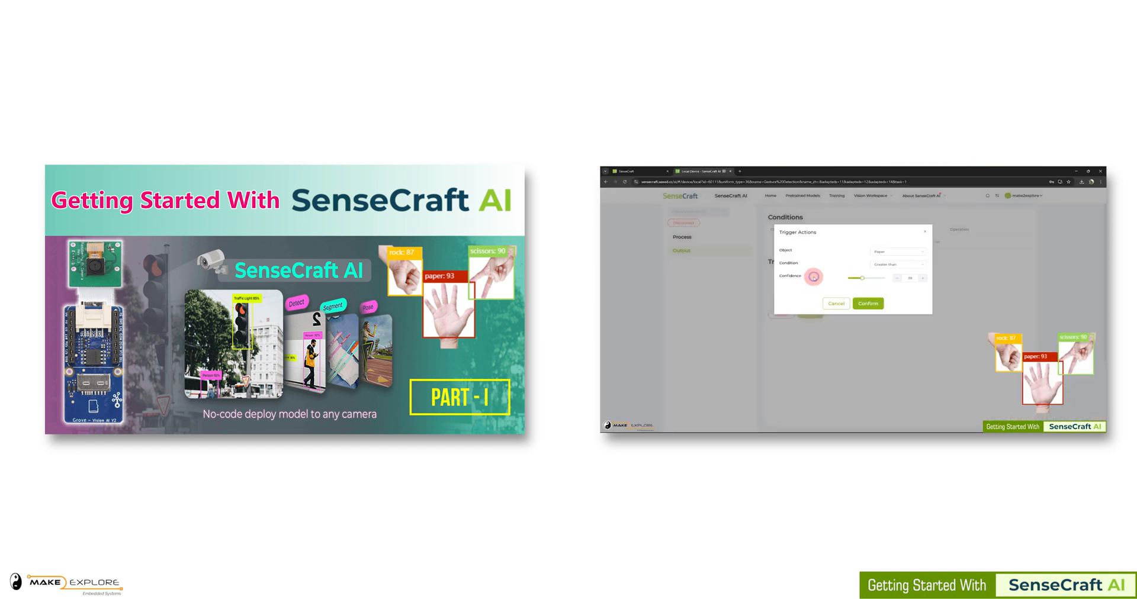
left_click(867, 303)
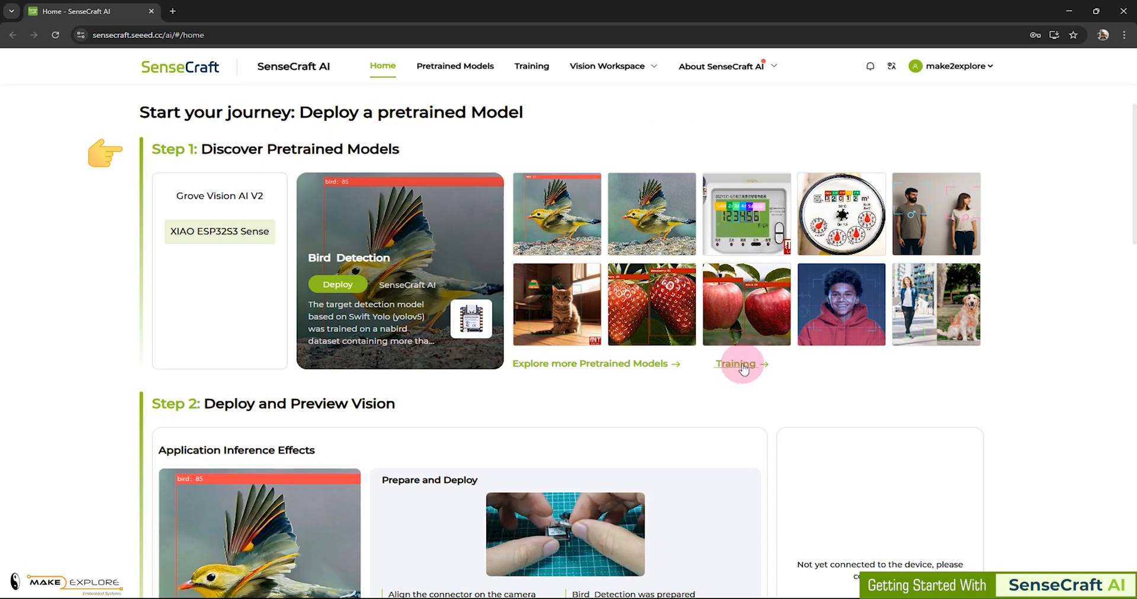
mouse_move(737, 376)
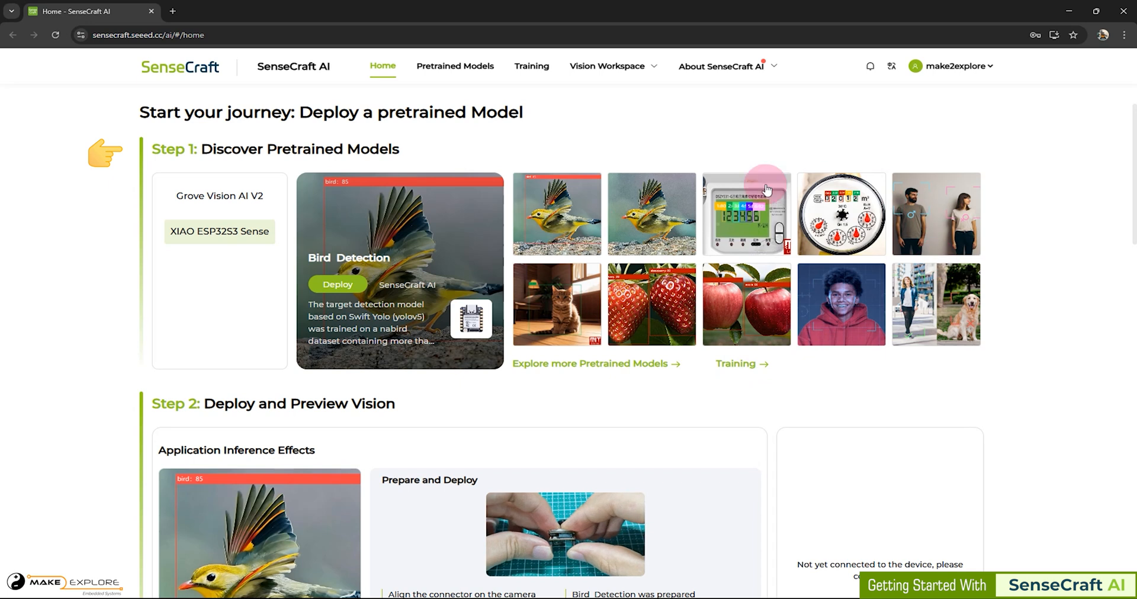
mouse_move(569, 386)
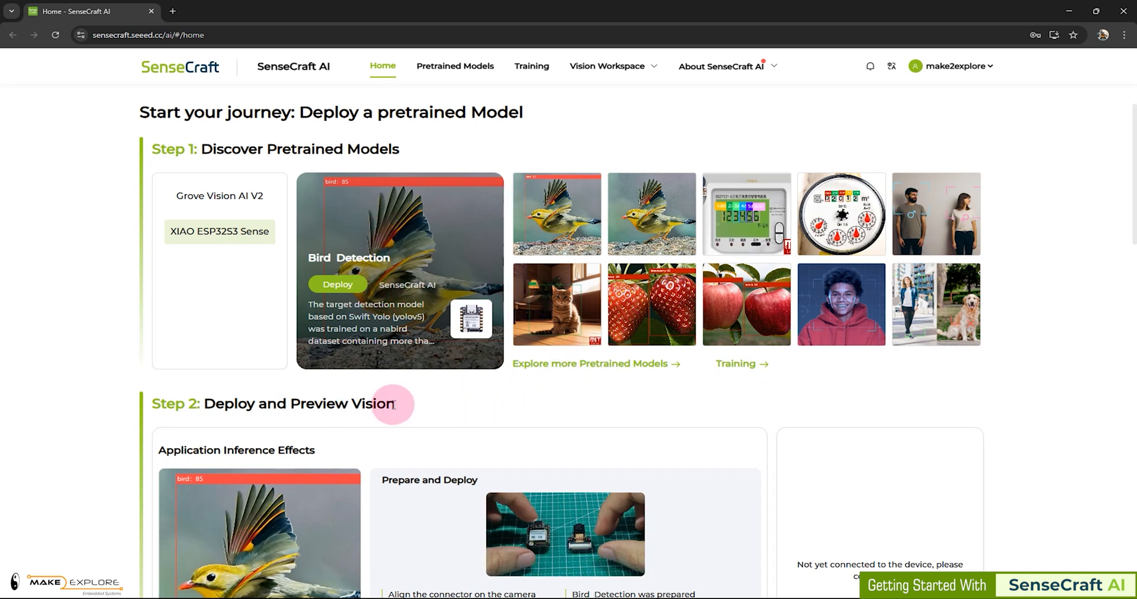
Scroll past the model showcase to Step 2: Deploy and Preview Vision
scroll("down", 3)
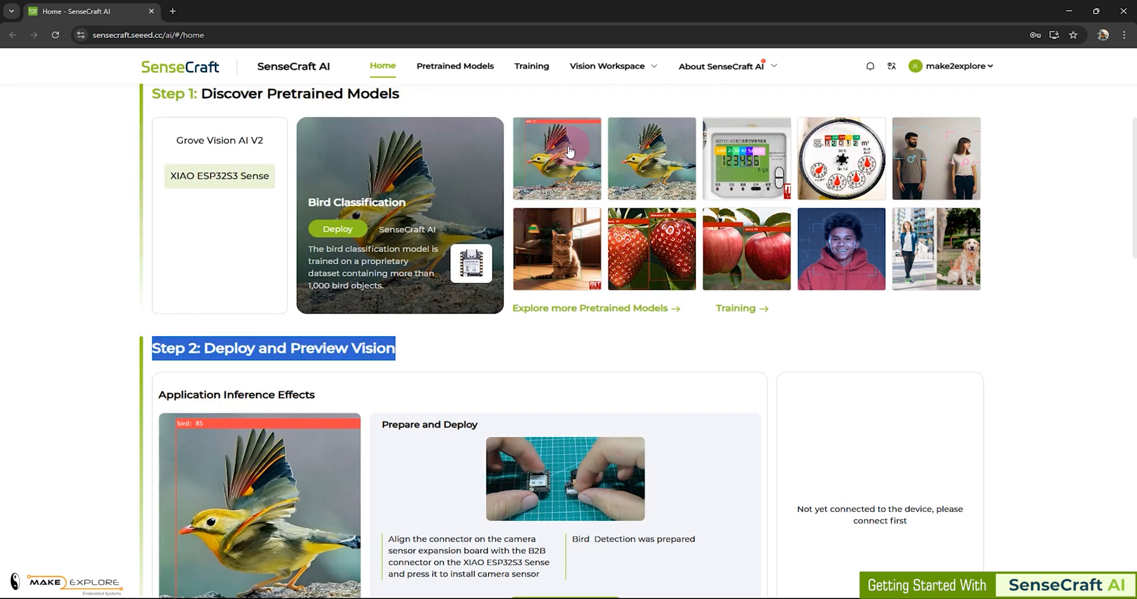
scroll("down", 3)
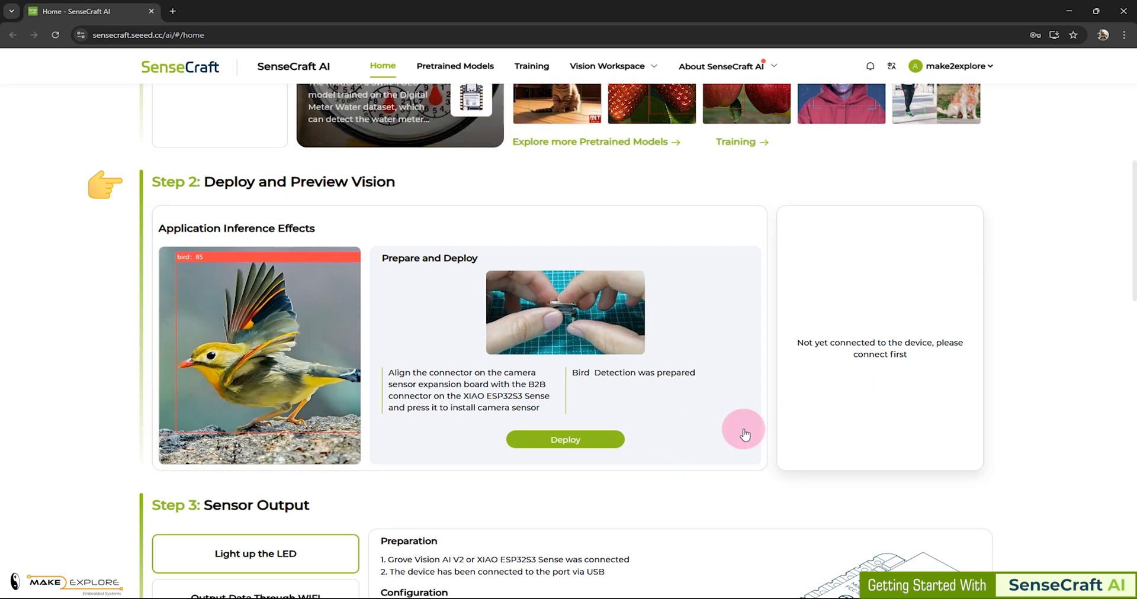
Scroll past Step 3: Sensor Output to the Explore More Pretrained Vision AI Applications banner
scroll("down", 3)
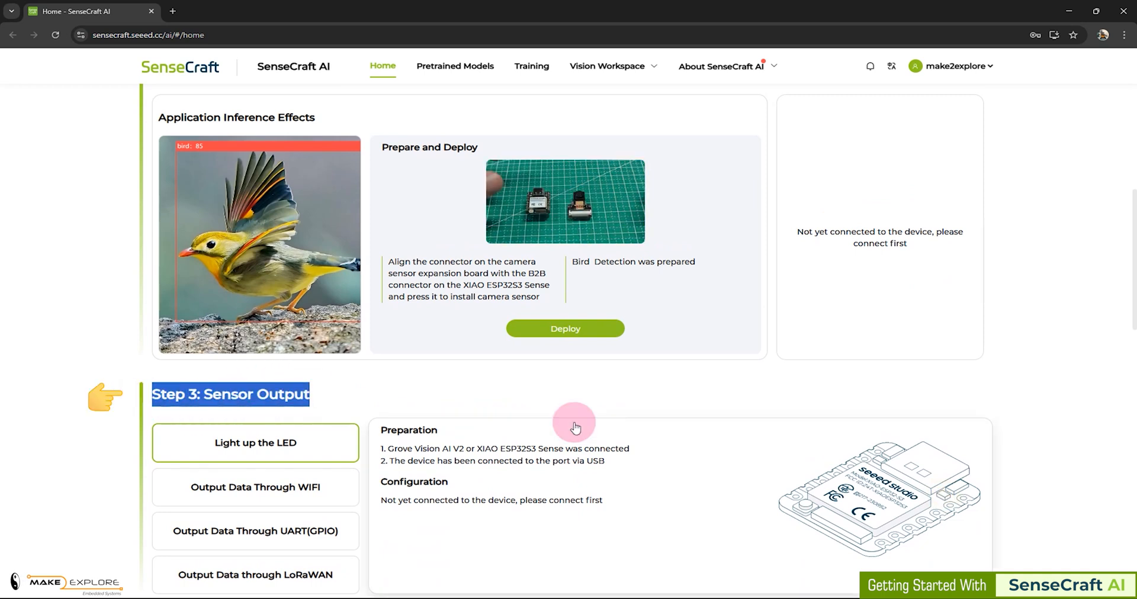
scroll("down", 3)
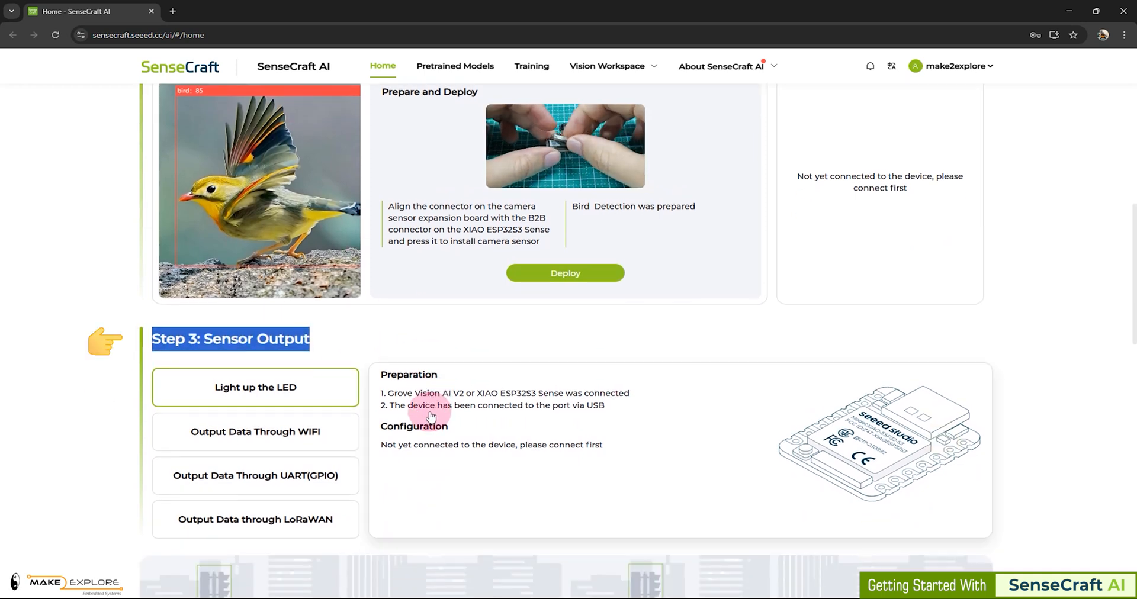
mouse_move(390, 347)
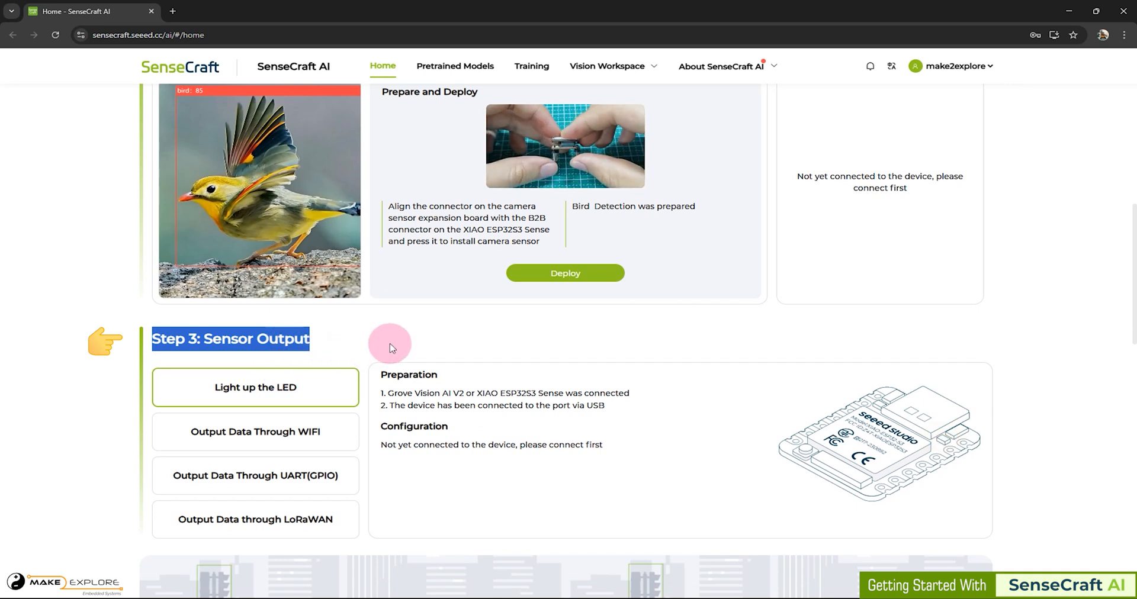
mouse_move(946, 438)
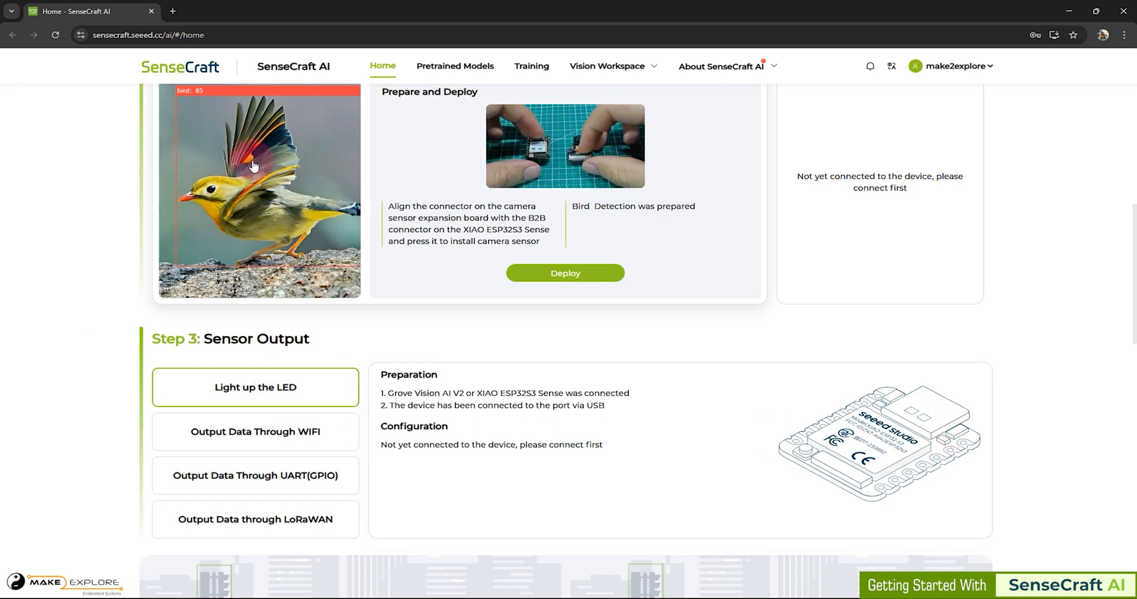
scroll("down", 3)
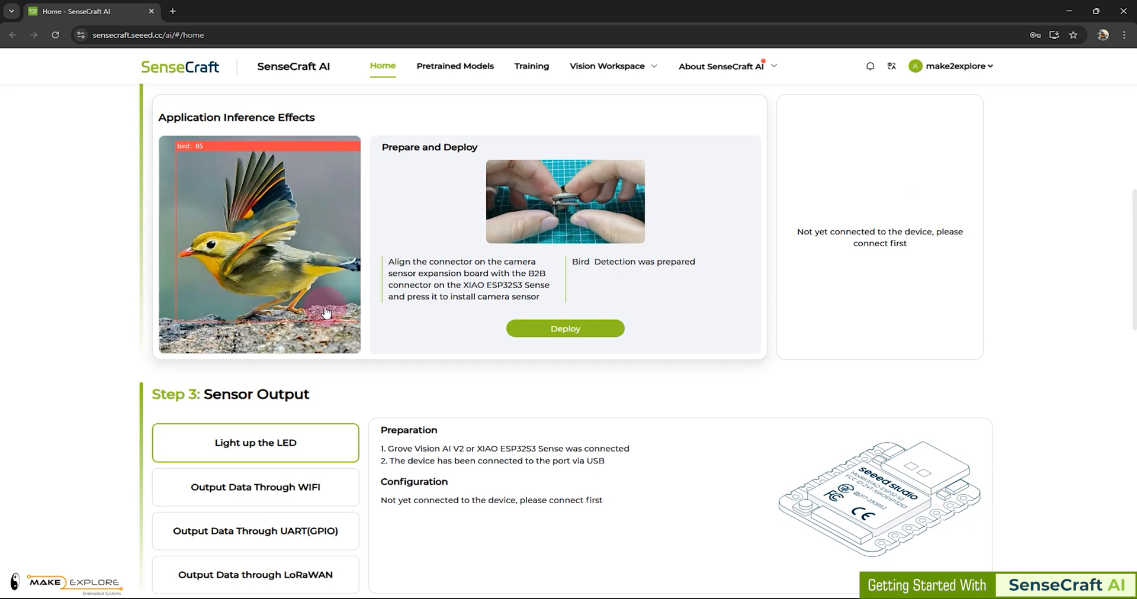
scroll("down", 3)
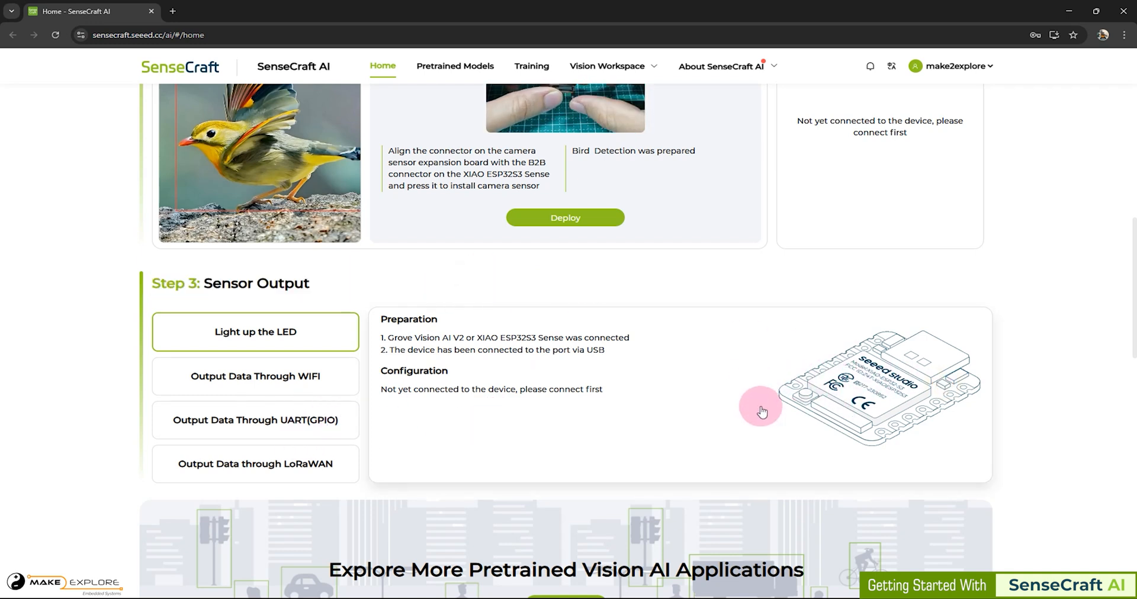
scroll("down", 3)
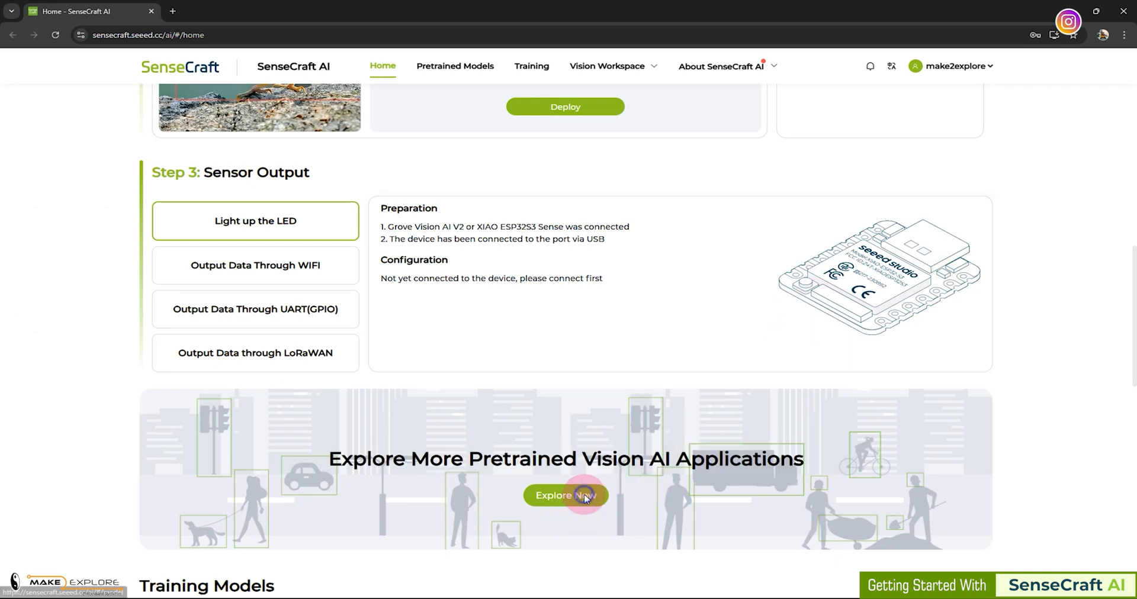
Open the full pretrained model catalogue and try the Detection, Classification and Segmentation task filters
left_click(565, 495)
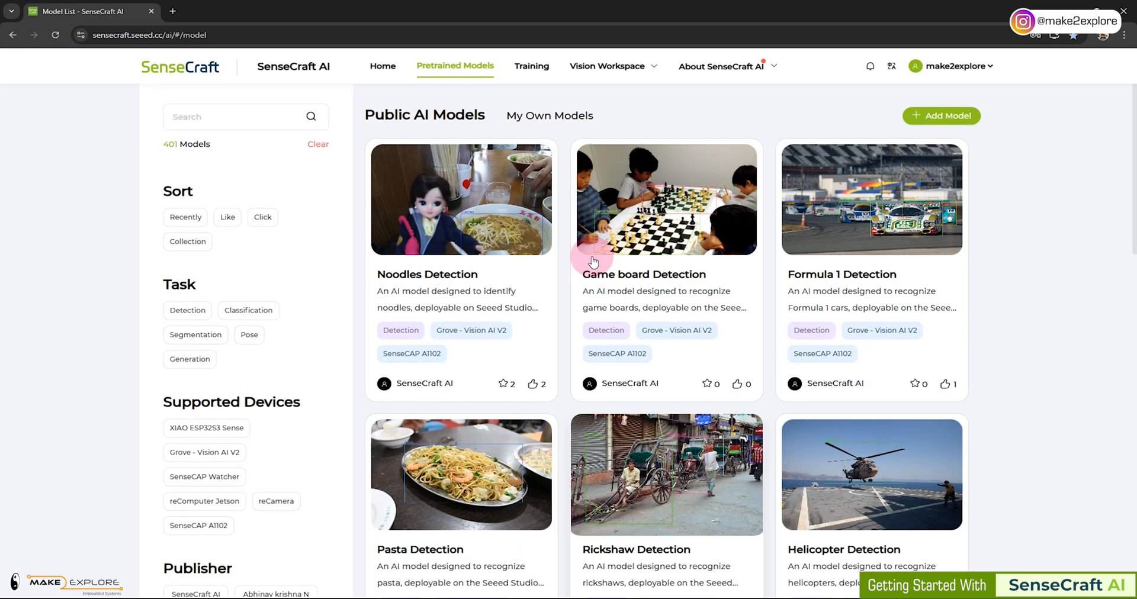
mouse_move(533, 450)
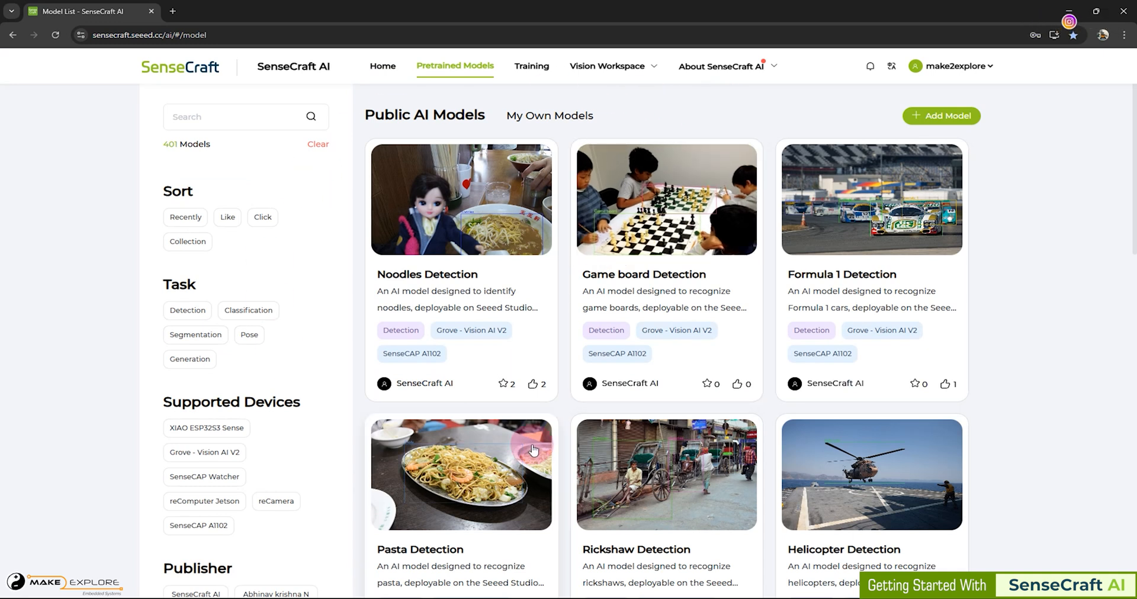
scroll("down", 3)
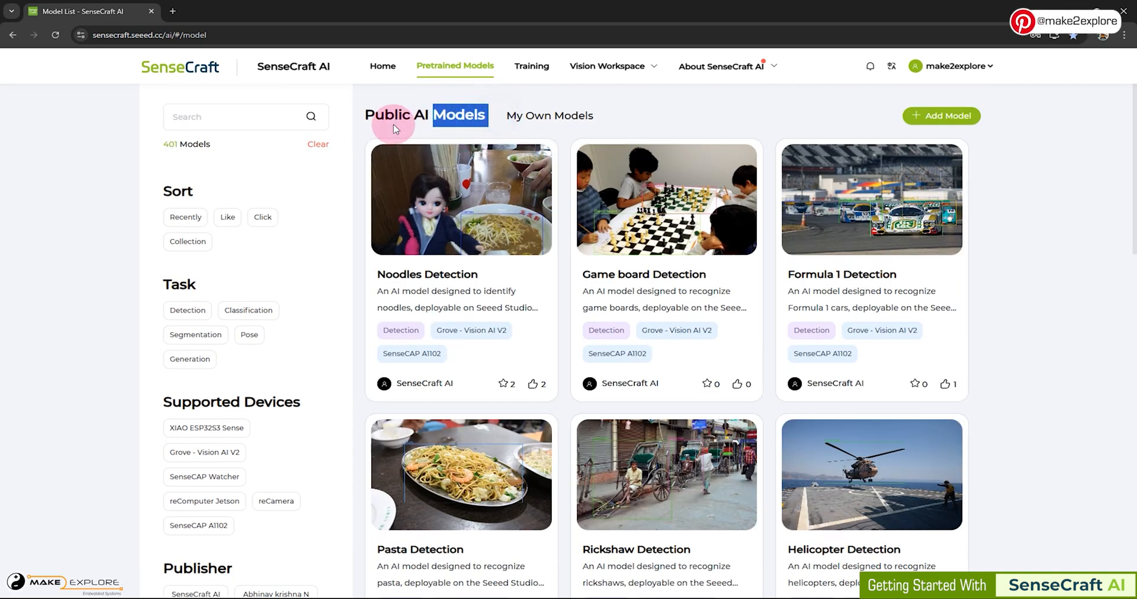
mouse_move(738, 234)
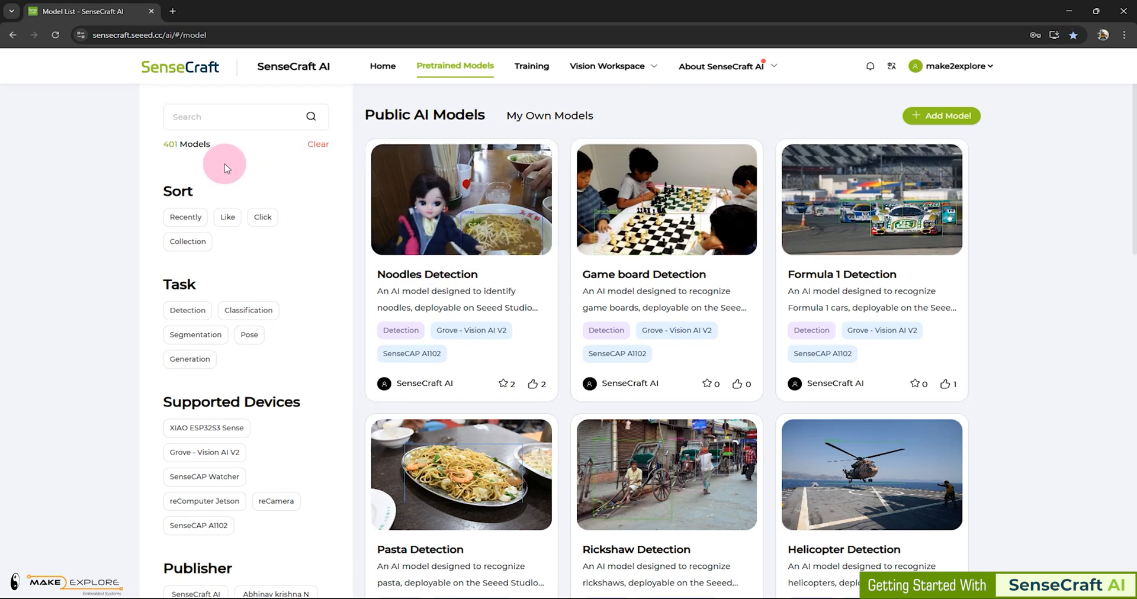
mouse_move(214, 150)
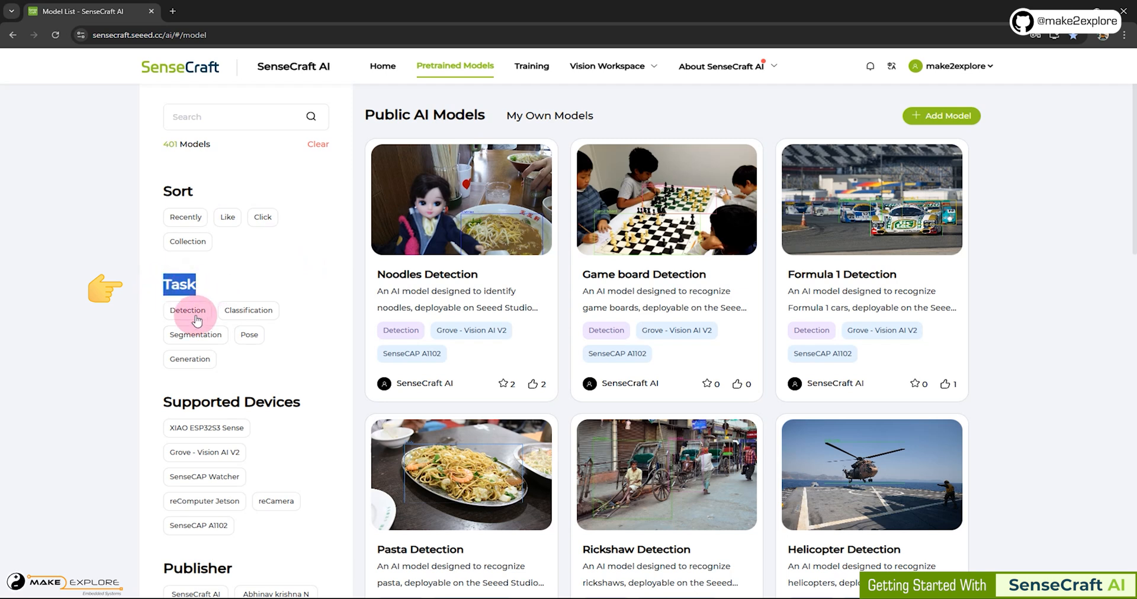
left_click(187, 309)
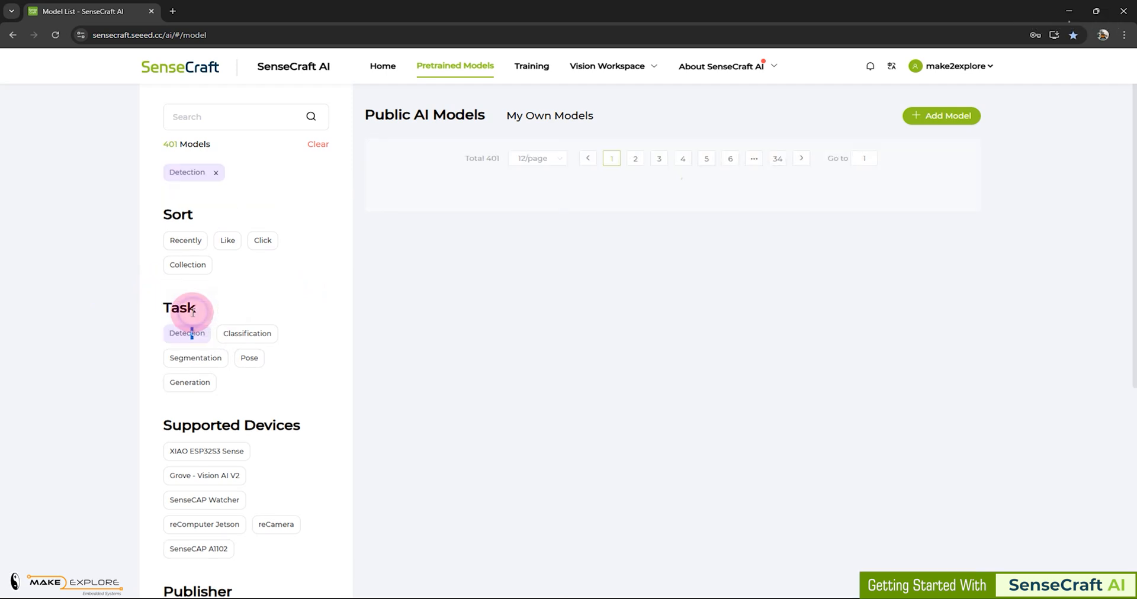
left_click(247, 334)
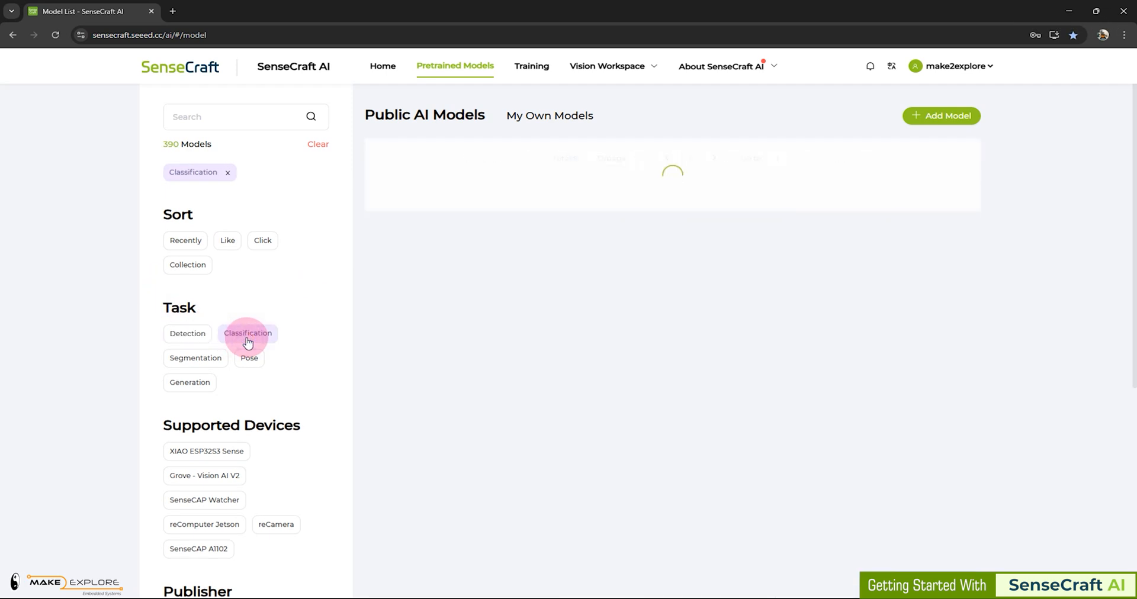
left_click(194, 358)
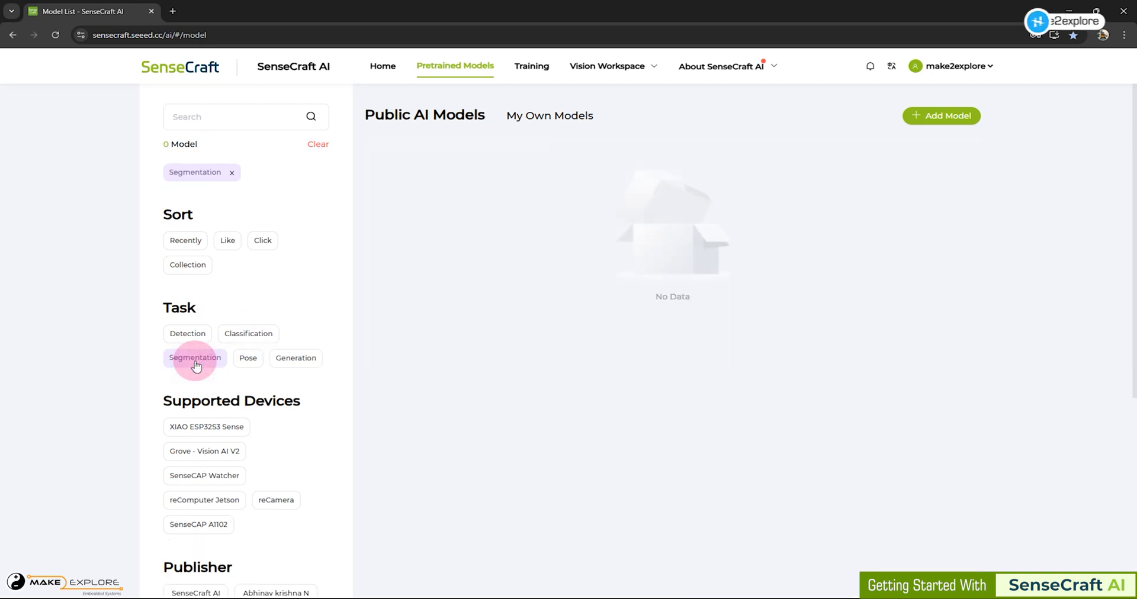
left_click(295, 358)
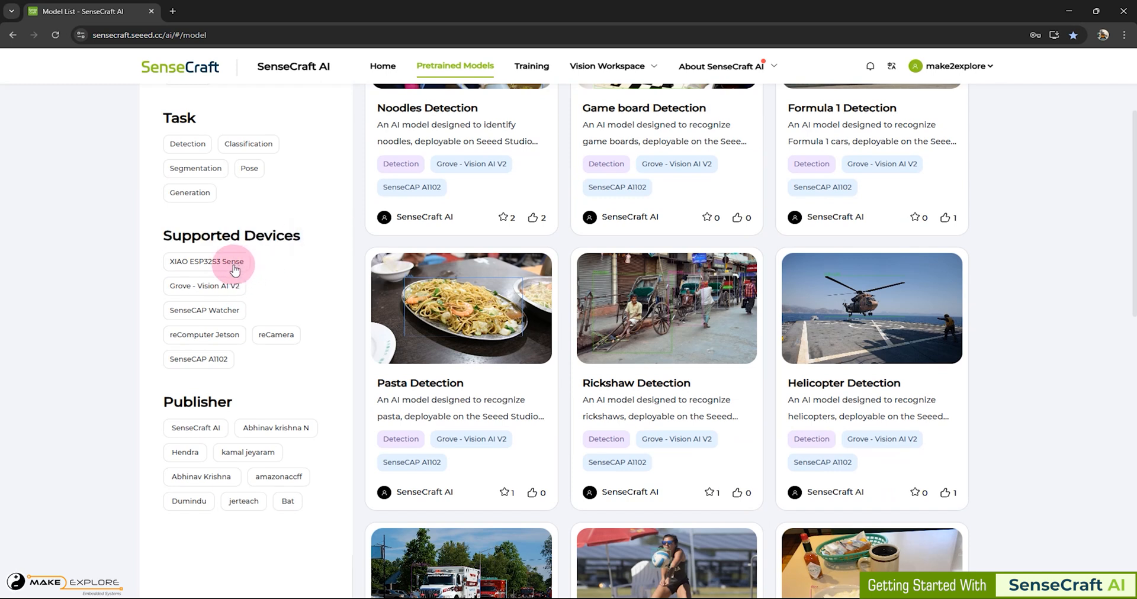
Filter by XIAO ESP32S3 Sense and scroll through the 16 matching models
left_click(206, 264)
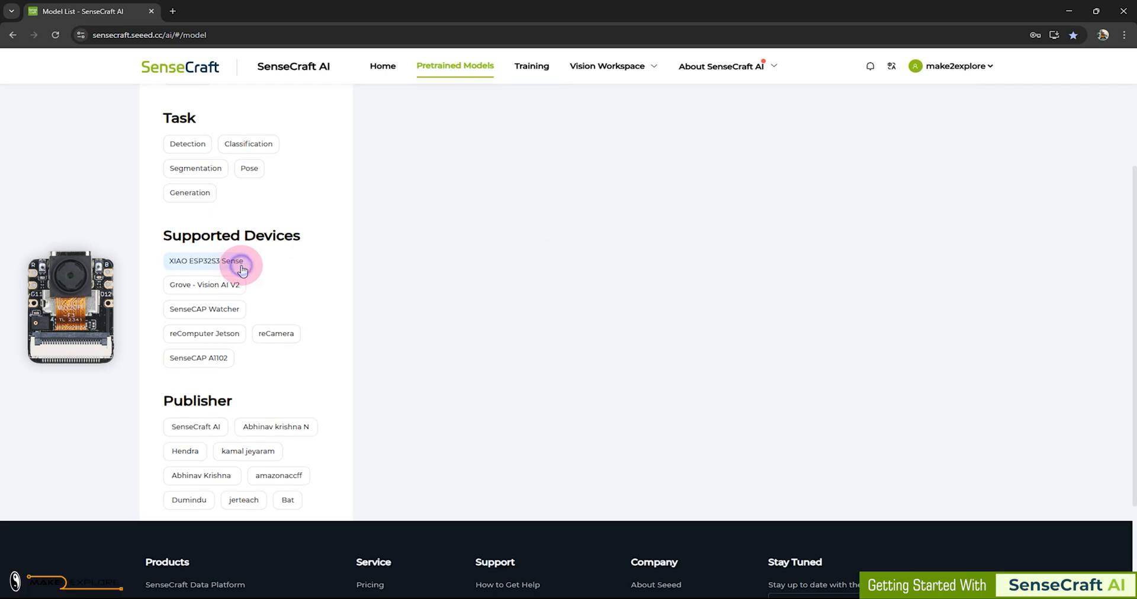
left_click(206, 261)
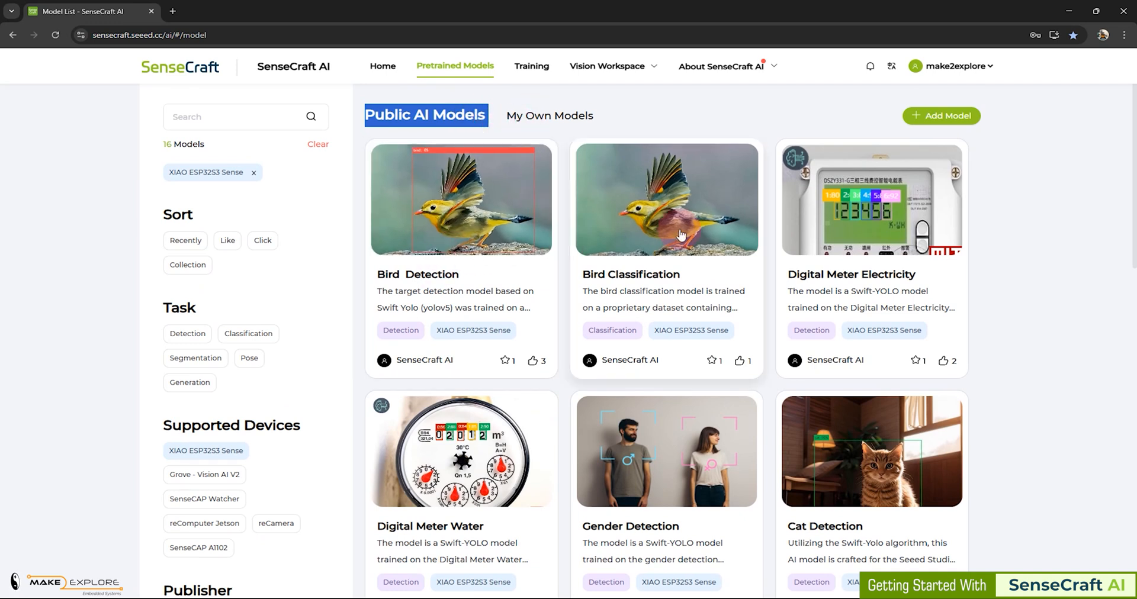
scroll("down", 3)
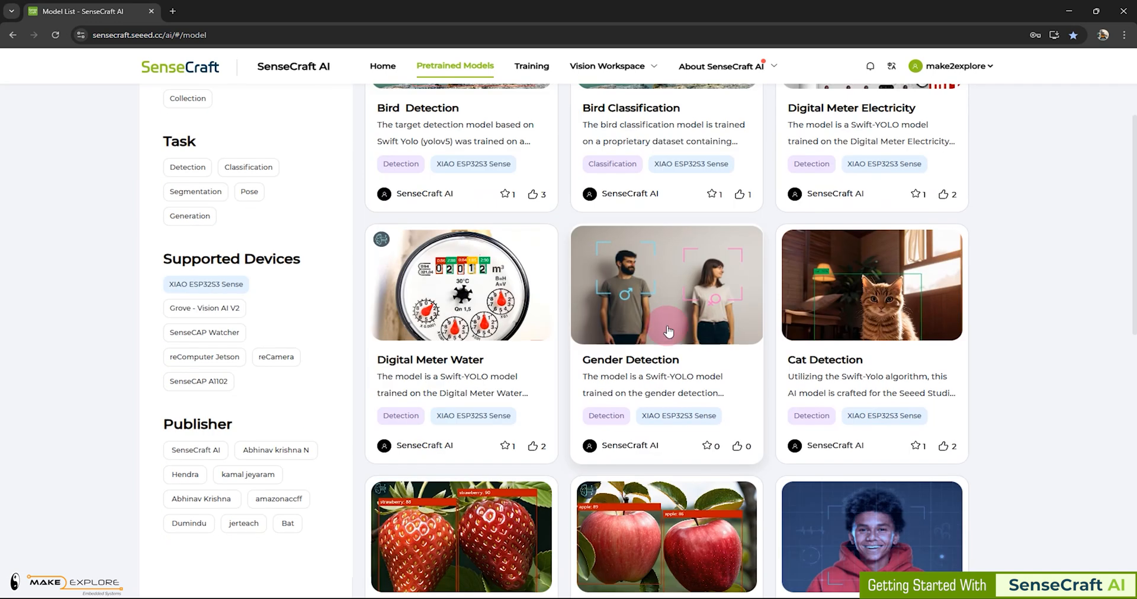
mouse_move(912, 309)
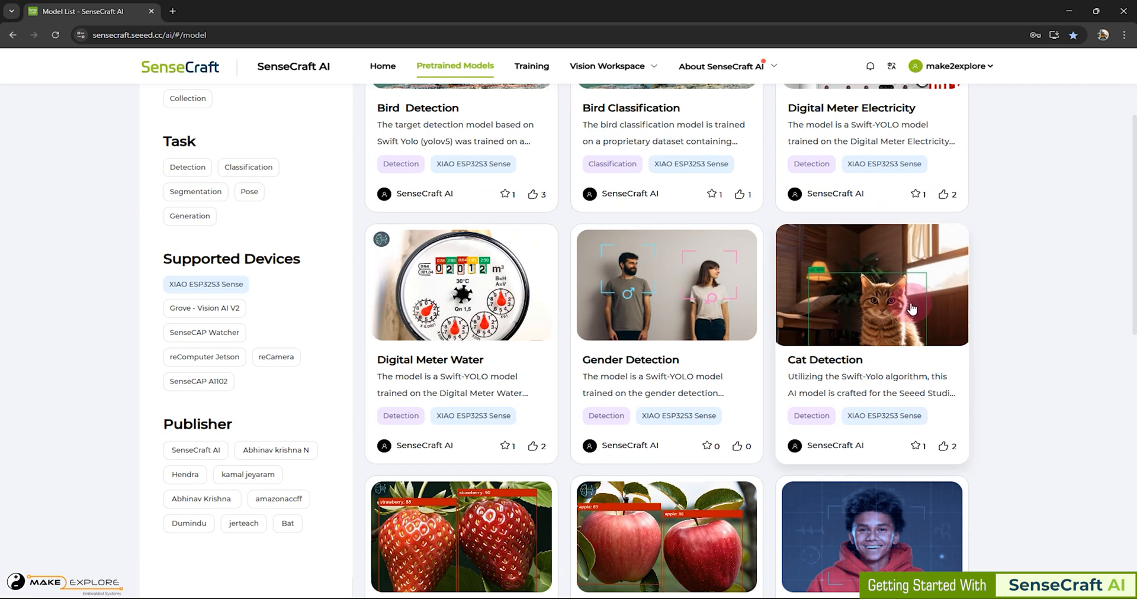
scroll("down", 3)
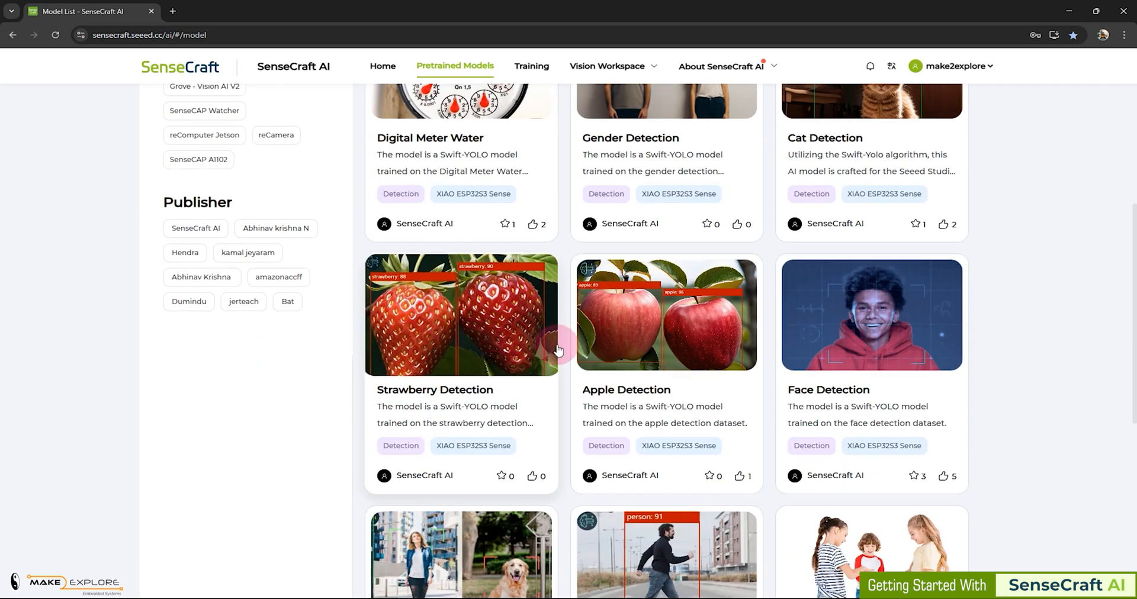
mouse_move(912, 354)
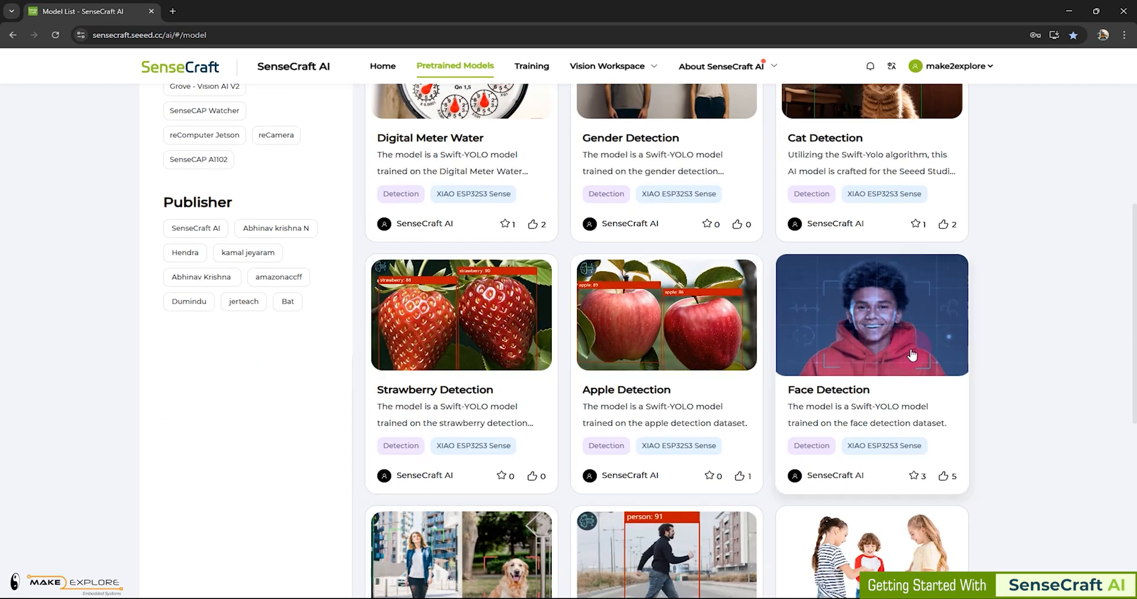
scroll("down", 3)
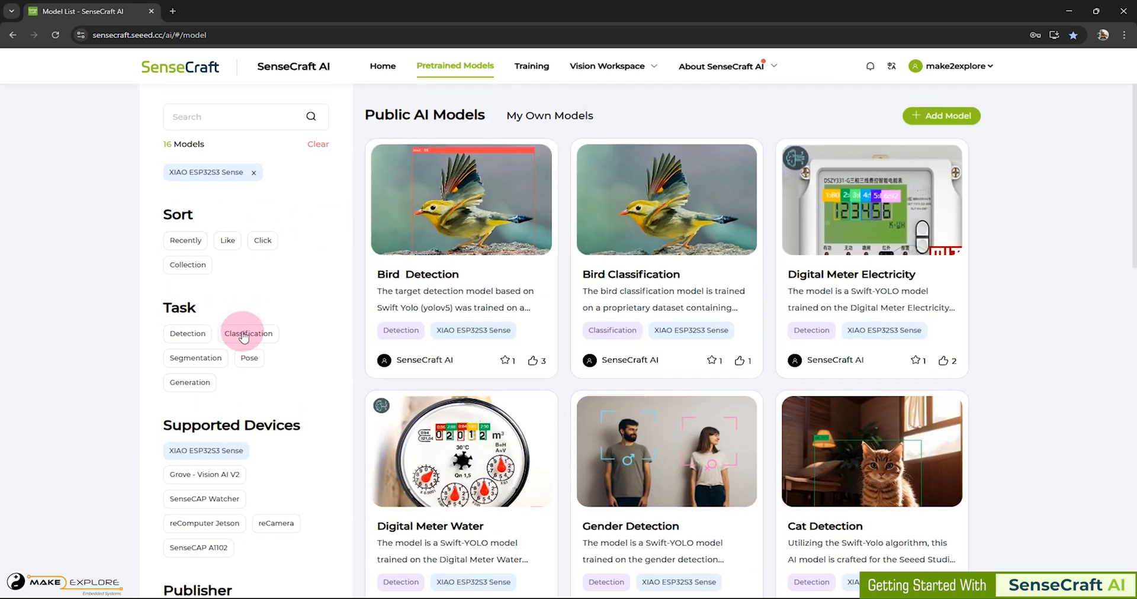
Add the Classification task filter, then Clear all filters to restore 401 models
left_click(248, 333)
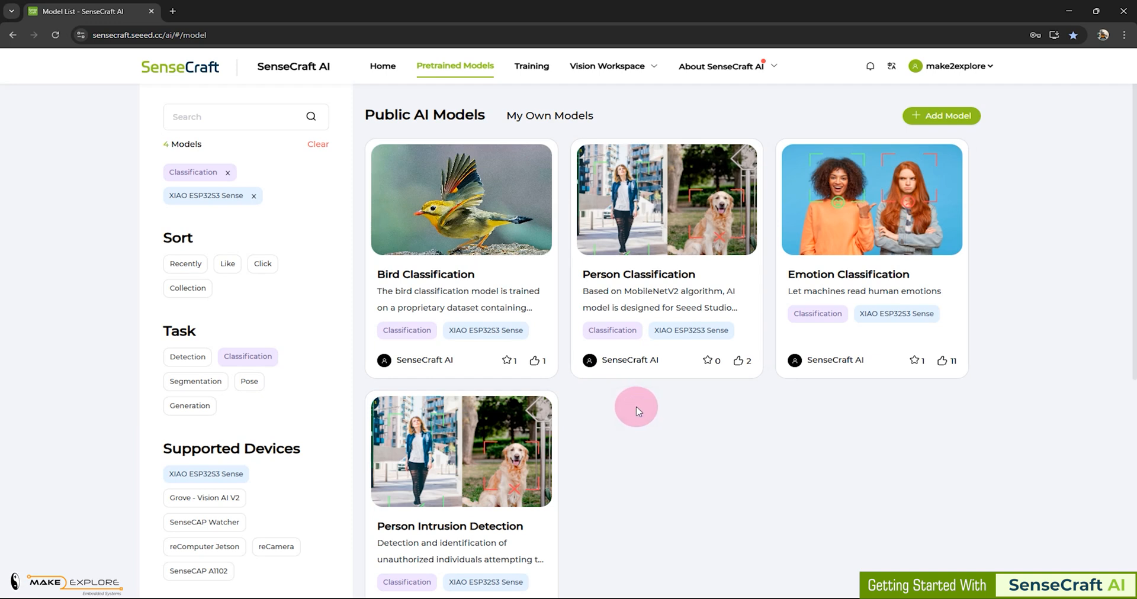
mouse_move(339, 177)
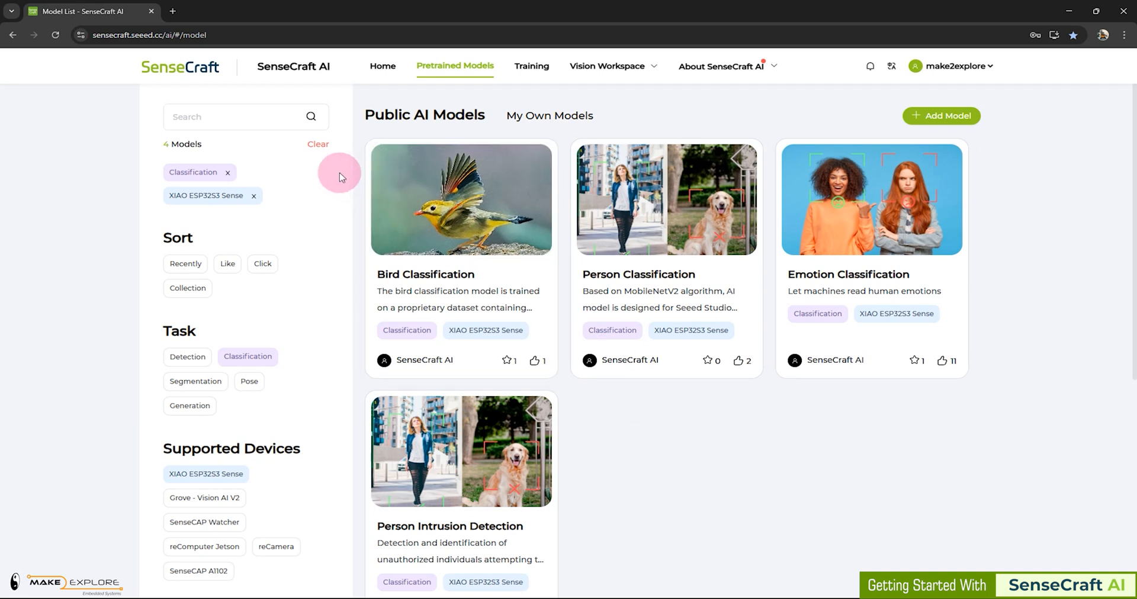
left_click(318, 144)
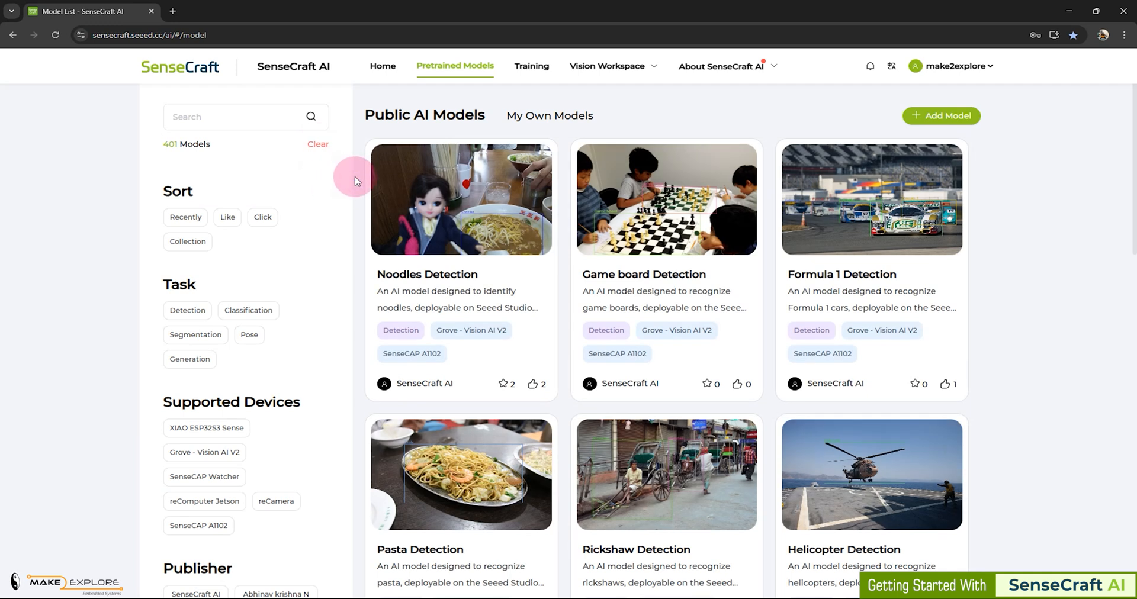
mouse_move(346, 223)
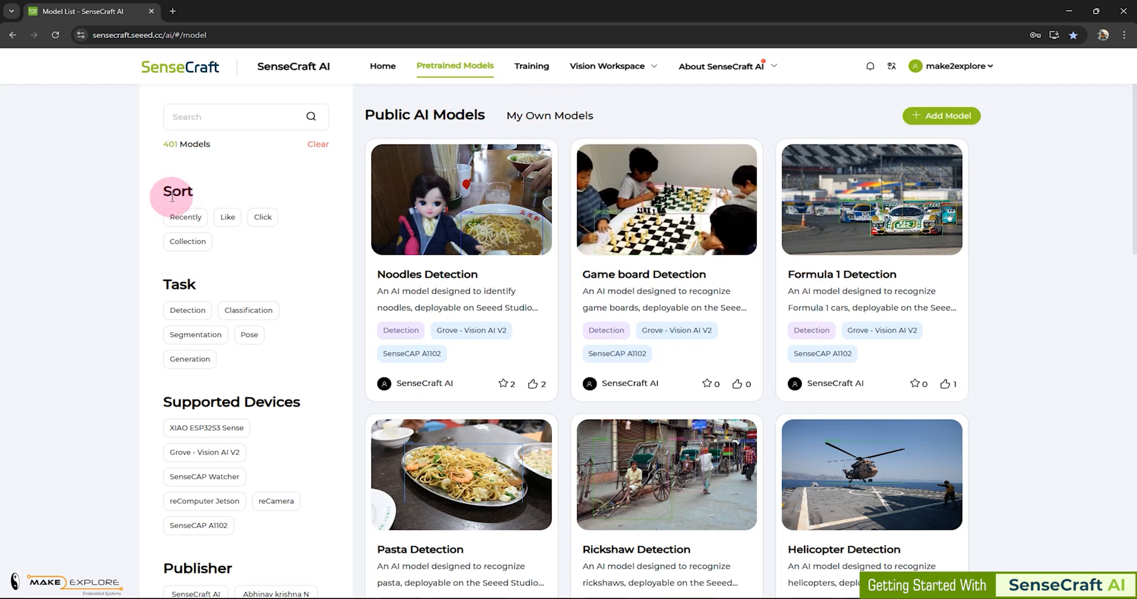
Scroll the 16 XIAO ESP32S3 Sense models down to the Gesture Detection card
scroll("down", 3)
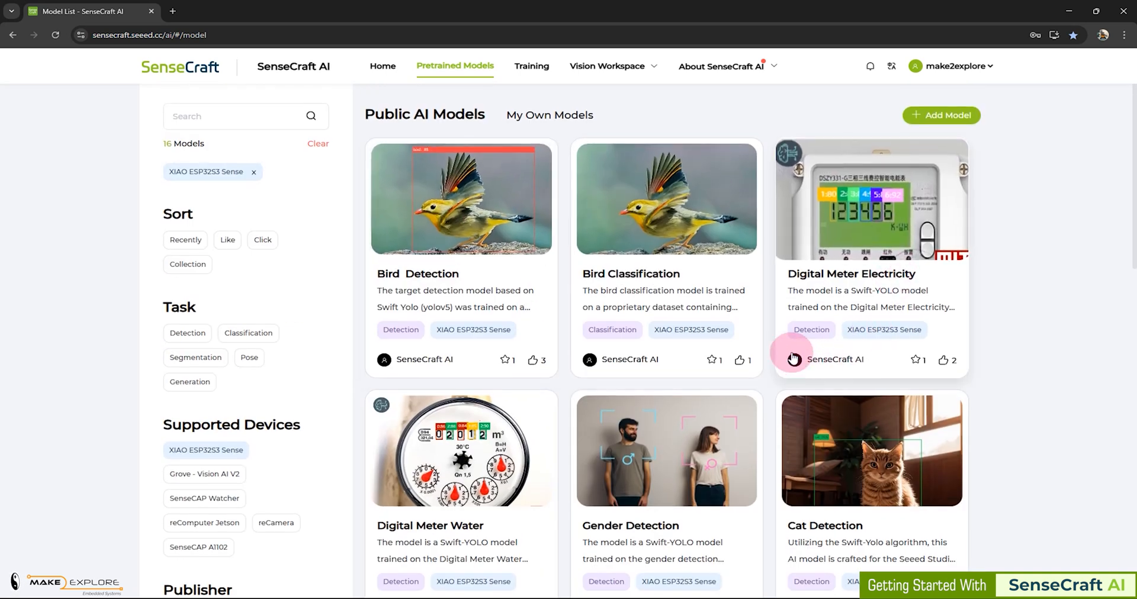
scroll("down", 3)
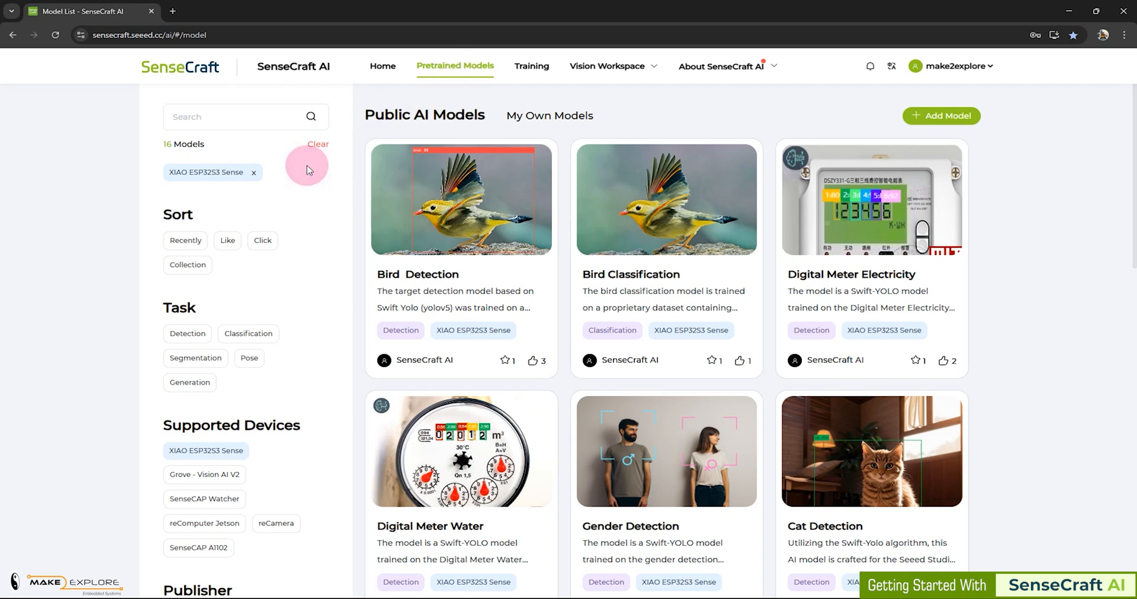
mouse_move(300, 181)
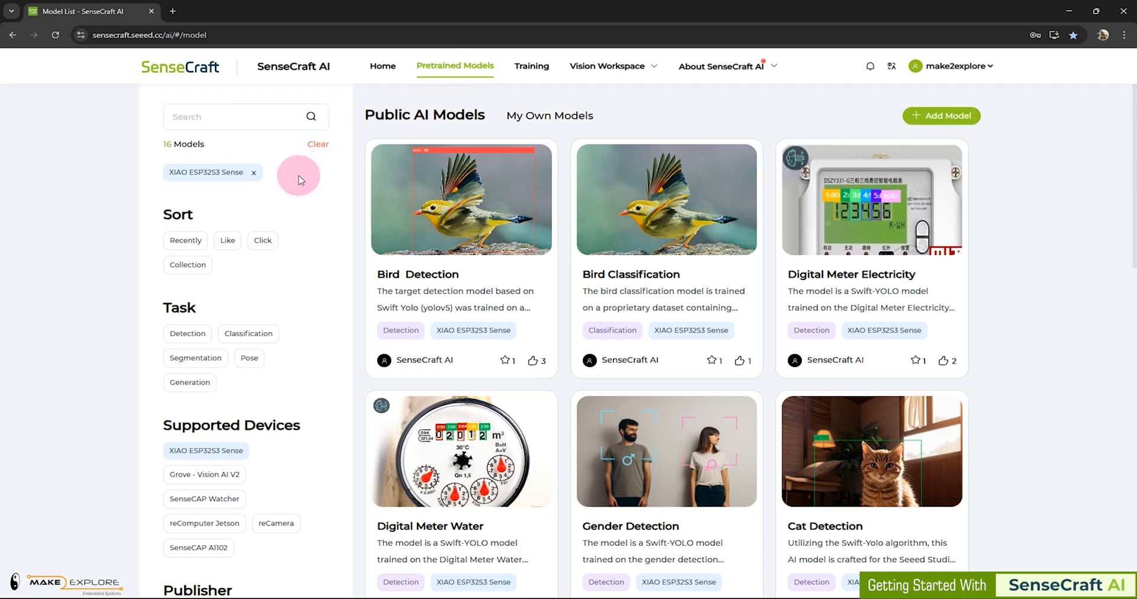
mouse_move(361, 186)
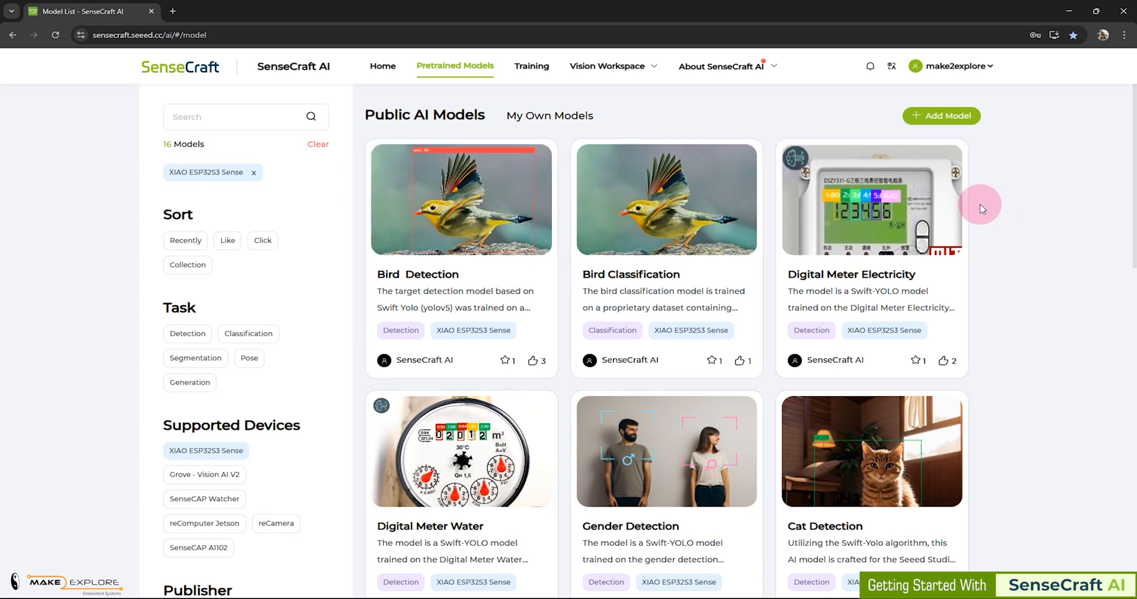
scroll("down", 3)
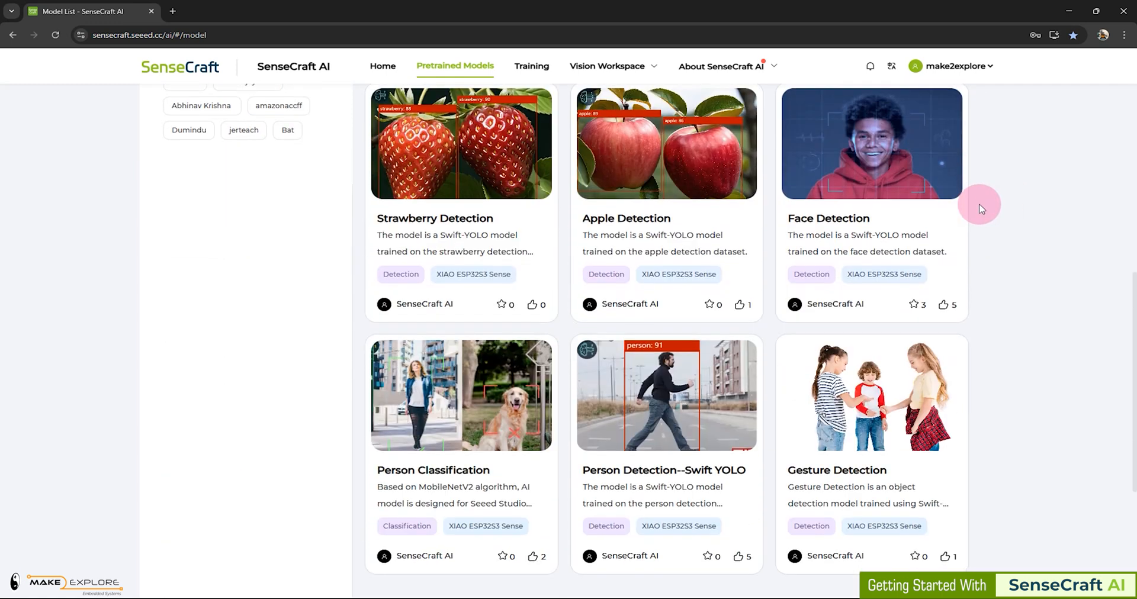
scroll("down", 3)
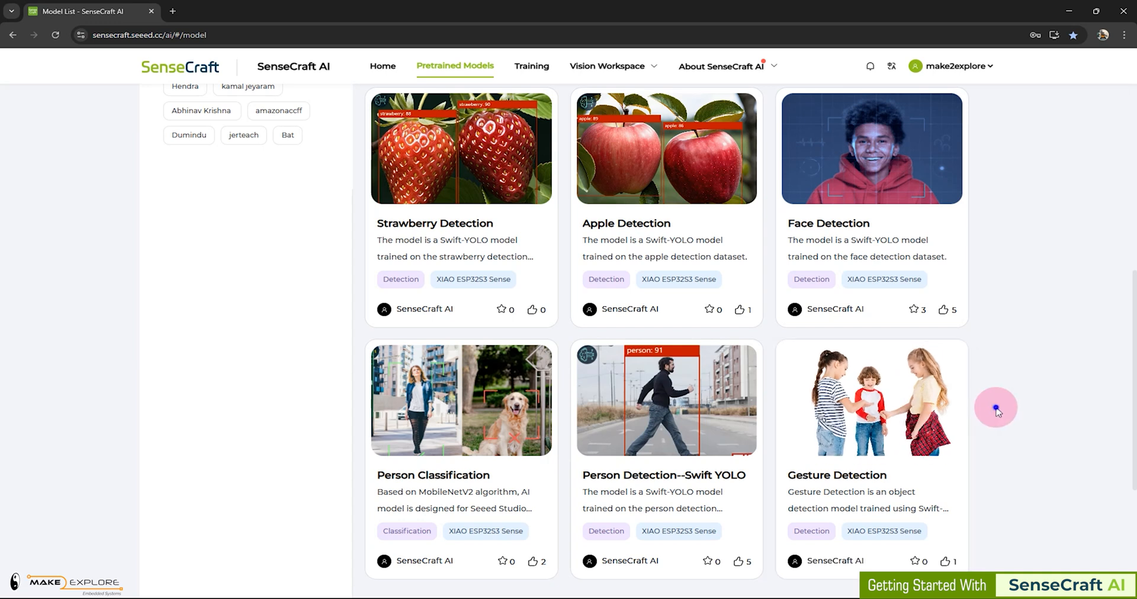
mouse_move(897, 413)
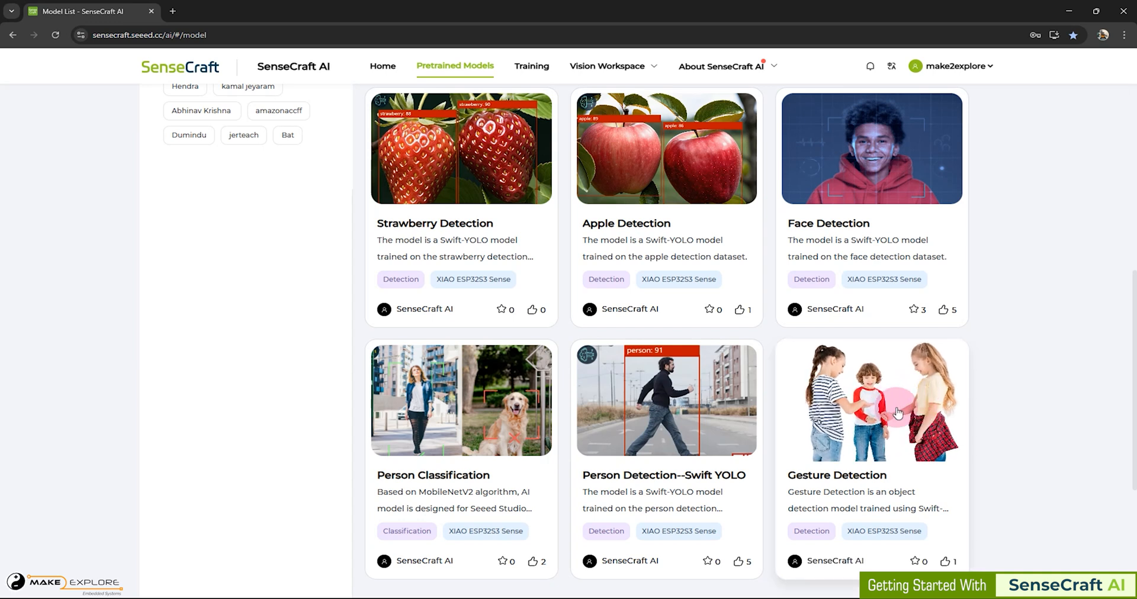
Open the Gesture Detection card and highlight its title and Swift-YOLO description
left_click(871, 400)
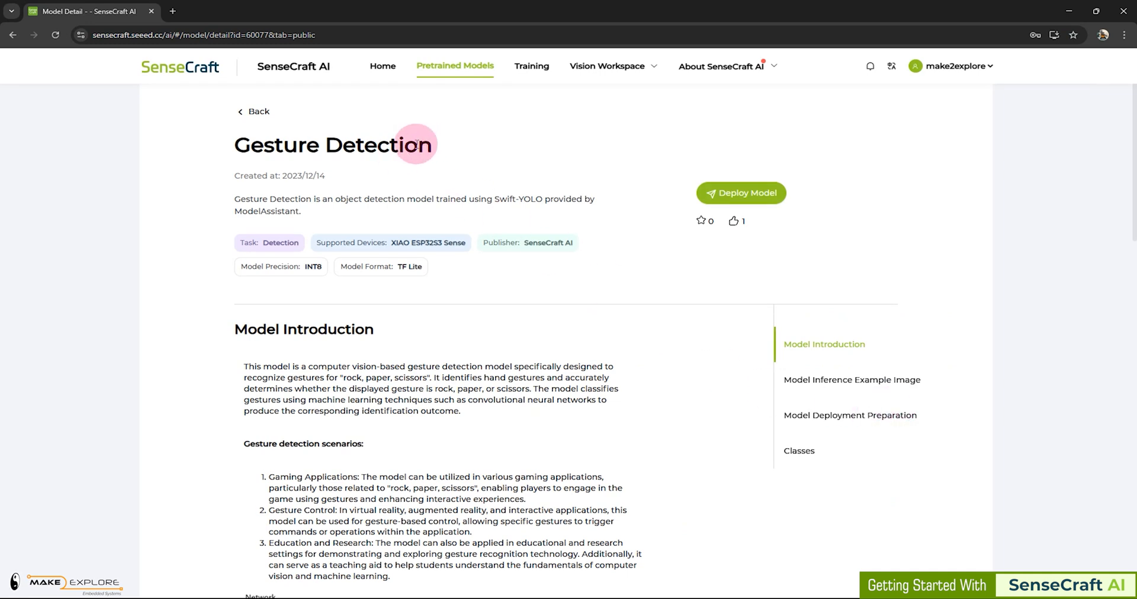
double_click(332, 145)
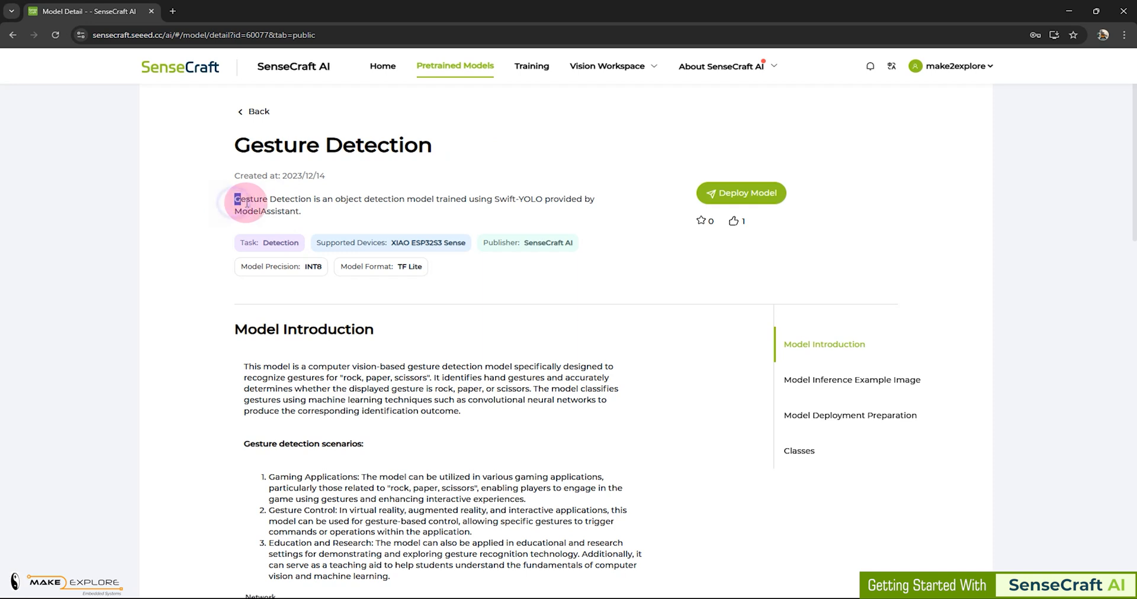
left_click_drag(234, 199, 404, 199)
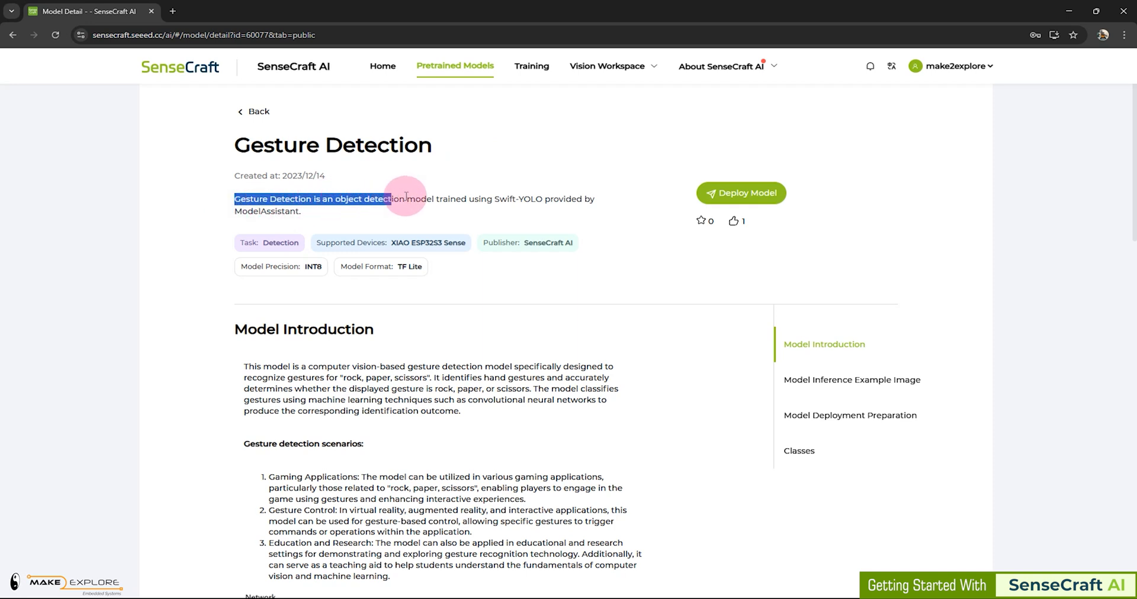
left_click_drag(405, 199, 511, 199)
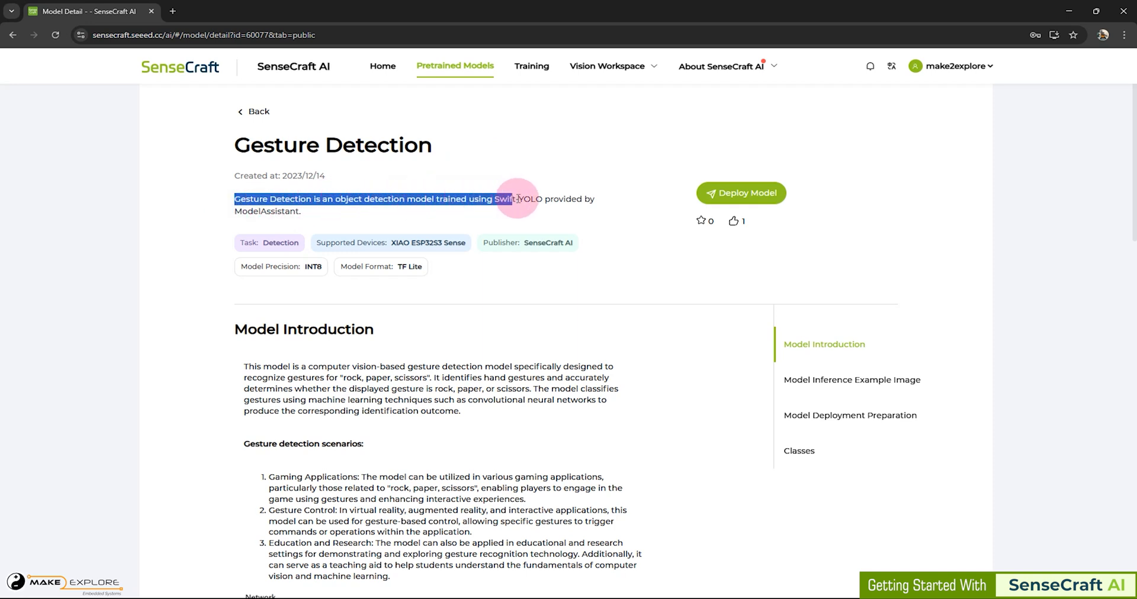
left_click_drag(511, 199, 301, 211)
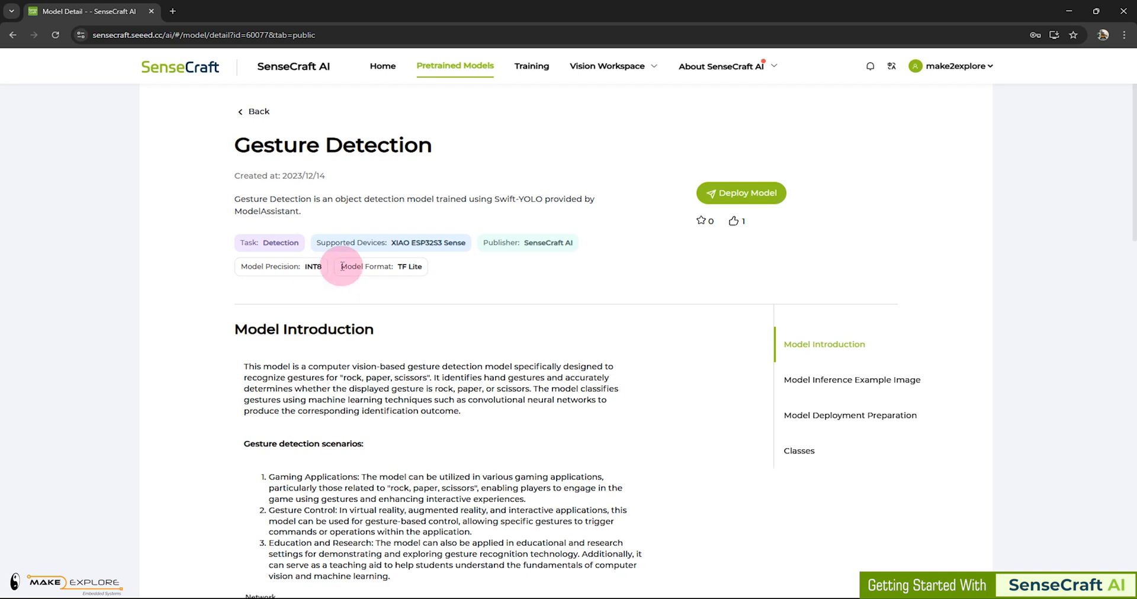
left_click_drag(341, 266, 424, 266)
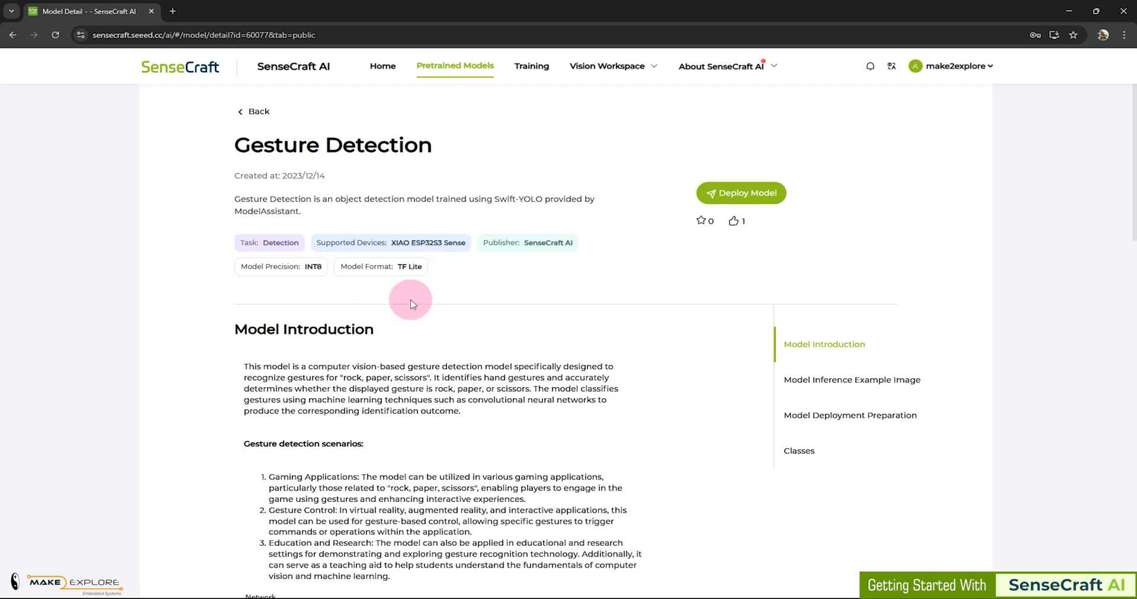
scroll("down", 3)
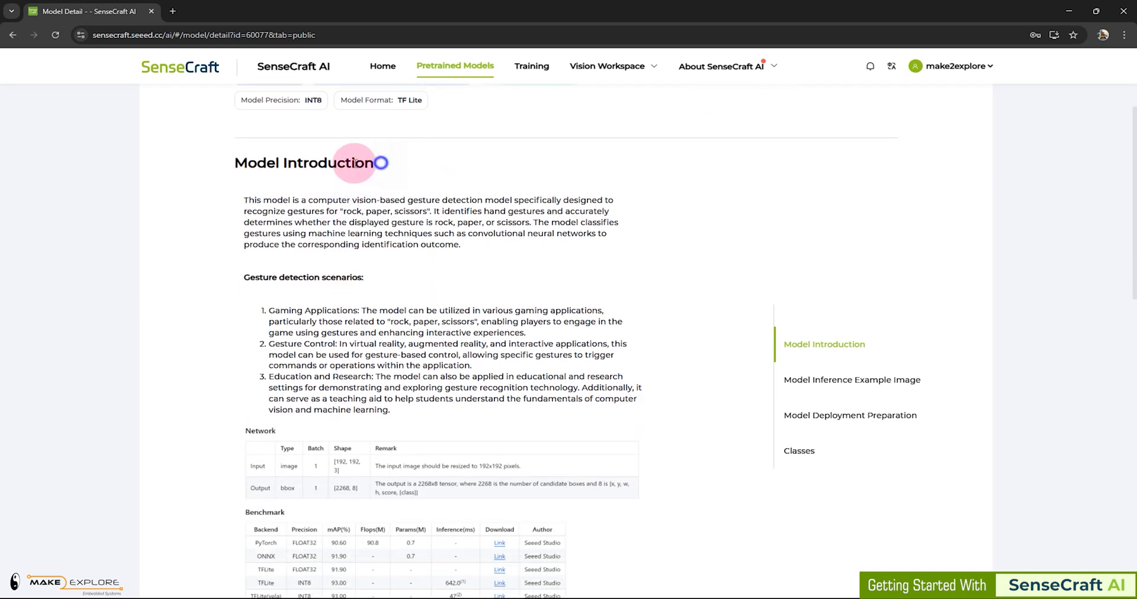
double_click(248, 200)
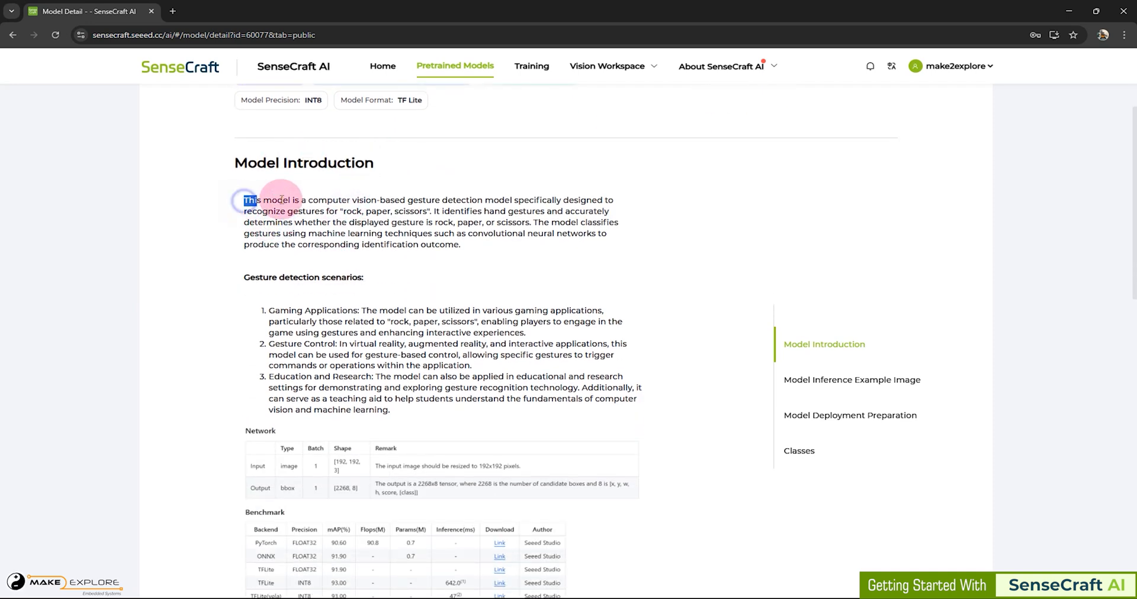
left_click_drag(244, 200, 482, 200)
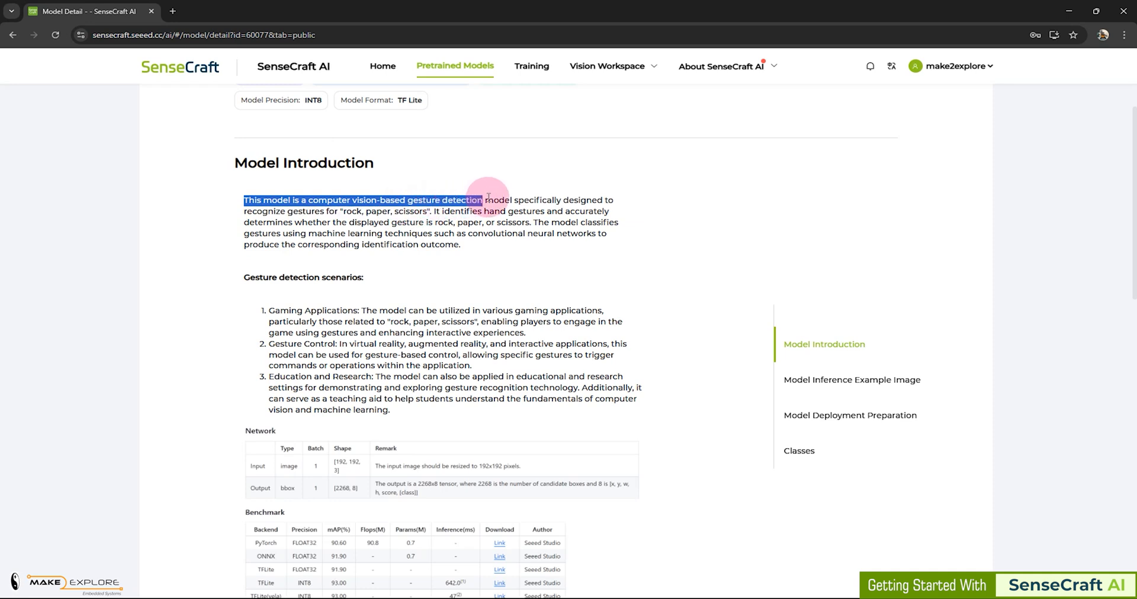
left_click_drag(482, 200, 613, 200)
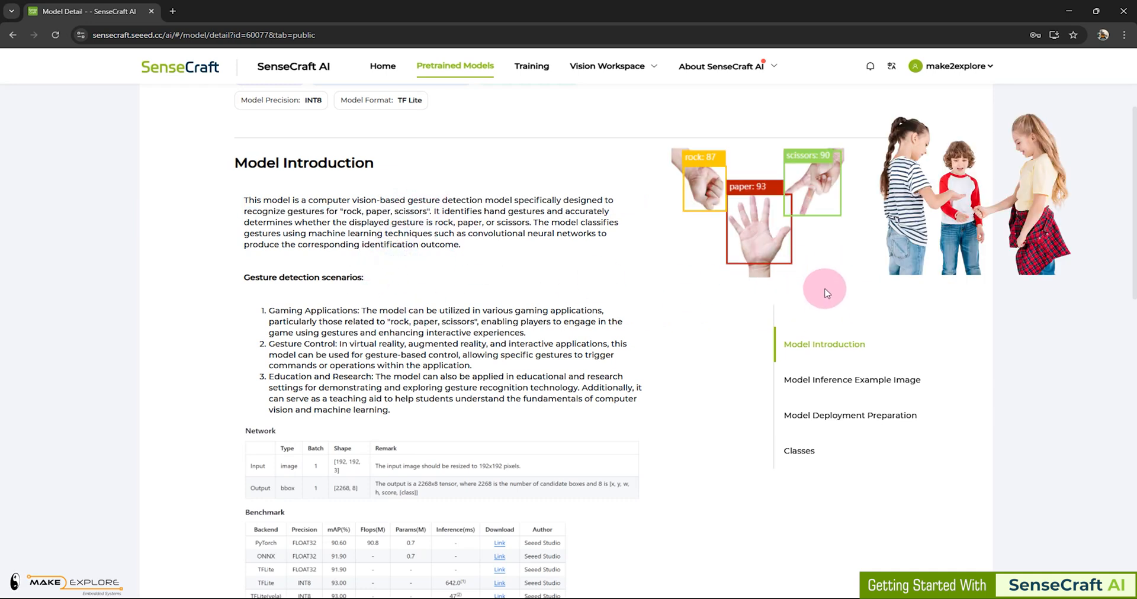
mouse_move(627, 336)
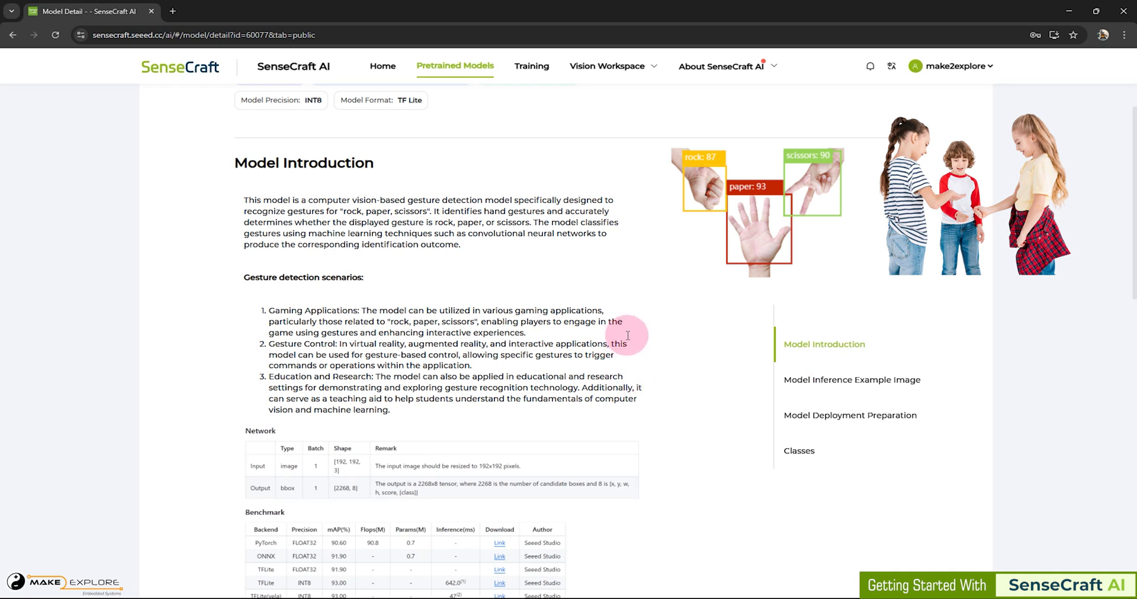
mouse_move(569, 335)
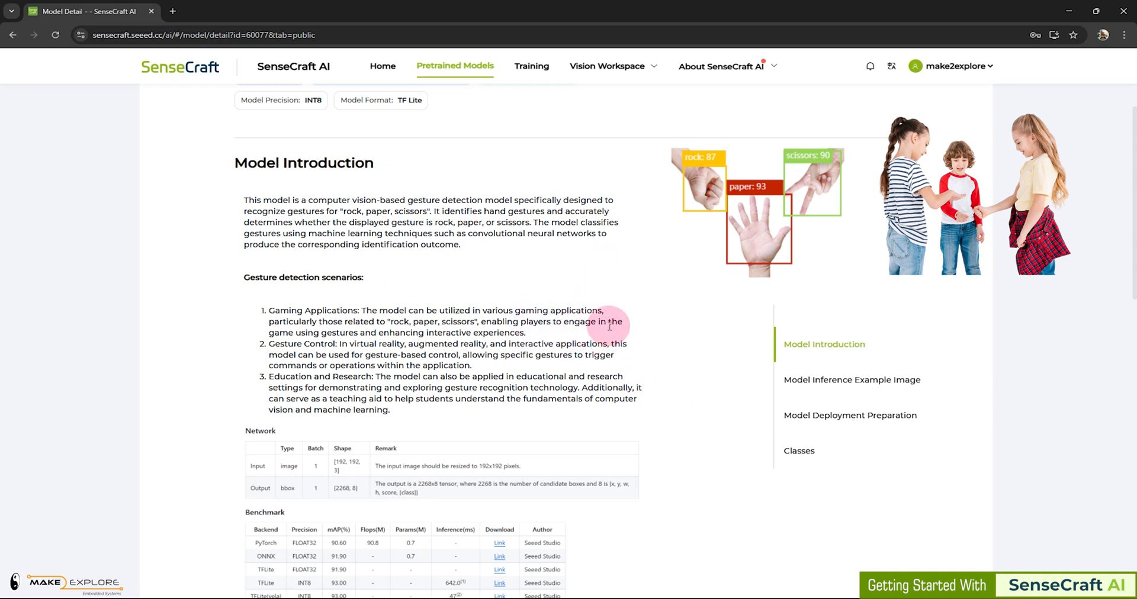
mouse_move(609, 299)
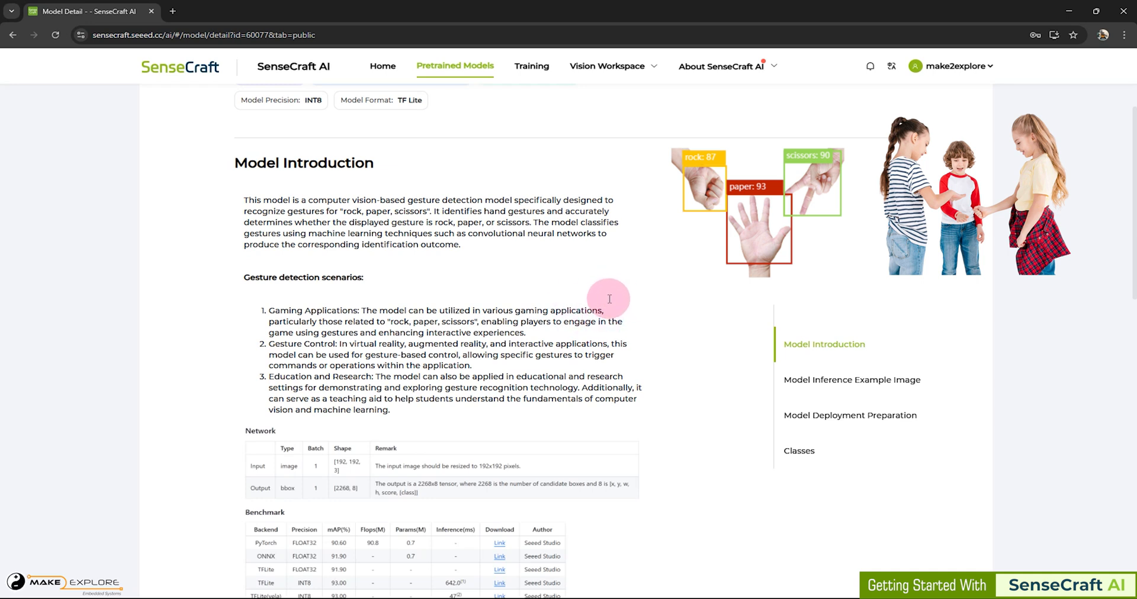
mouse_move(607, 300)
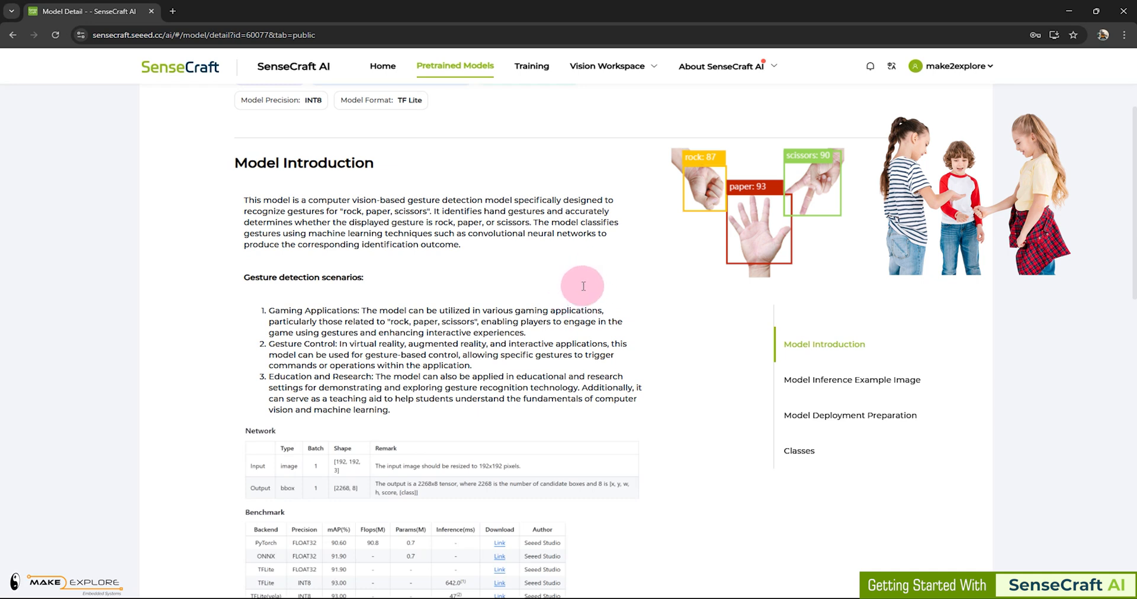
mouse_move(470, 264)
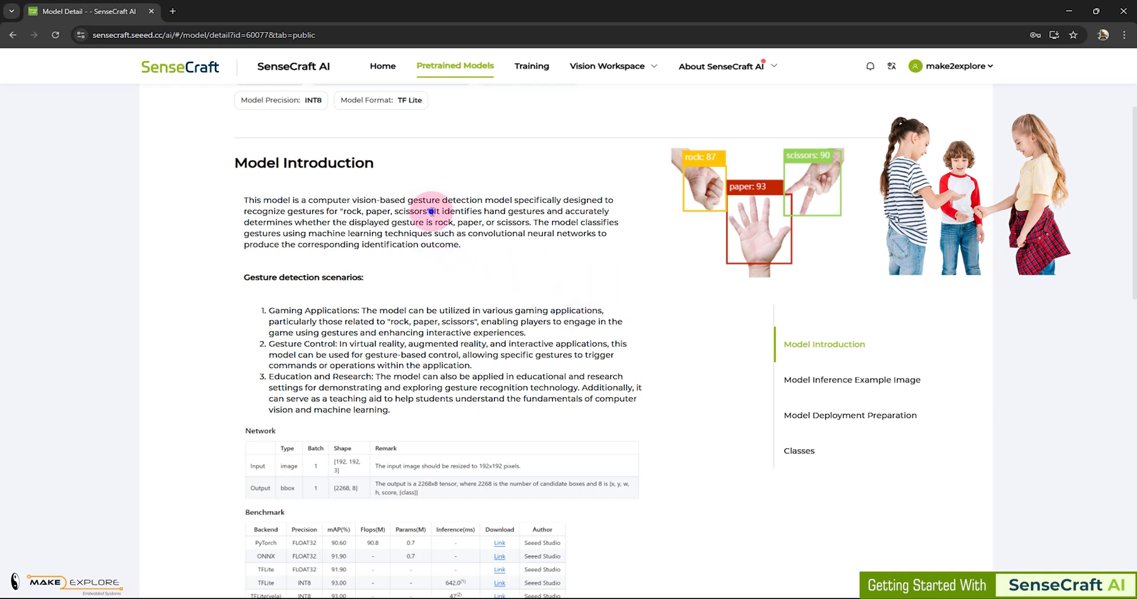
left_click_drag(432, 211, 453, 222)
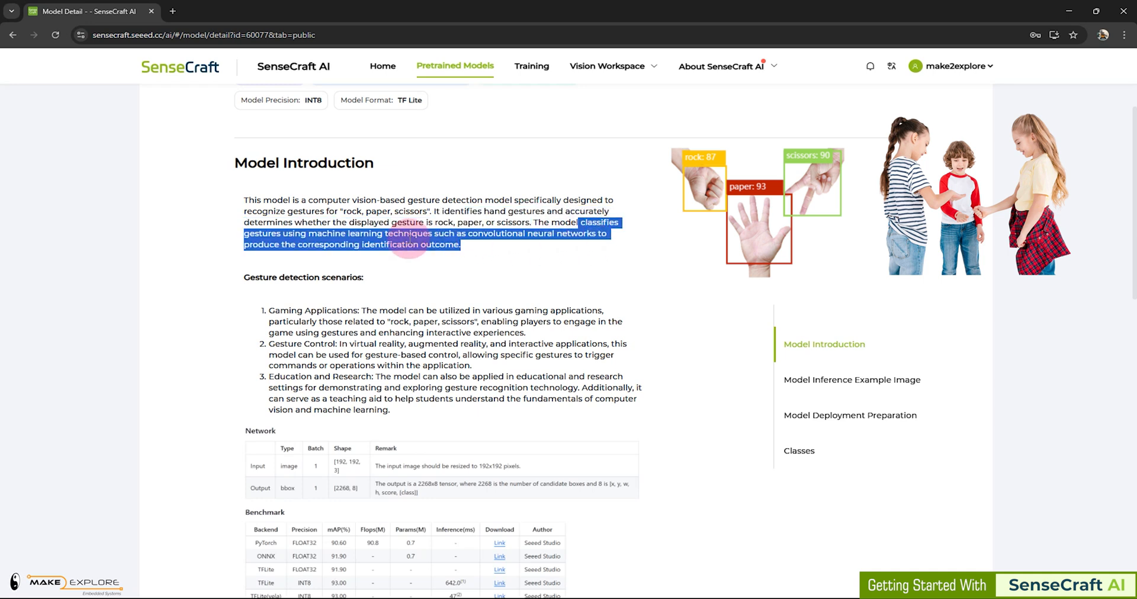
left_click(467, 232)
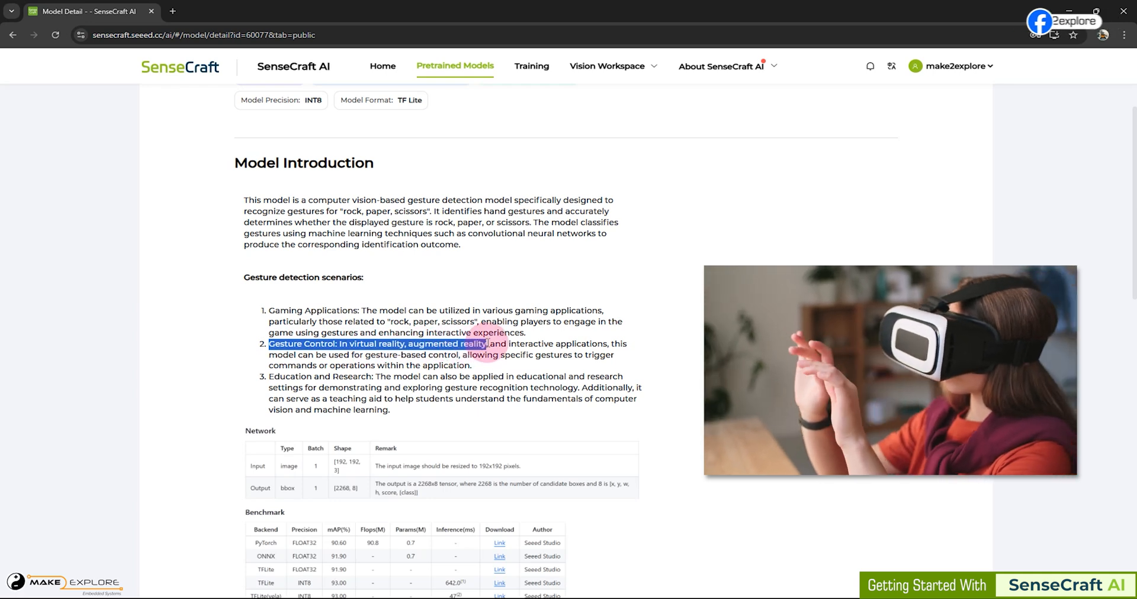
left_click_drag(489, 344, 612, 344)
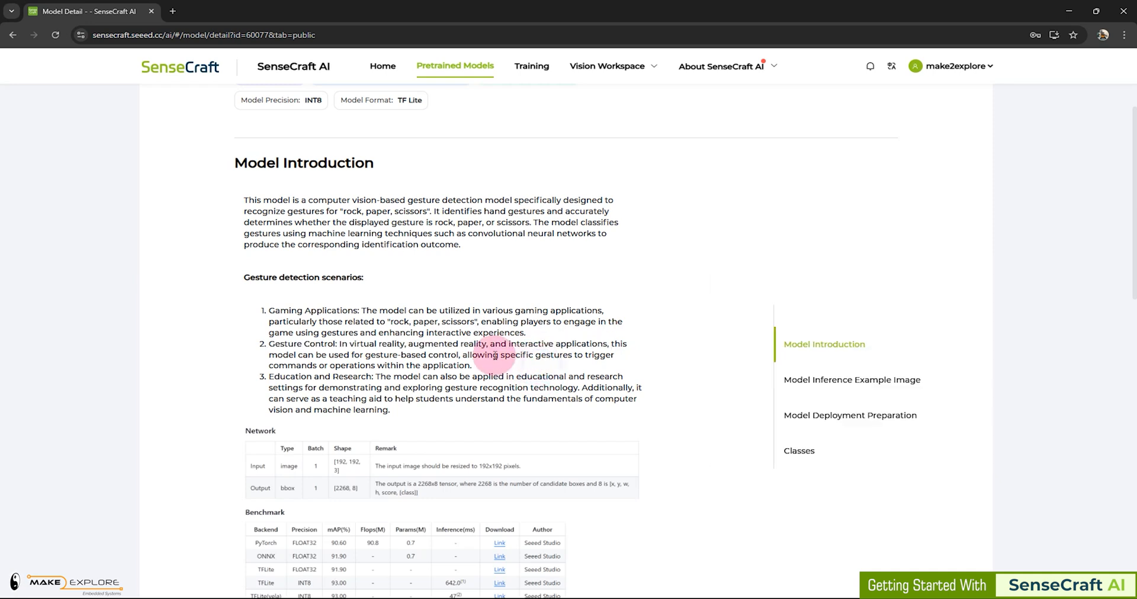
scroll("down", 3)
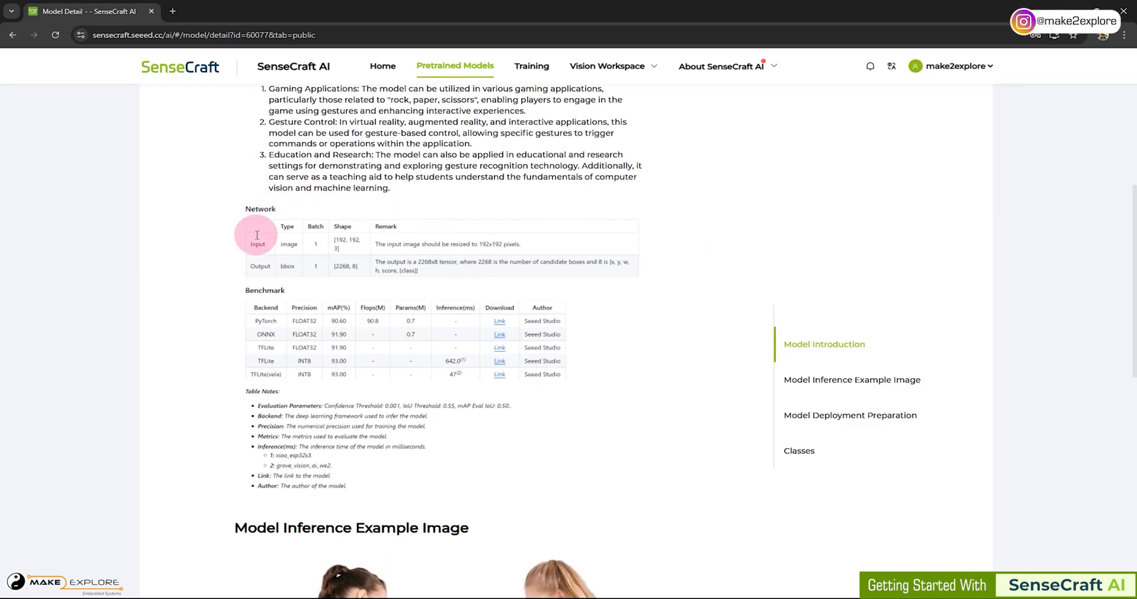
mouse_move(287, 286)
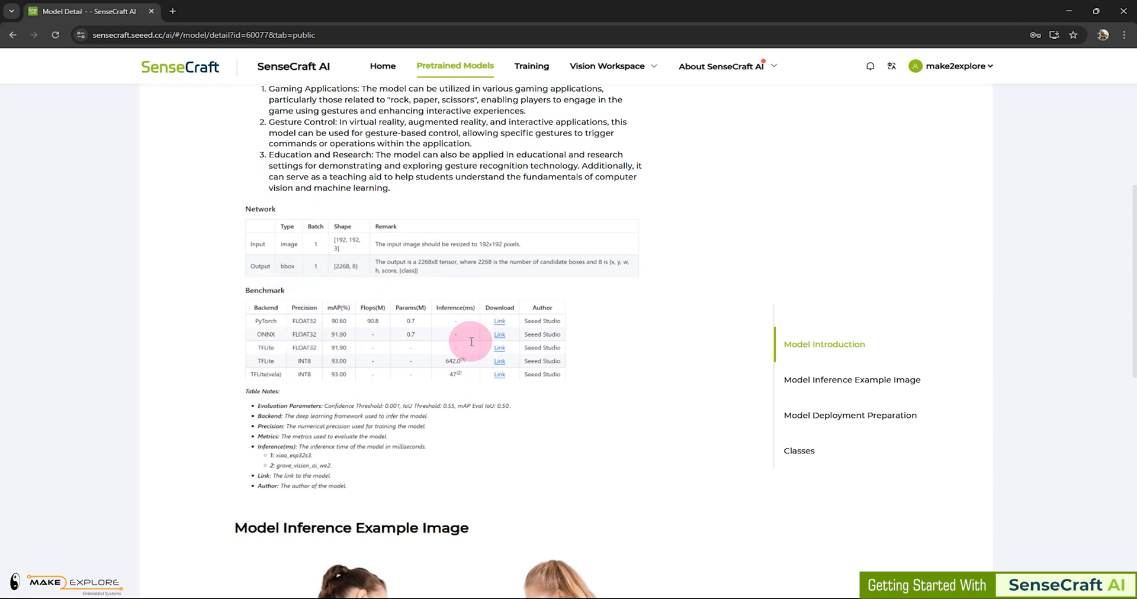
scroll("down", 3)
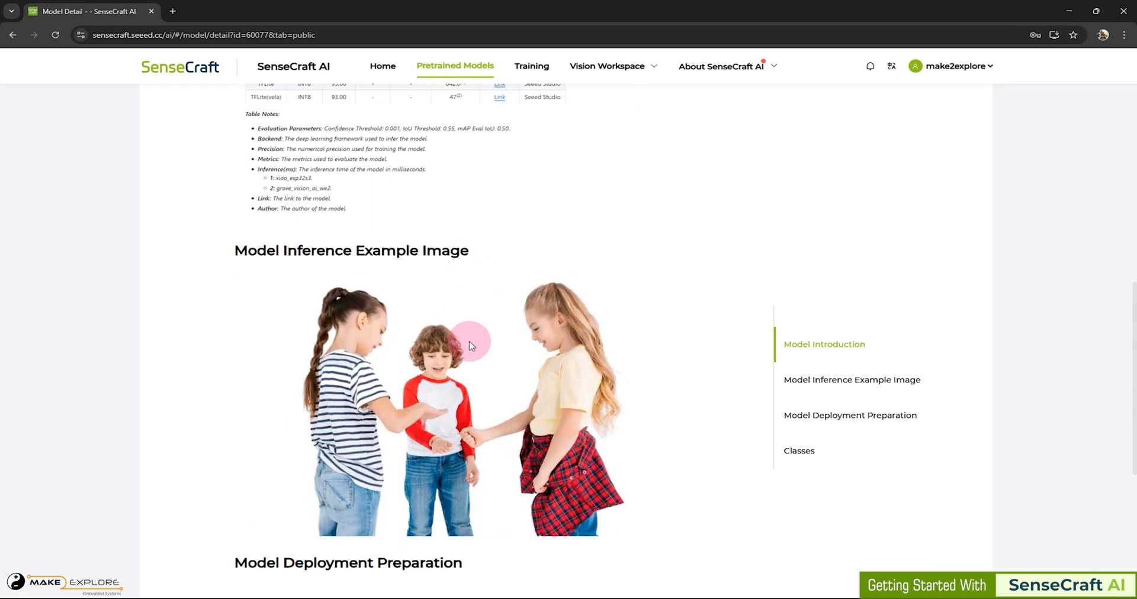
triple_click(349, 251)
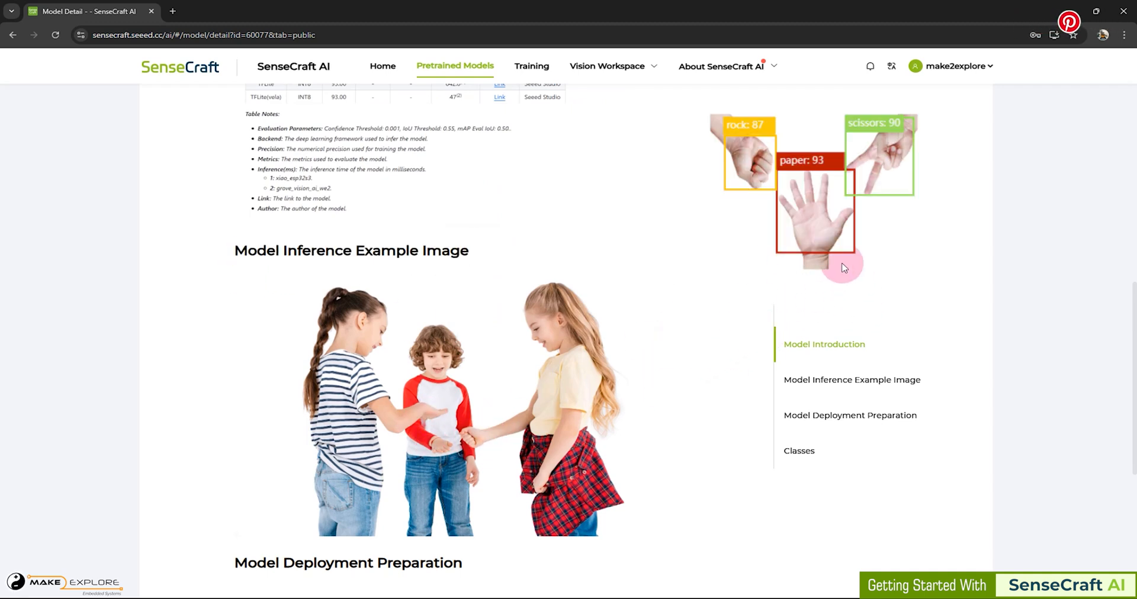
scroll("down", 3)
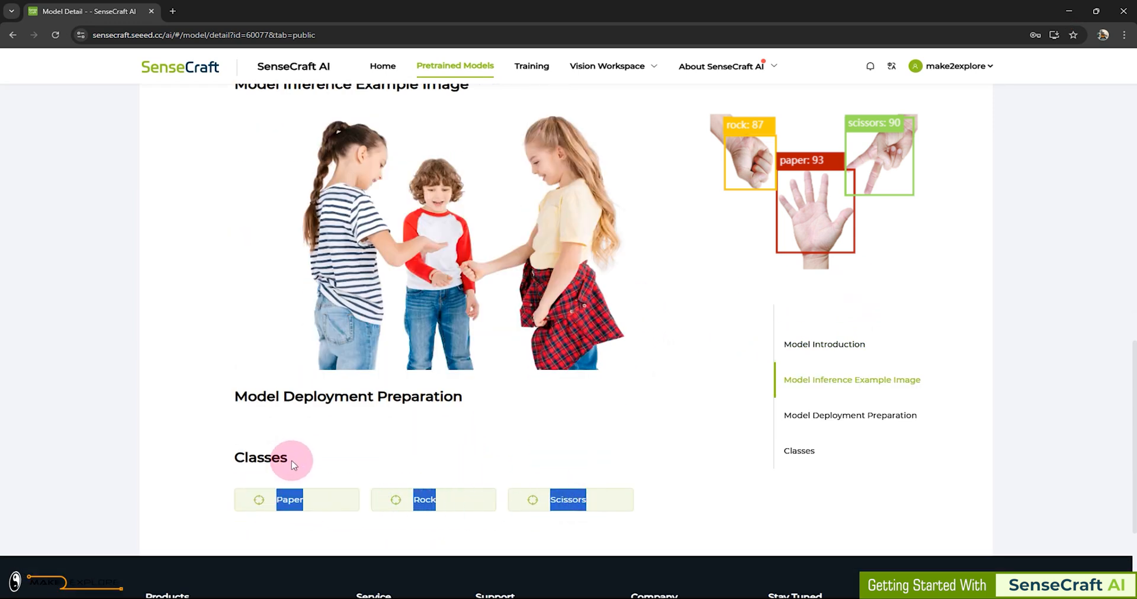
scroll("up", 3)
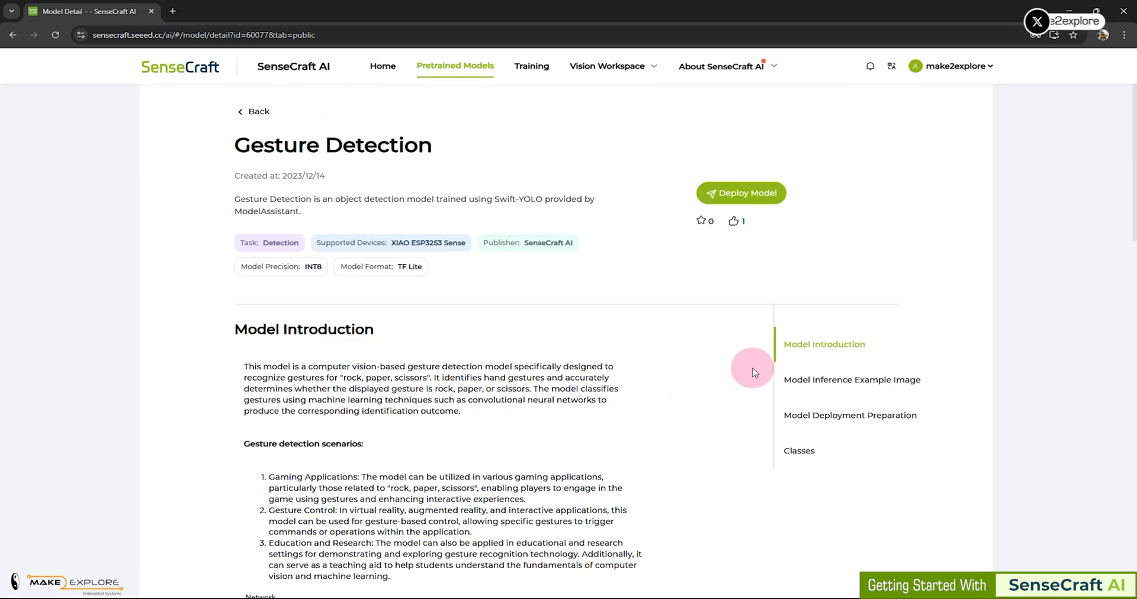
mouse_move(739, 193)
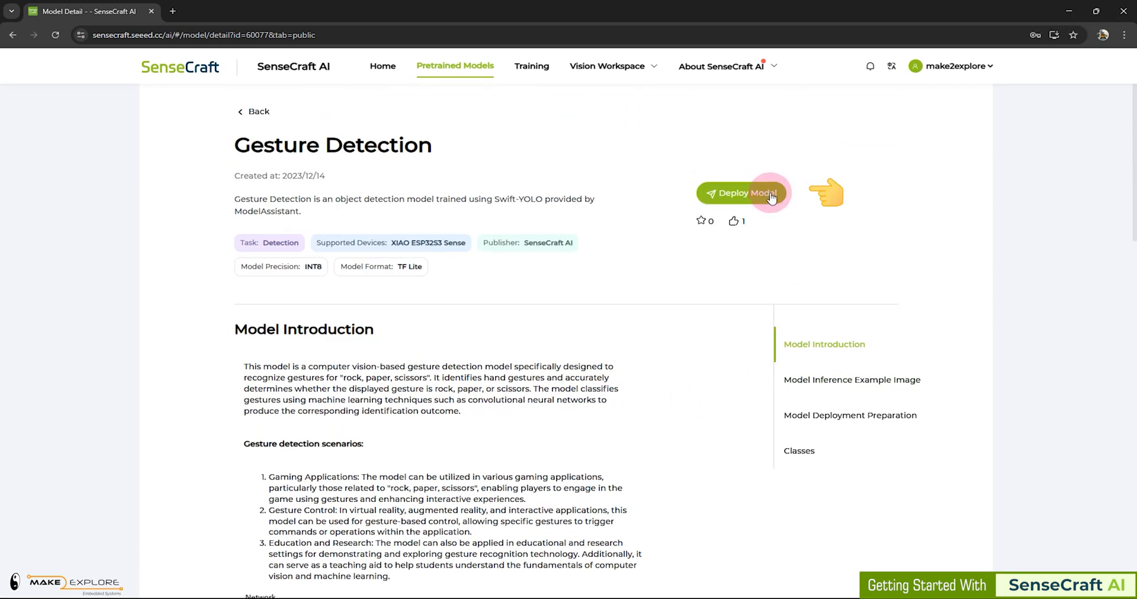
Choose Deploy Model on Gesture Detection and select text on the deploy page
left_click(742, 193)
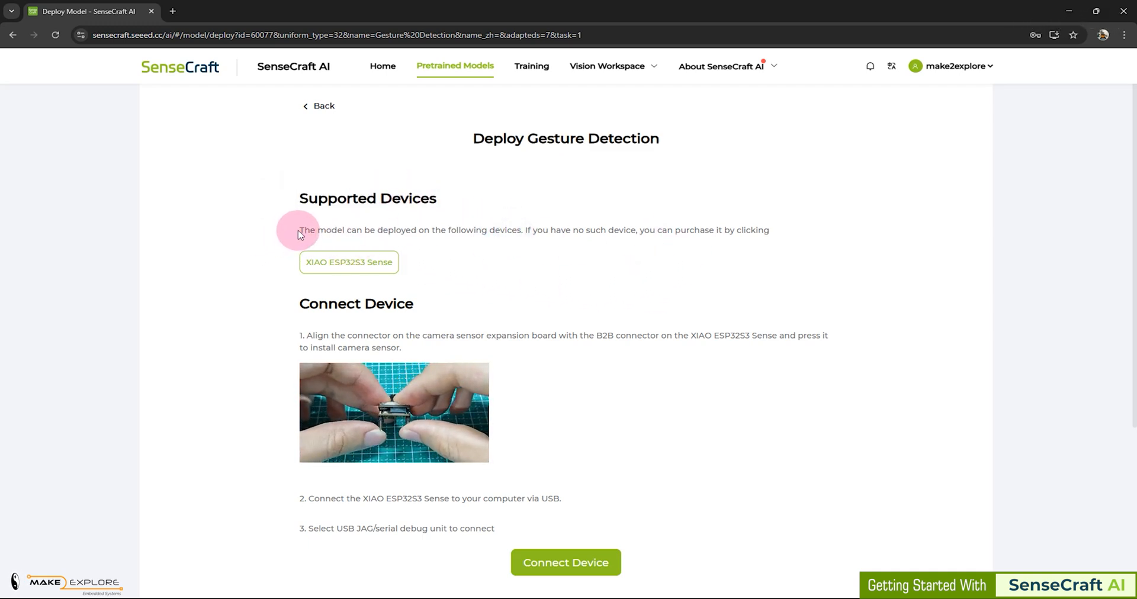
left_click_drag(300, 230, 442, 230)
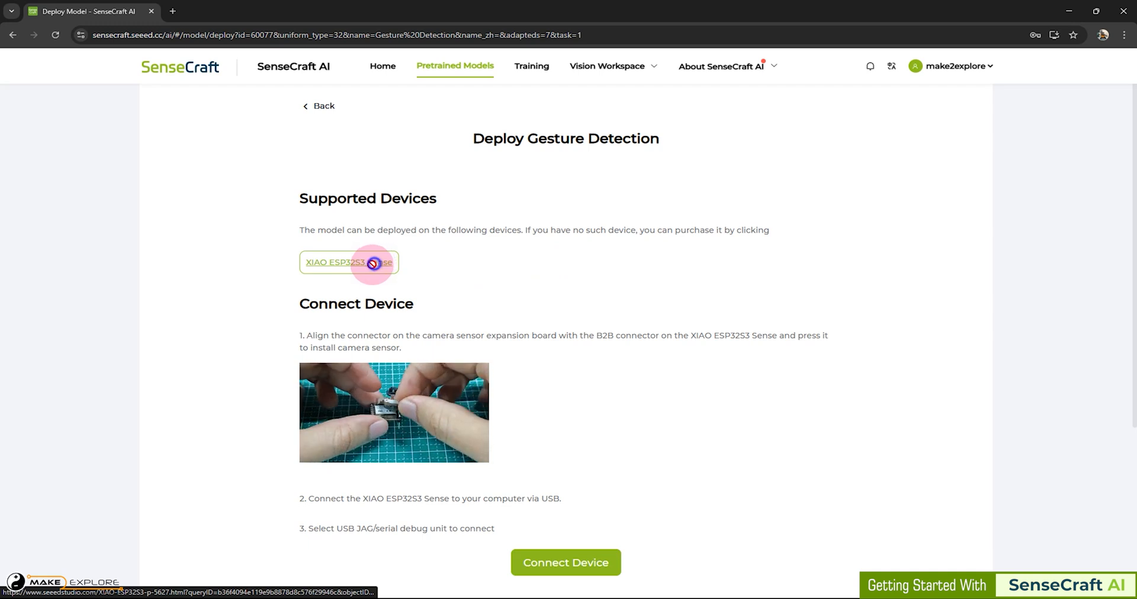
Open the XIAO ESP32S3 Sense product page and view its second product photo
left_click(349, 261)
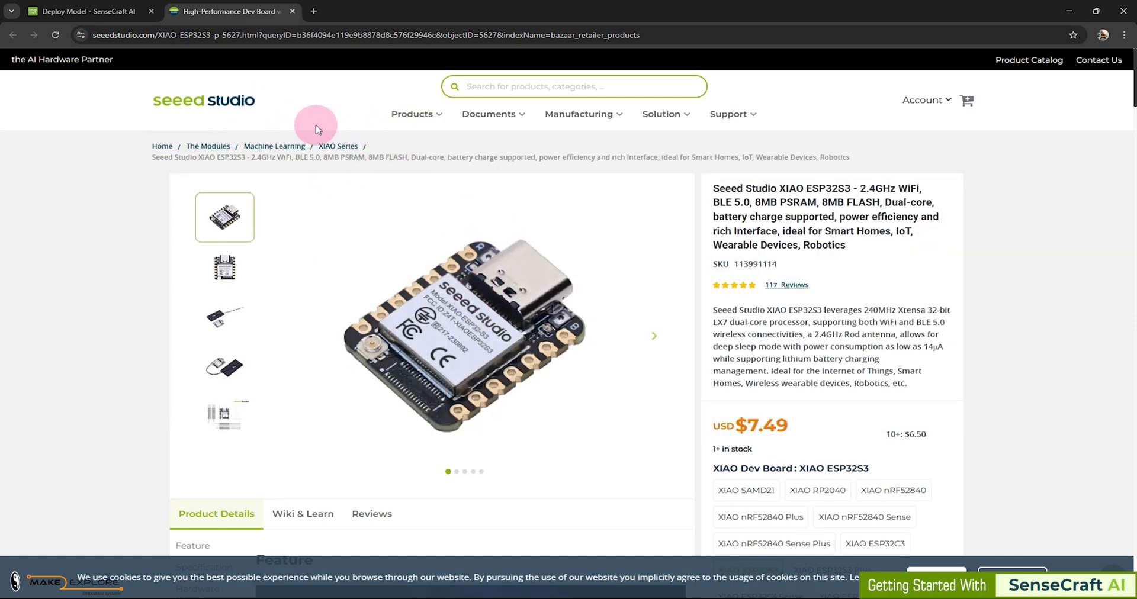
mouse_move(775, 170)
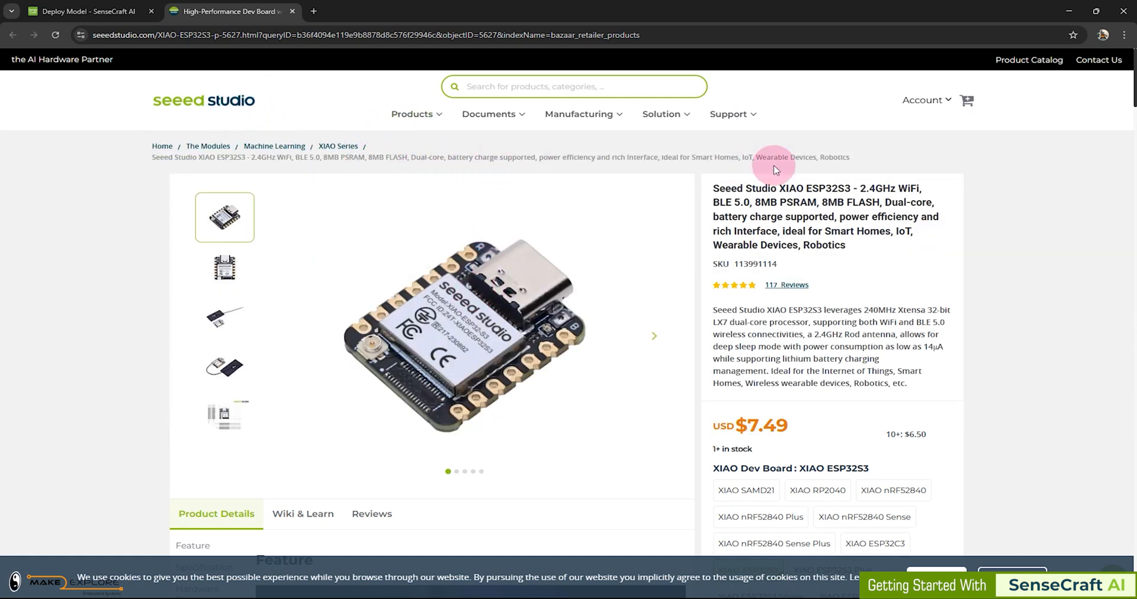
mouse_move(741, 197)
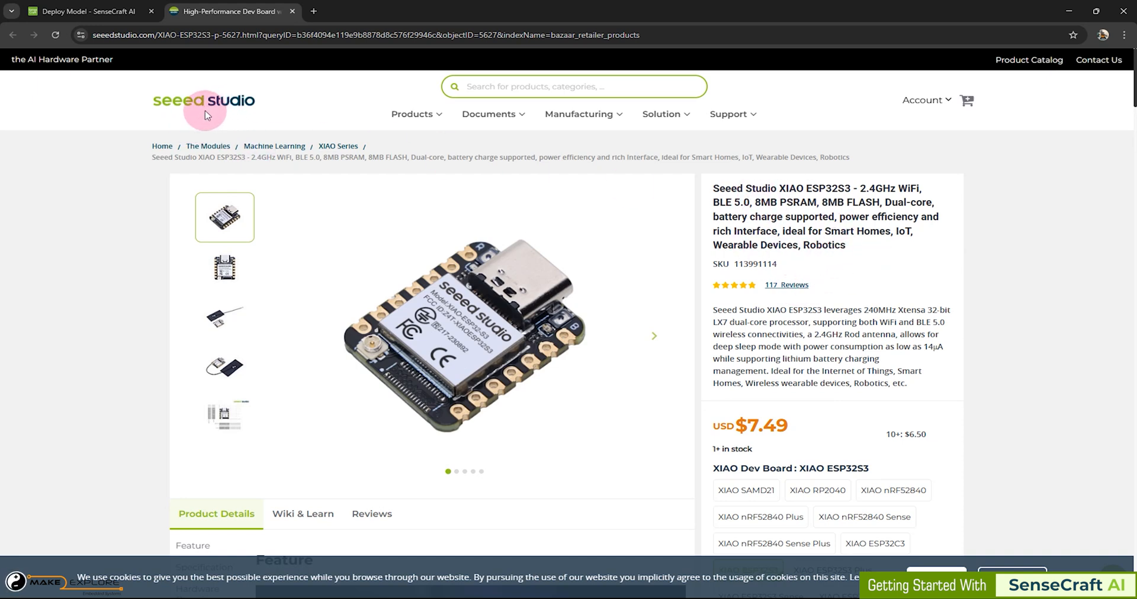
mouse_move(254, 120)
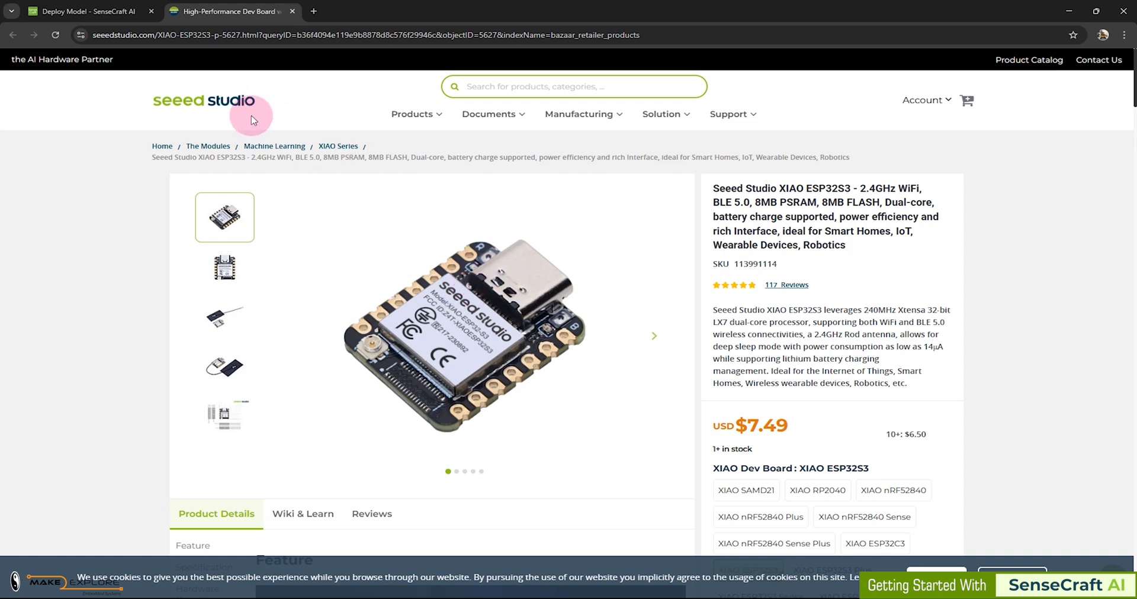
mouse_move(216, 322)
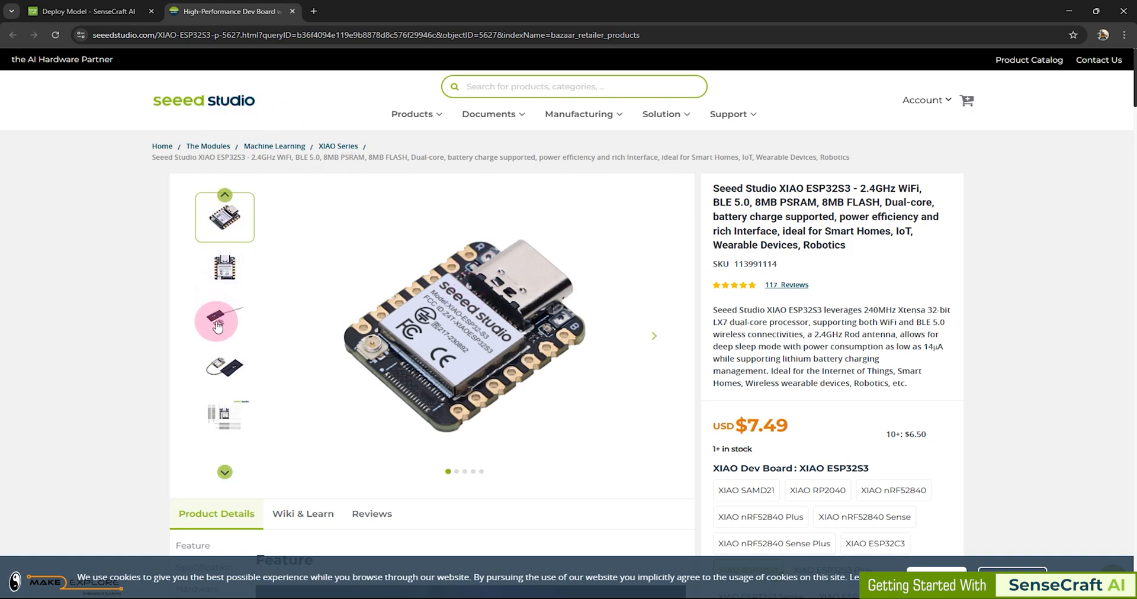
left_click(225, 267)
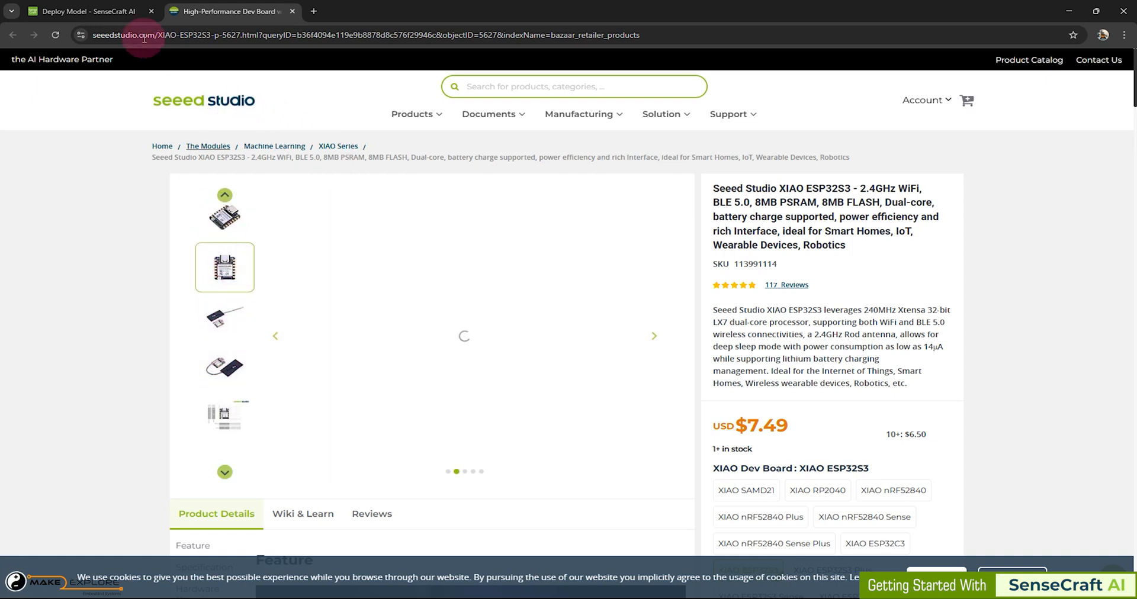
Return to the Gesture Detection deploy tab and start connecting the XIAO ESP32S3 Sense
left_click(84, 10)
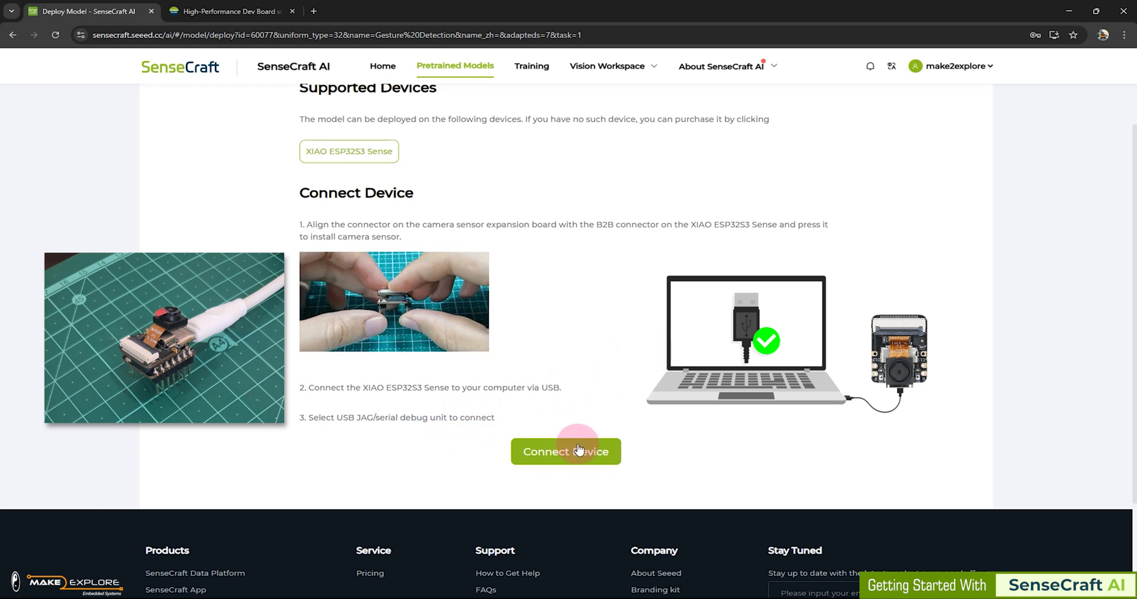
left_click(565, 451)
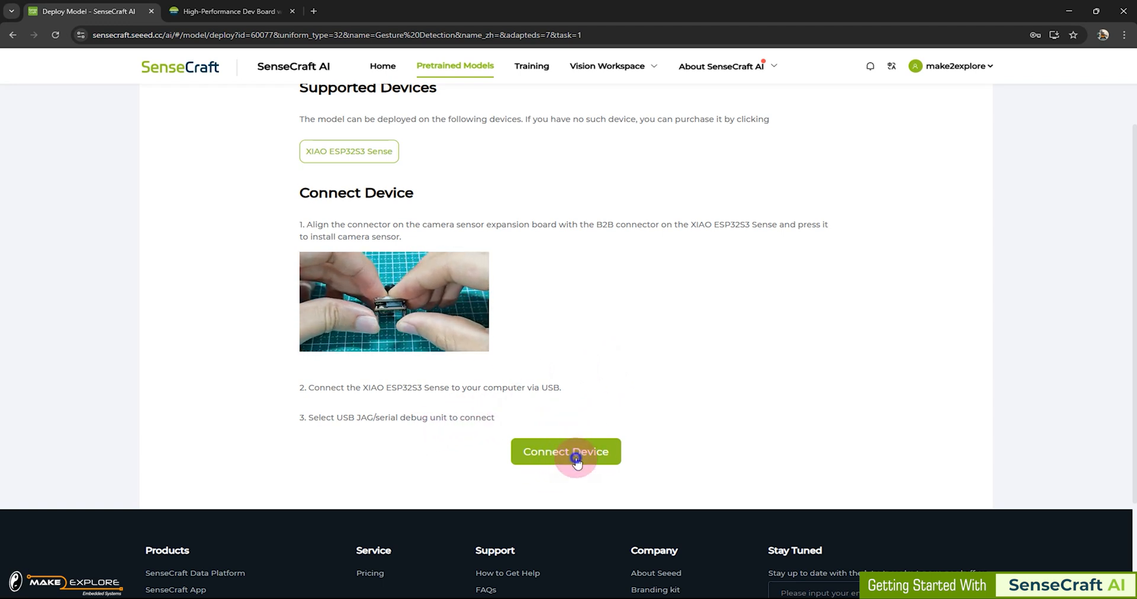
Confirm deploying the Gesture Detection model from the Local Device page
left_click(565, 451)
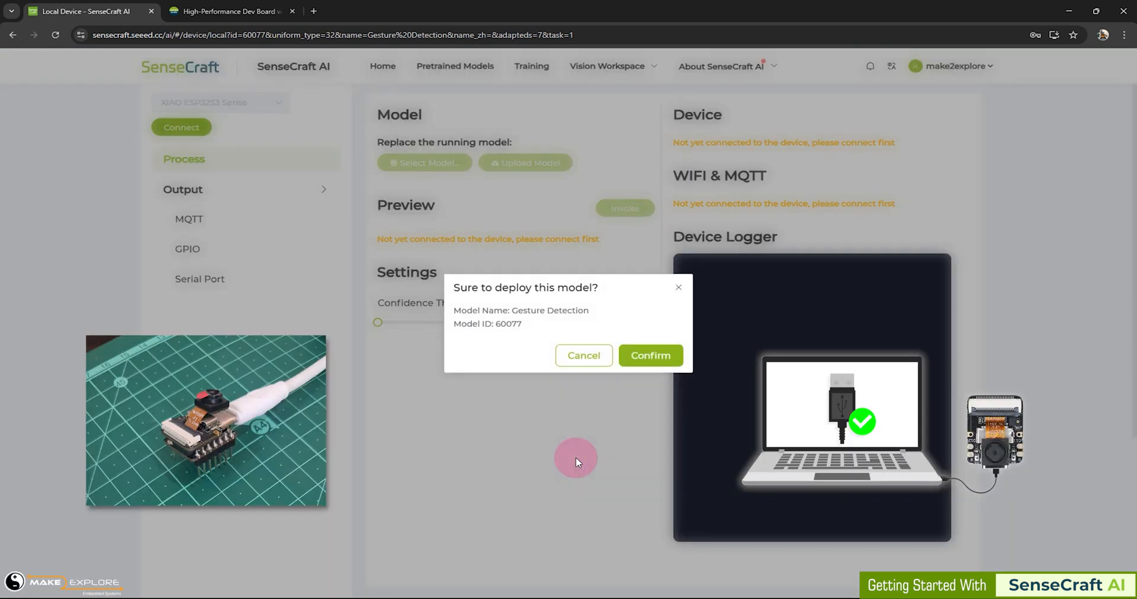
mouse_move(545, 290)
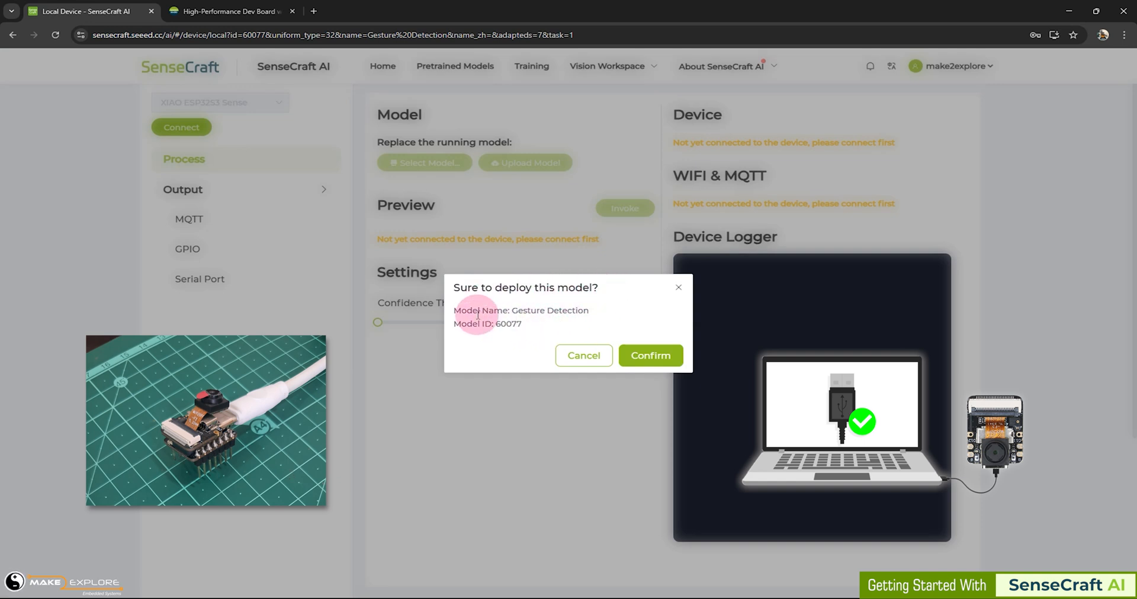
left_click_drag(456, 310, 588, 310)
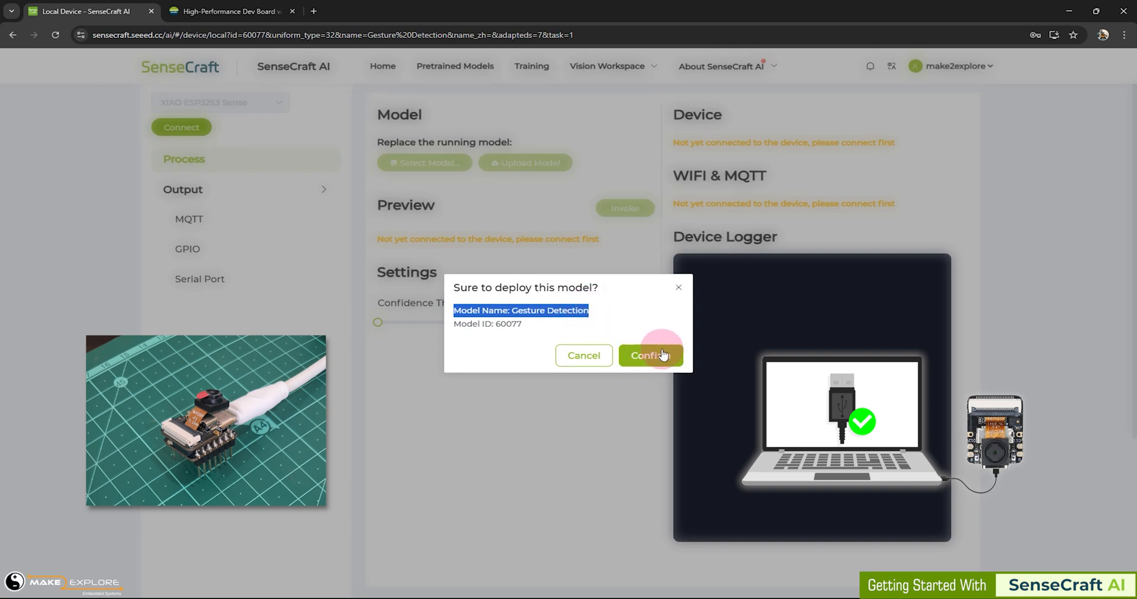
left_click(649, 356)
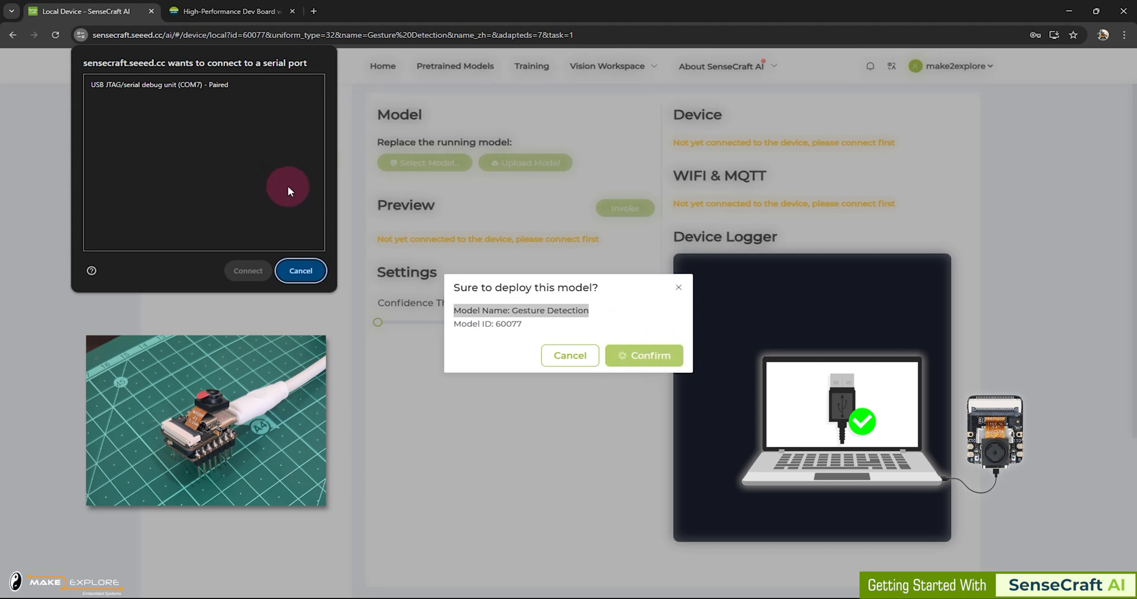
mouse_move(111, 75)
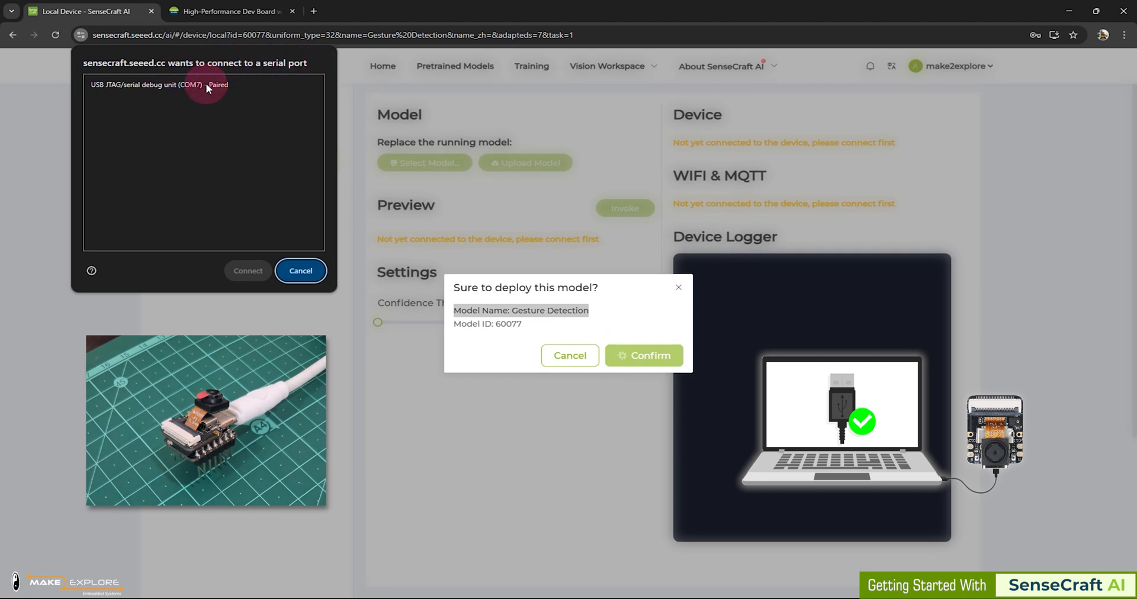
Connect via USB JTAG/serial debug unit (COM7) and confirm the deploy
left_click(204, 84)
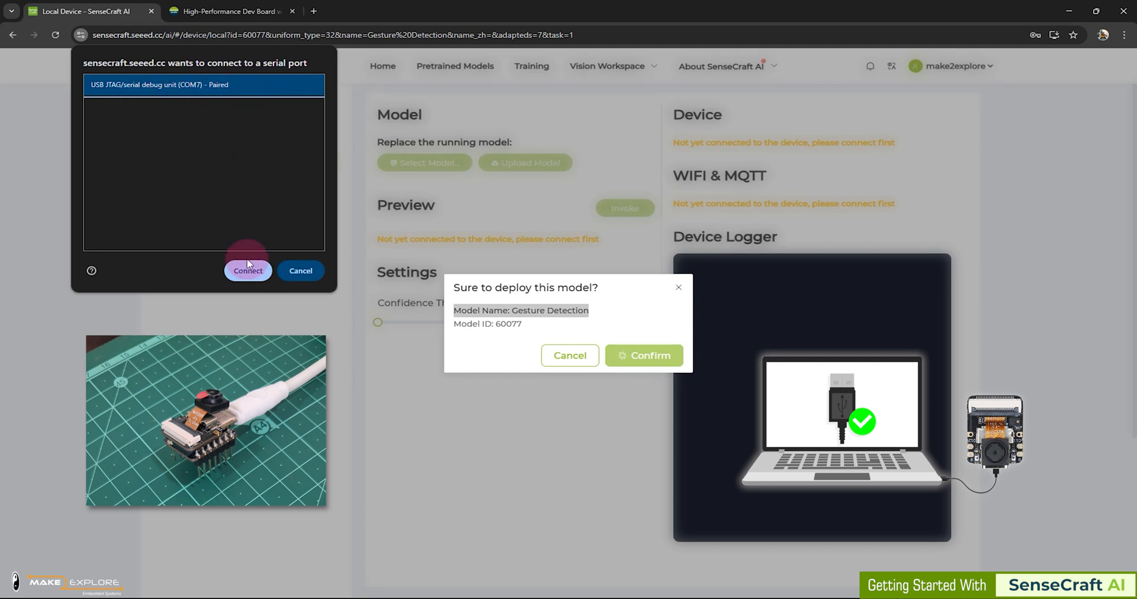
mouse_move(291, 202)
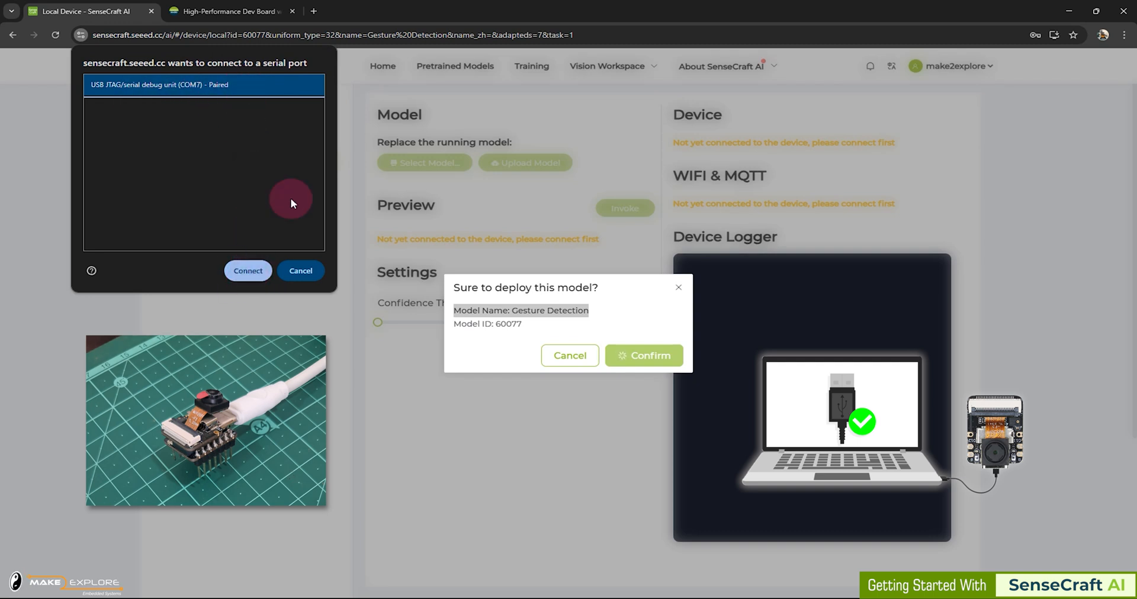
mouse_move(274, 100)
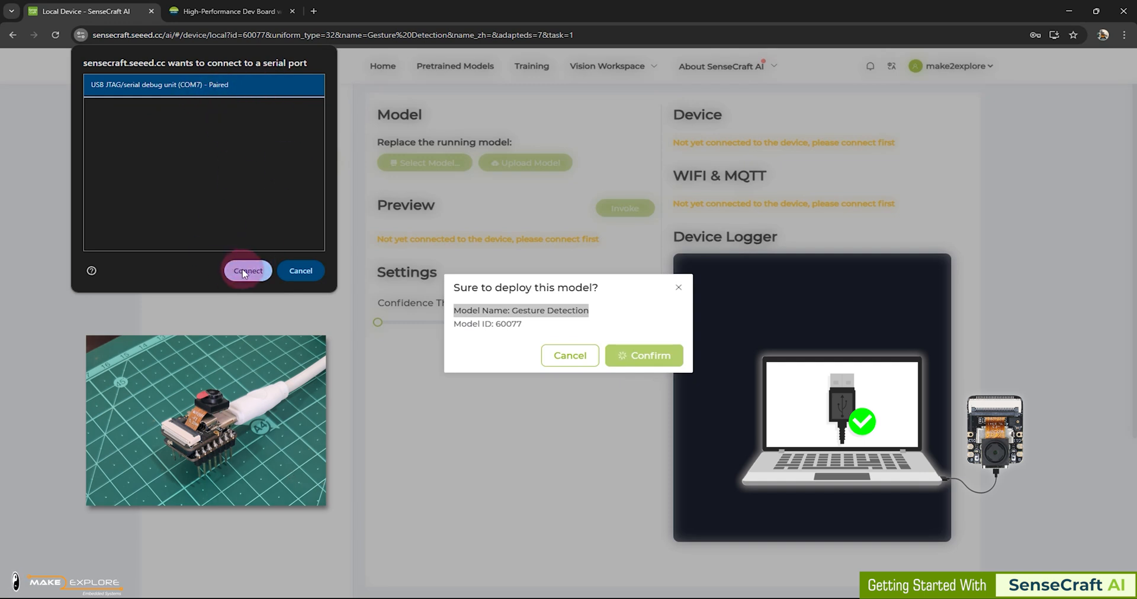
left_click(248, 271)
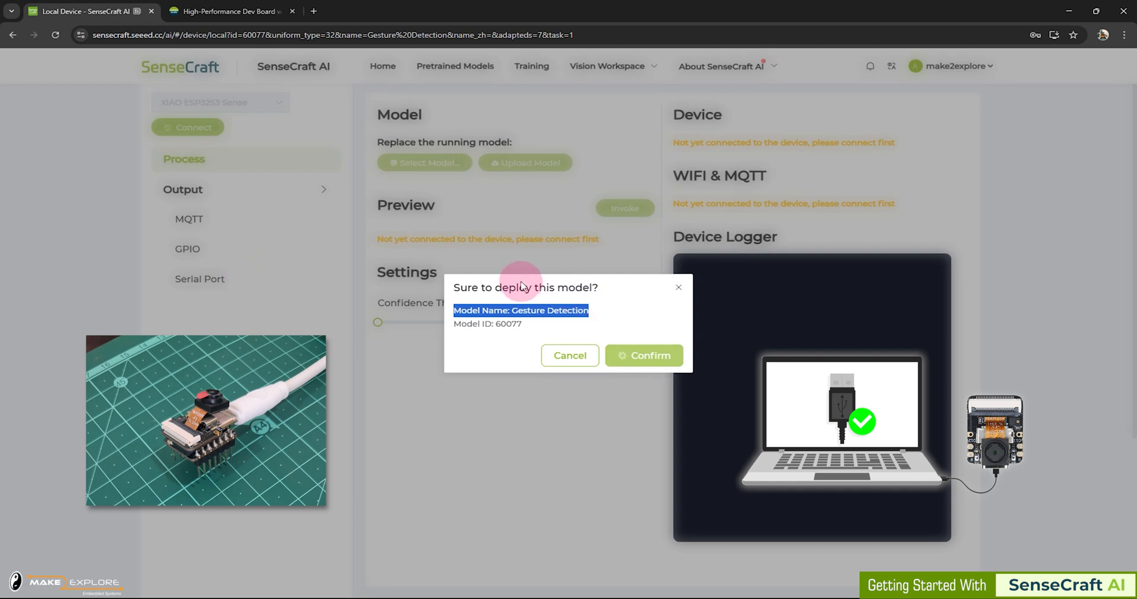
left_click(642, 355)
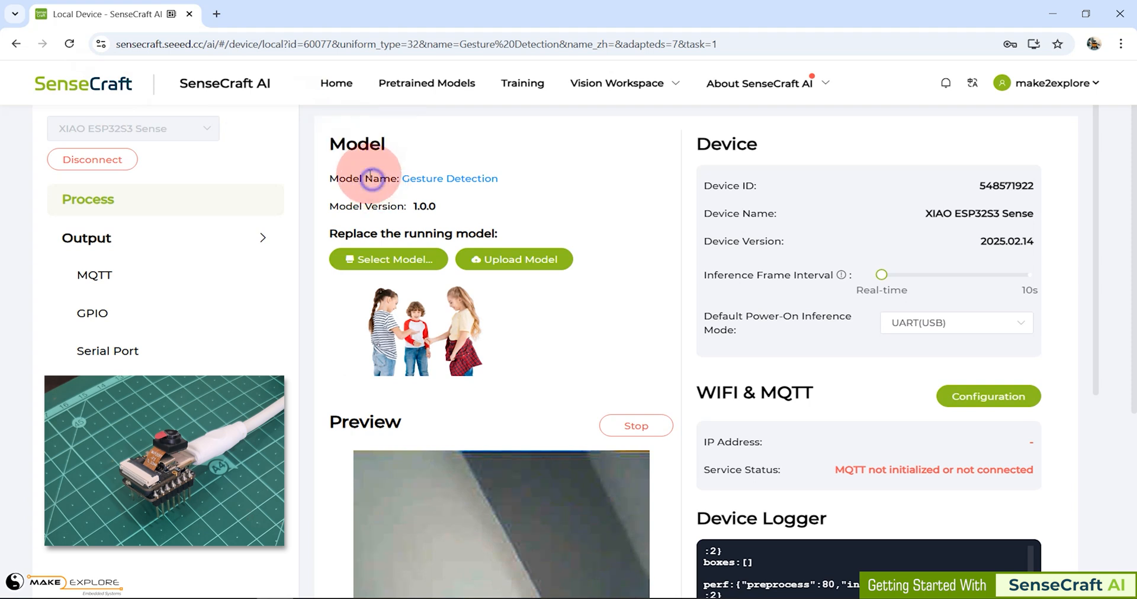
mouse_move(823, 202)
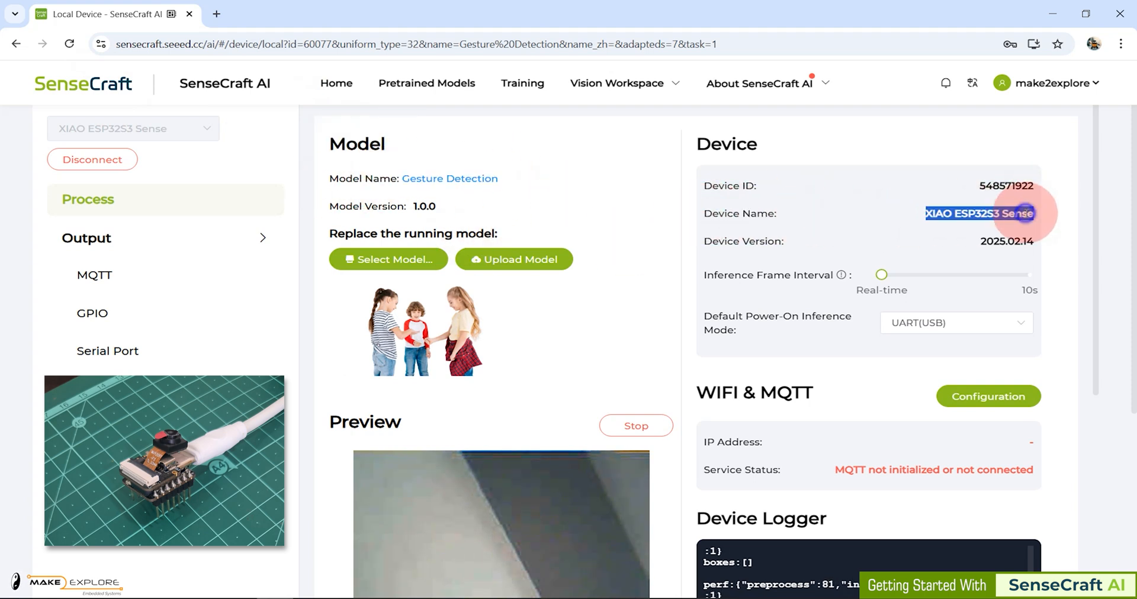
scroll("down", 3)
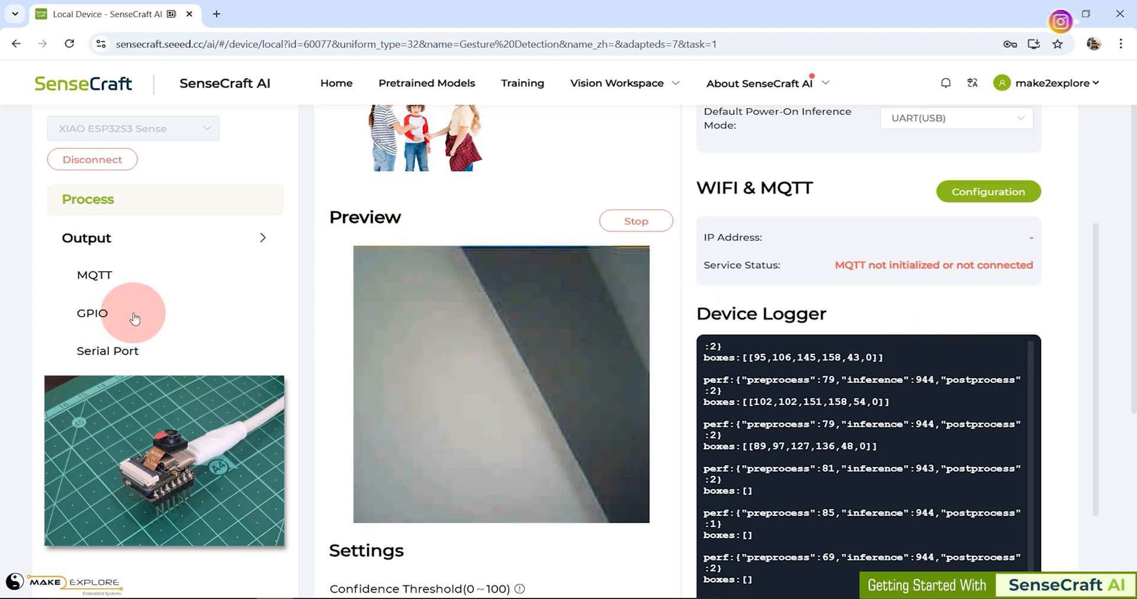
In Output > GPIO, add a trigger action with a confidence threshold of 40
left_click(92, 313)
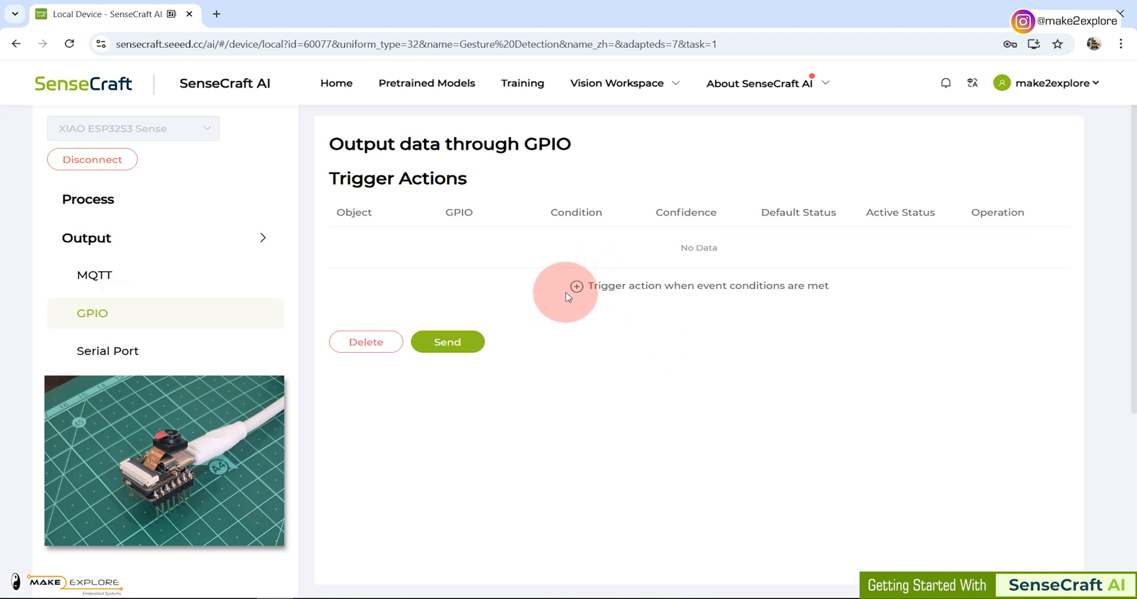
left_click(575, 286)
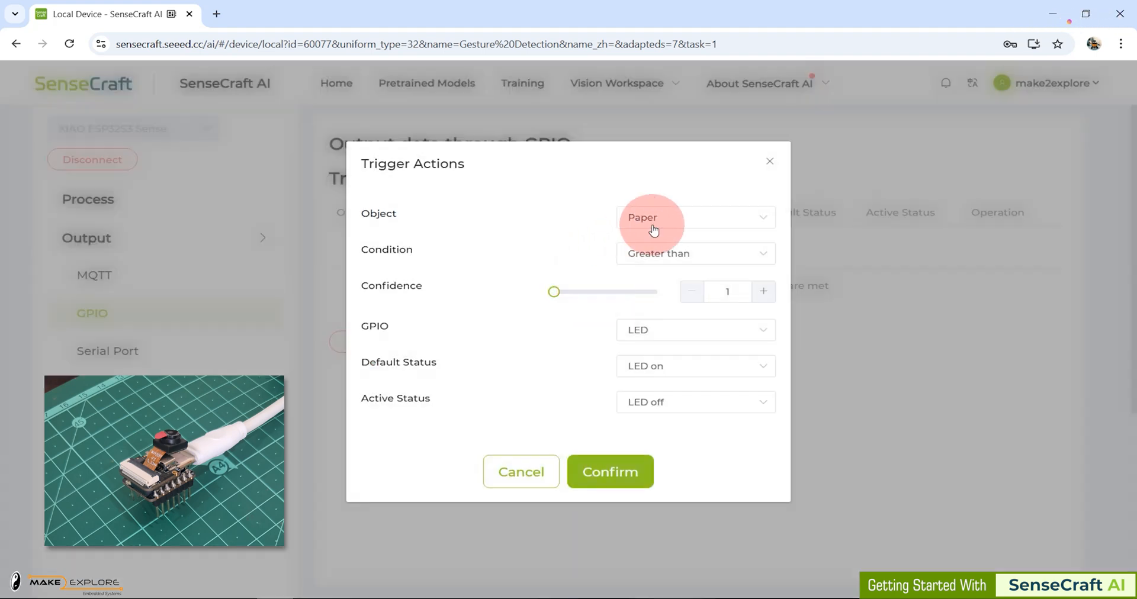
mouse_move(744, 262)
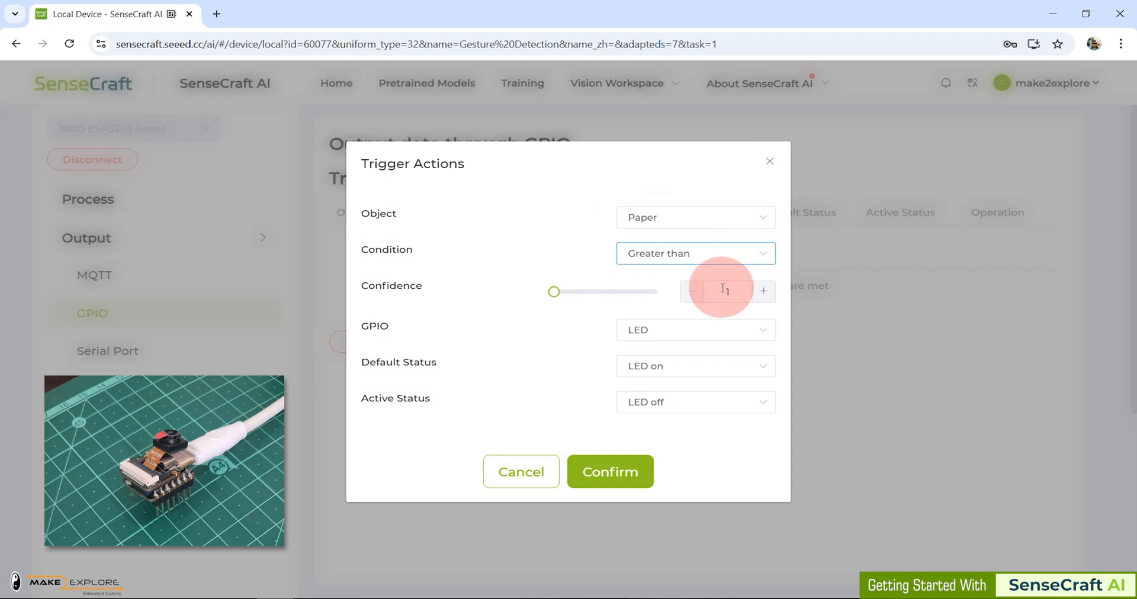
left_click(723, 292)
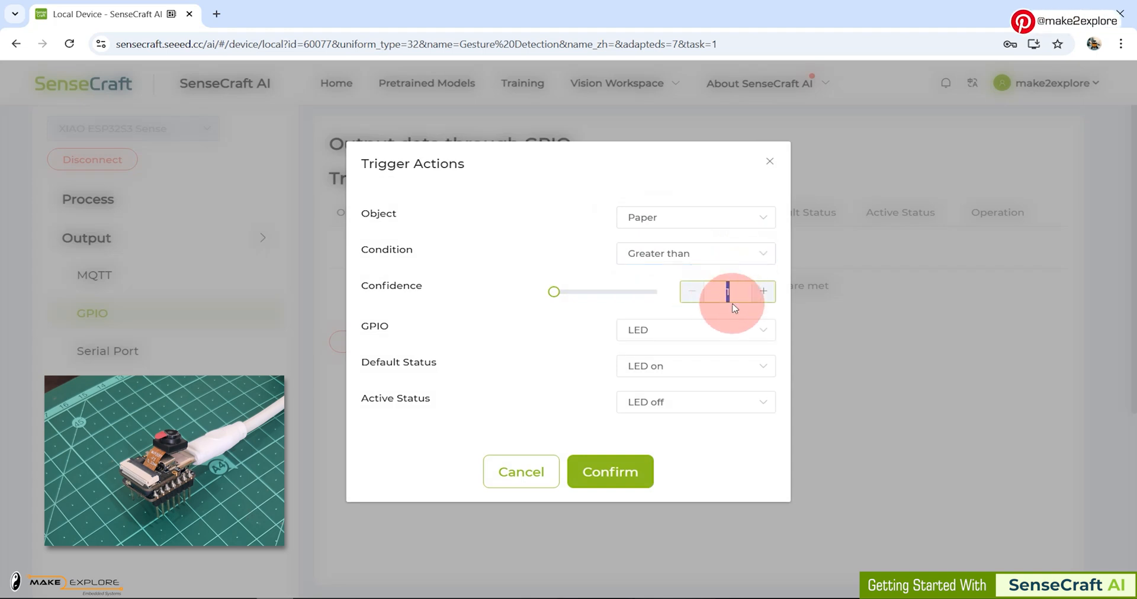
type("40")
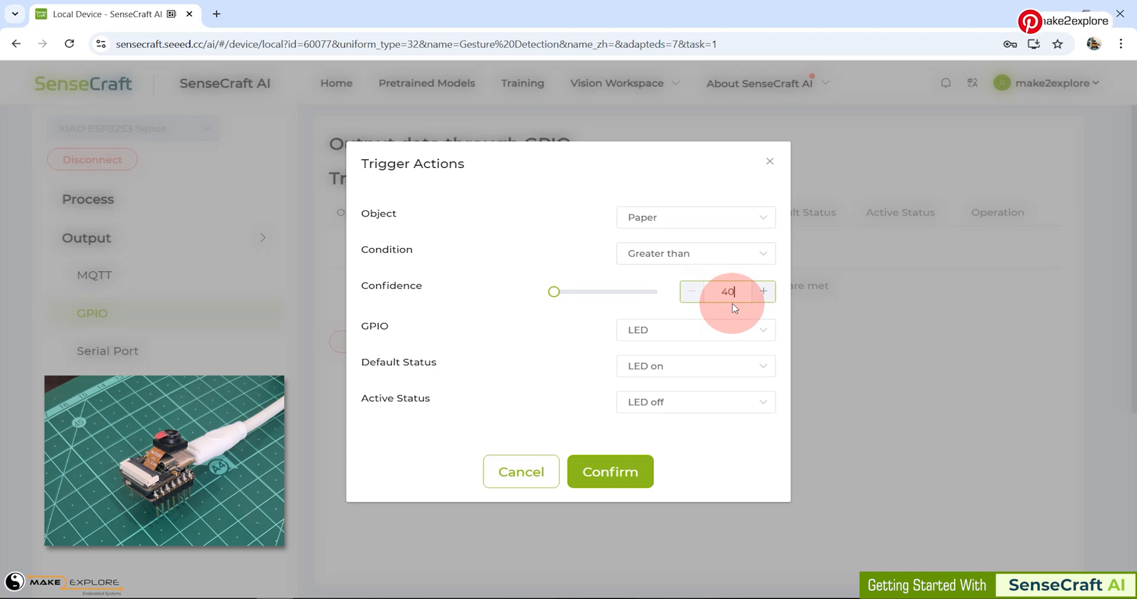
mouse_move(708, 342)
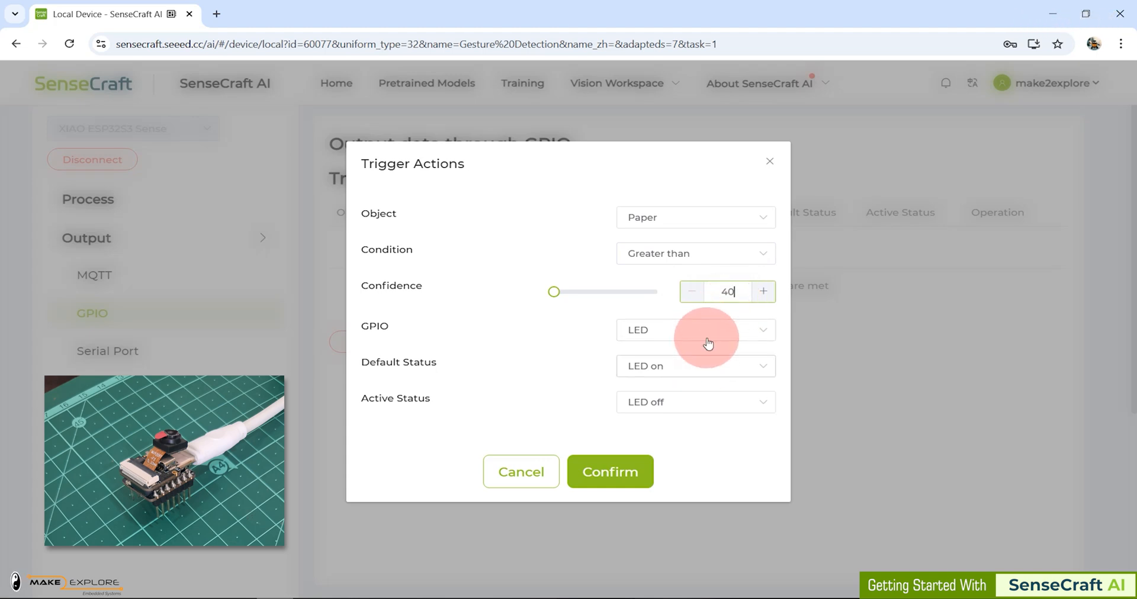
left_click(692, 329)
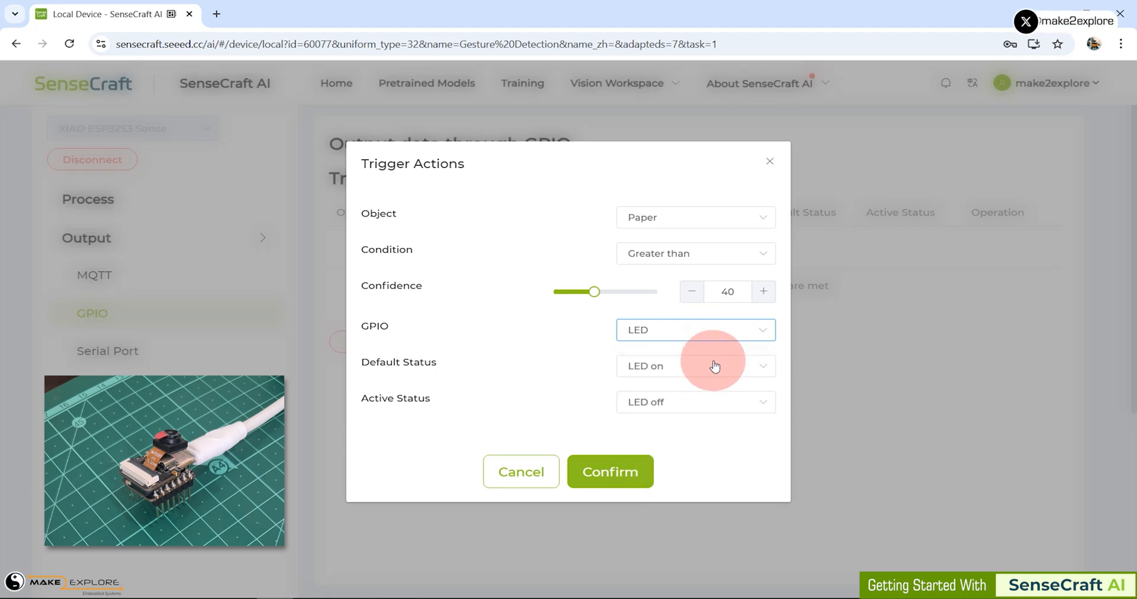
Set the LED off by default and on when triggered, then save and send the rule
left_click(695, 366)
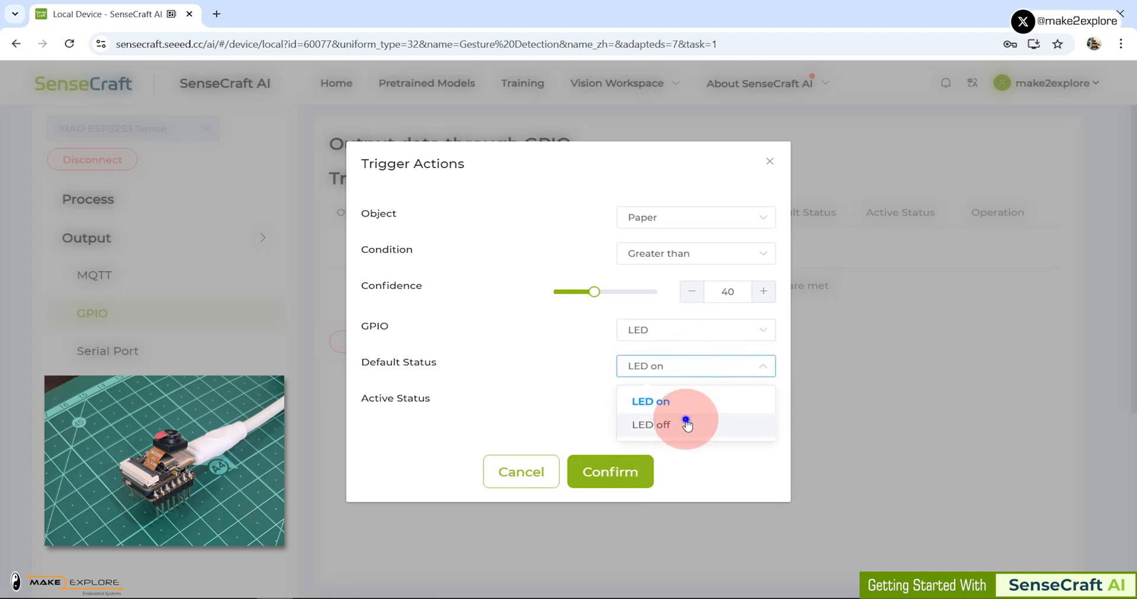
left_click(650, 425)
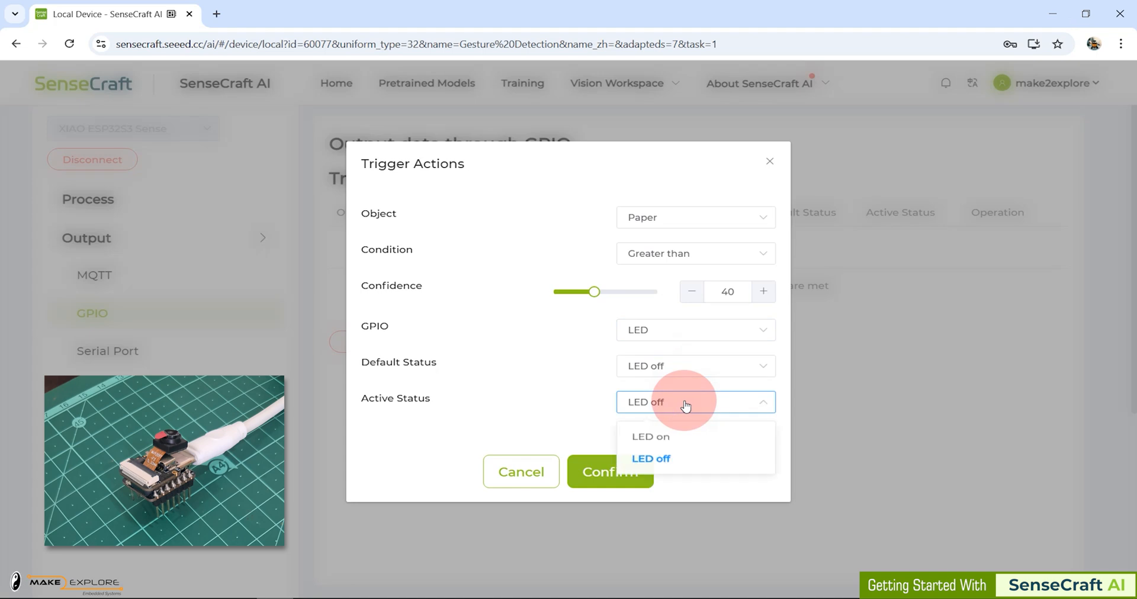
left_click(649, 436)
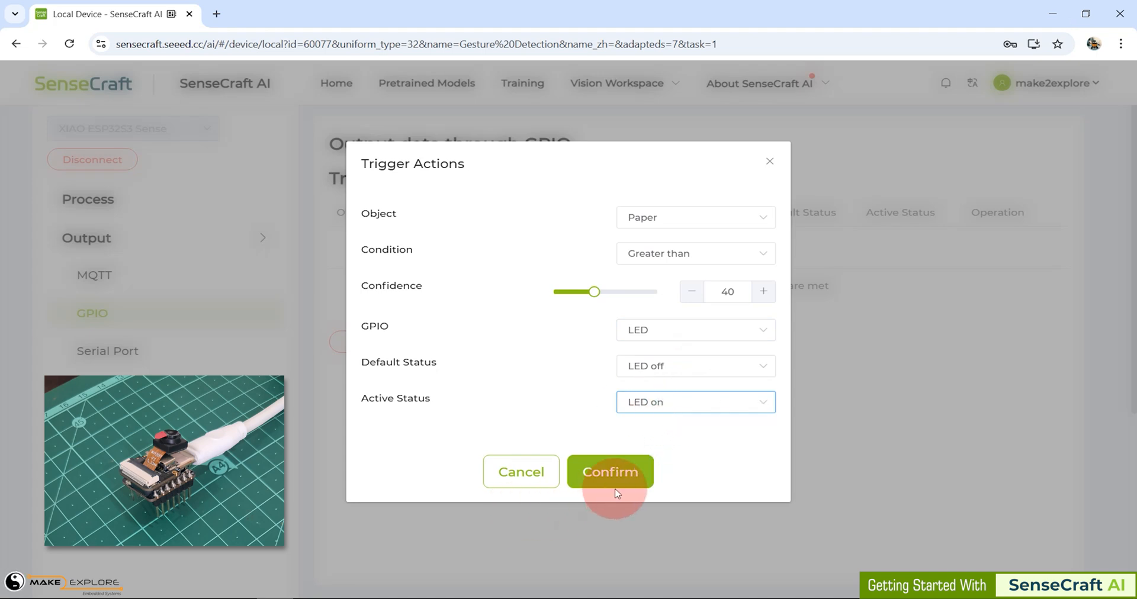
left_click(610, 471)
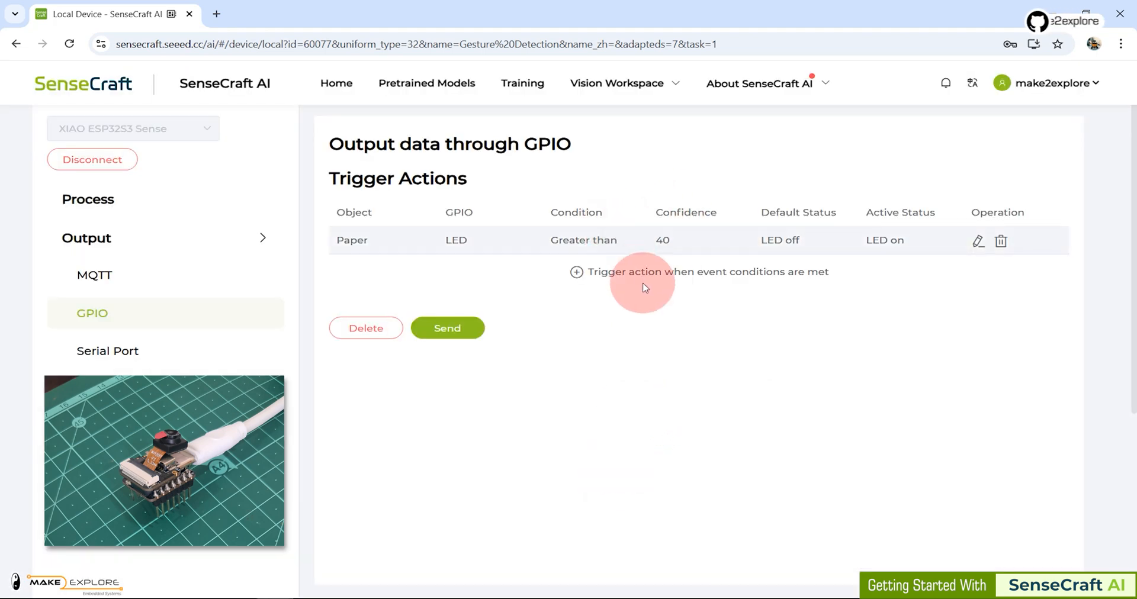
left_click(446, 328)
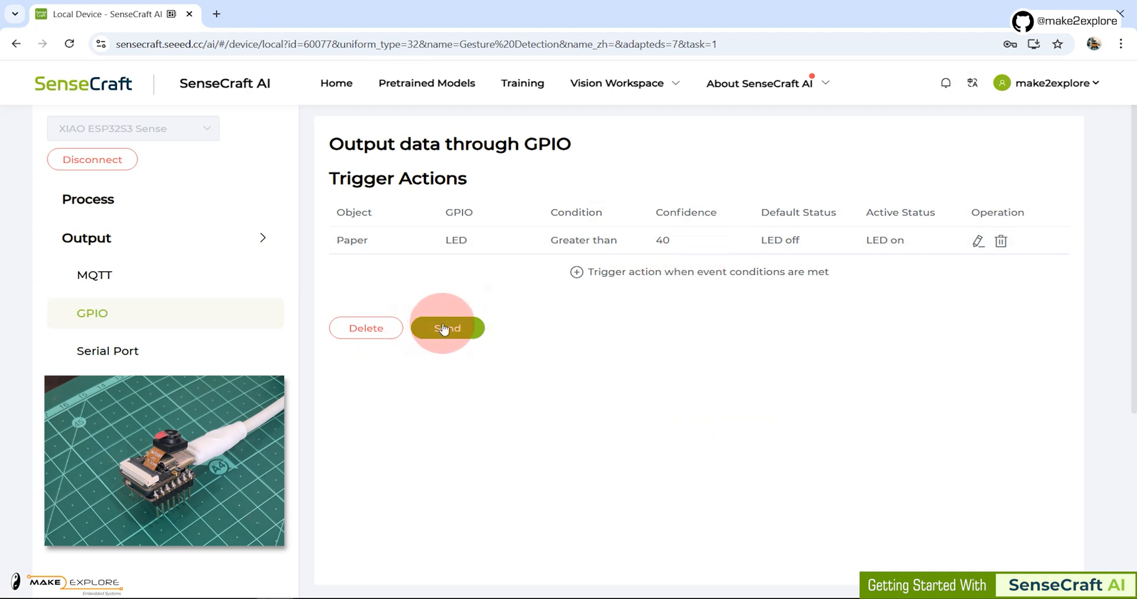
left_click(446, 328)
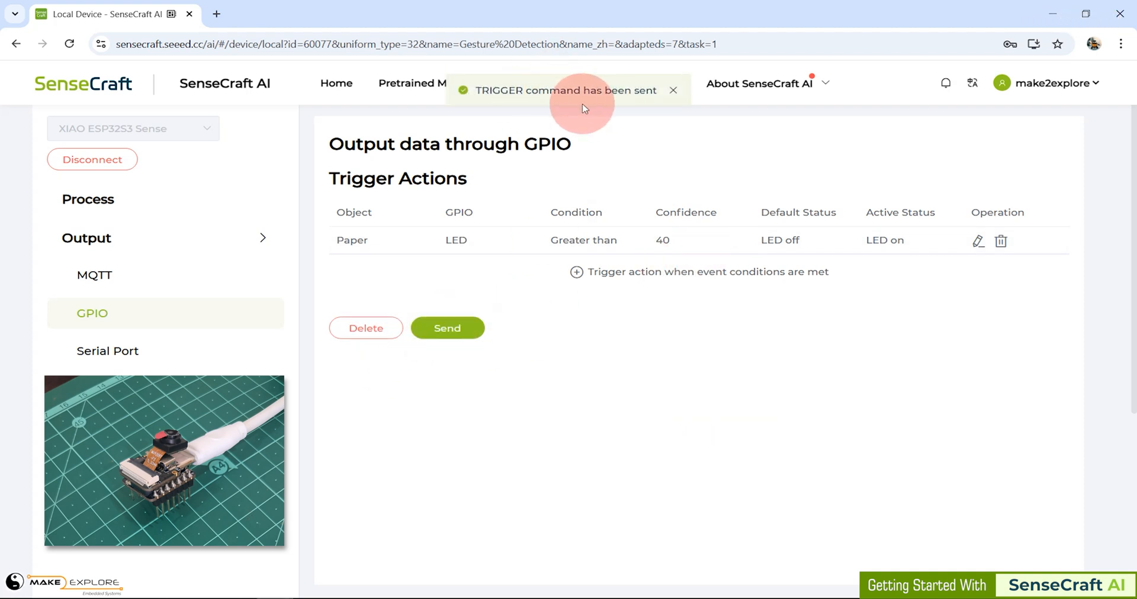
mouse_move(174, 206)
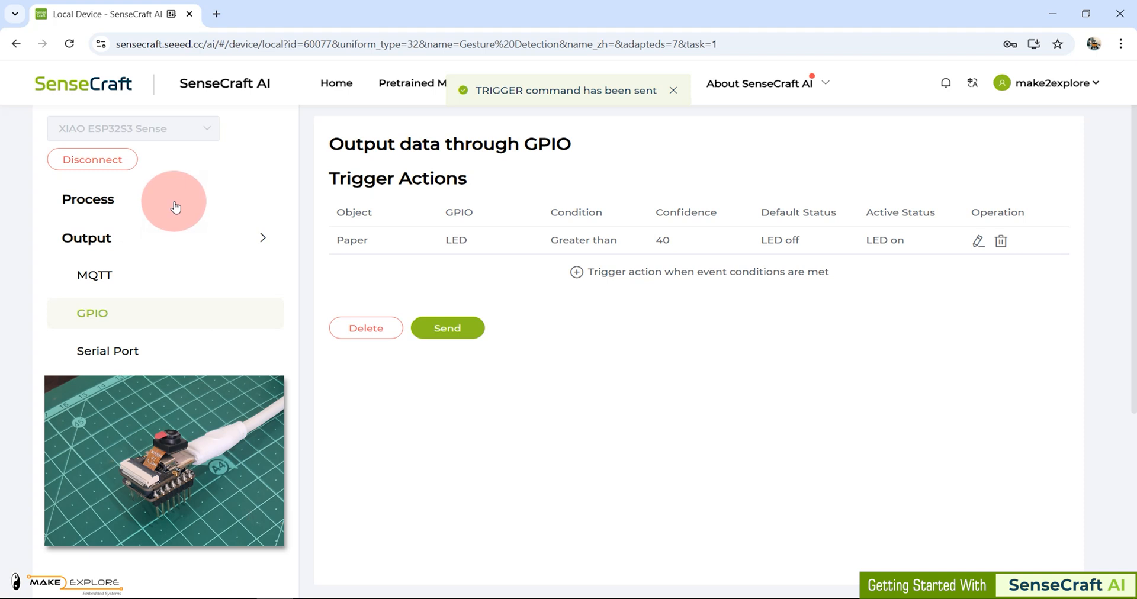
Go back to the Process page and scroll through the preview and device details
left_click(87, 199)
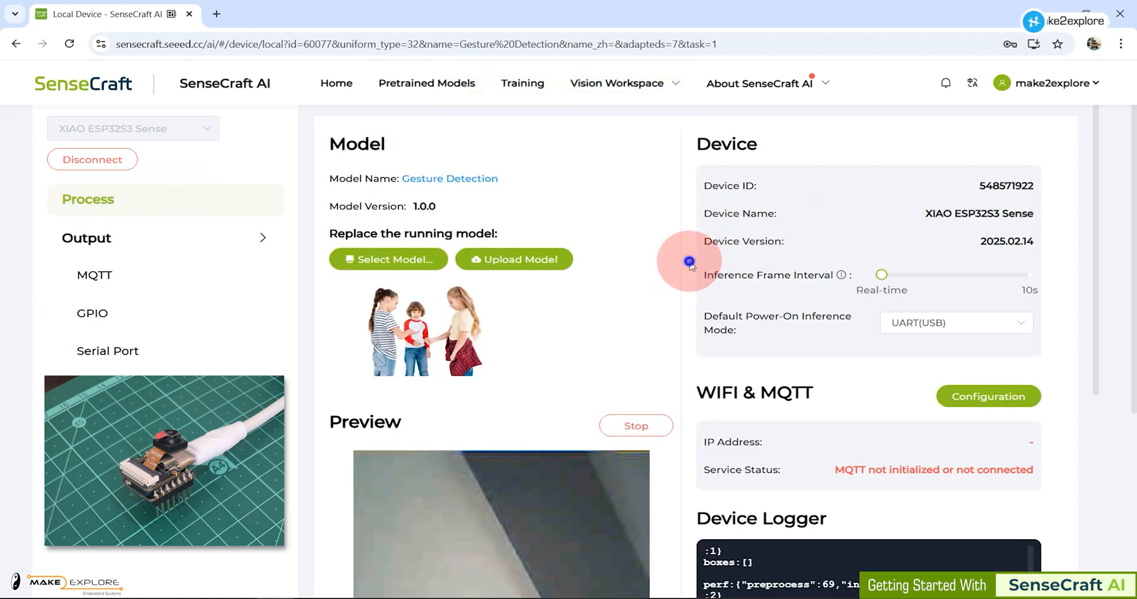
scroll("down", 3)
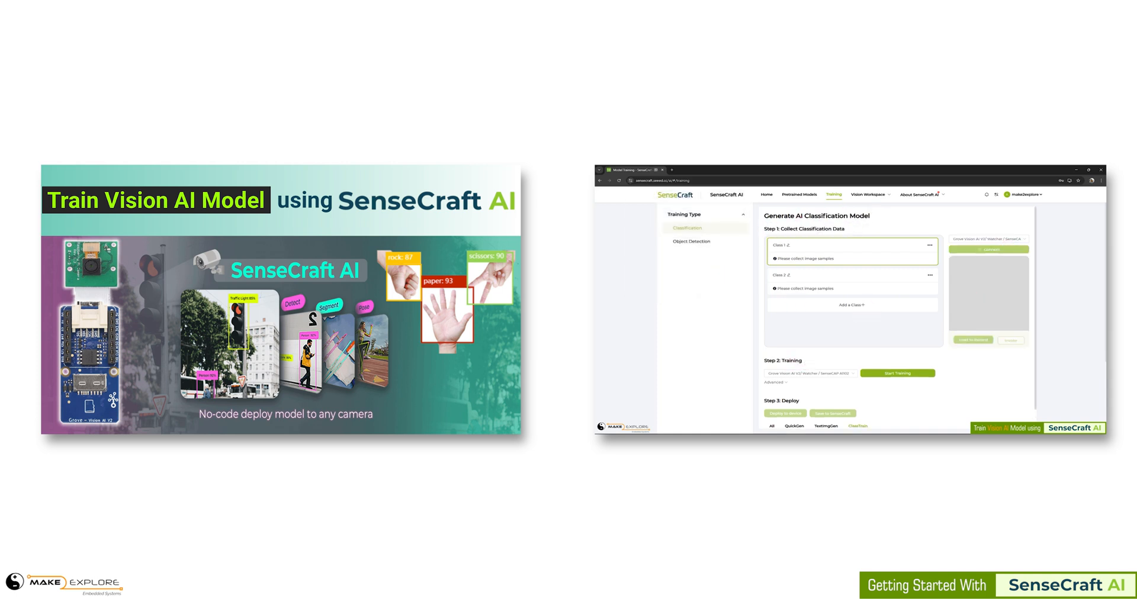
left_click(988, 249)
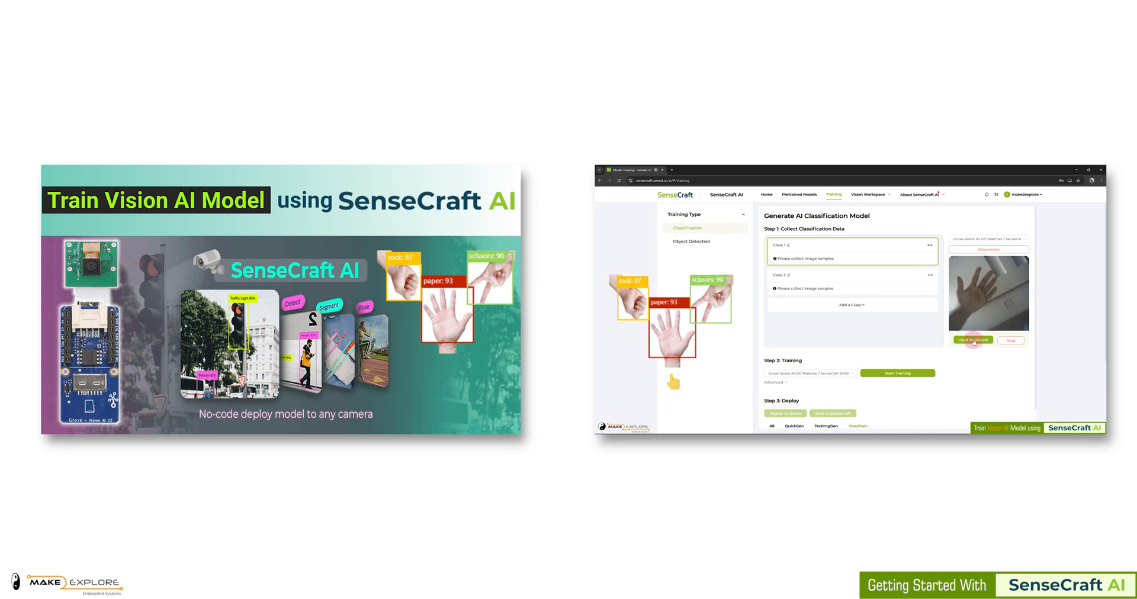
left_click(689, 242)
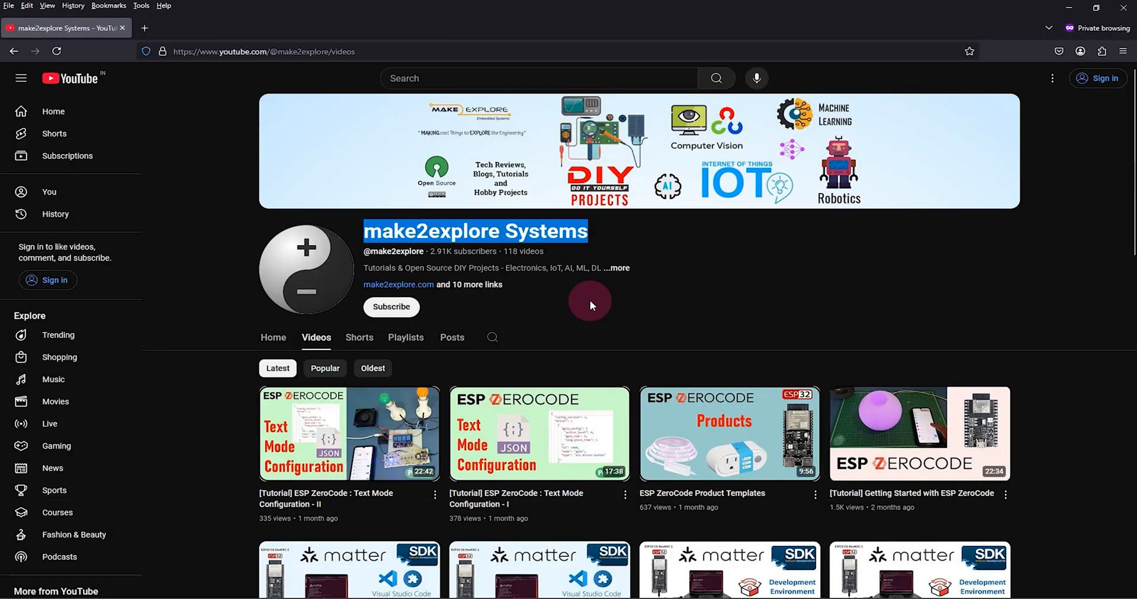
scroll("down", 3)
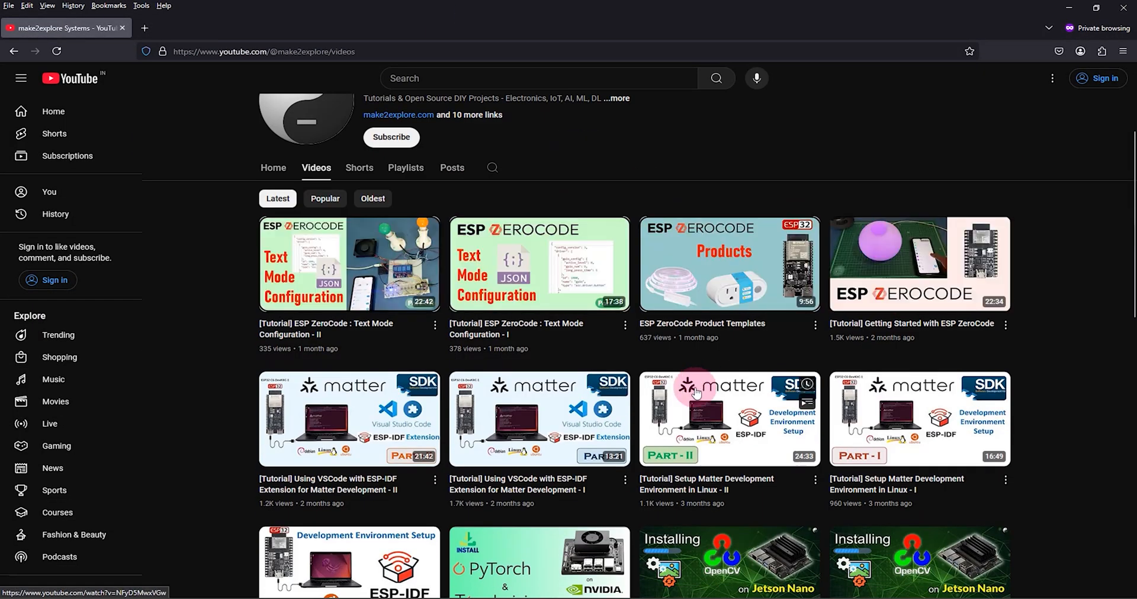
scroll("down", 3)
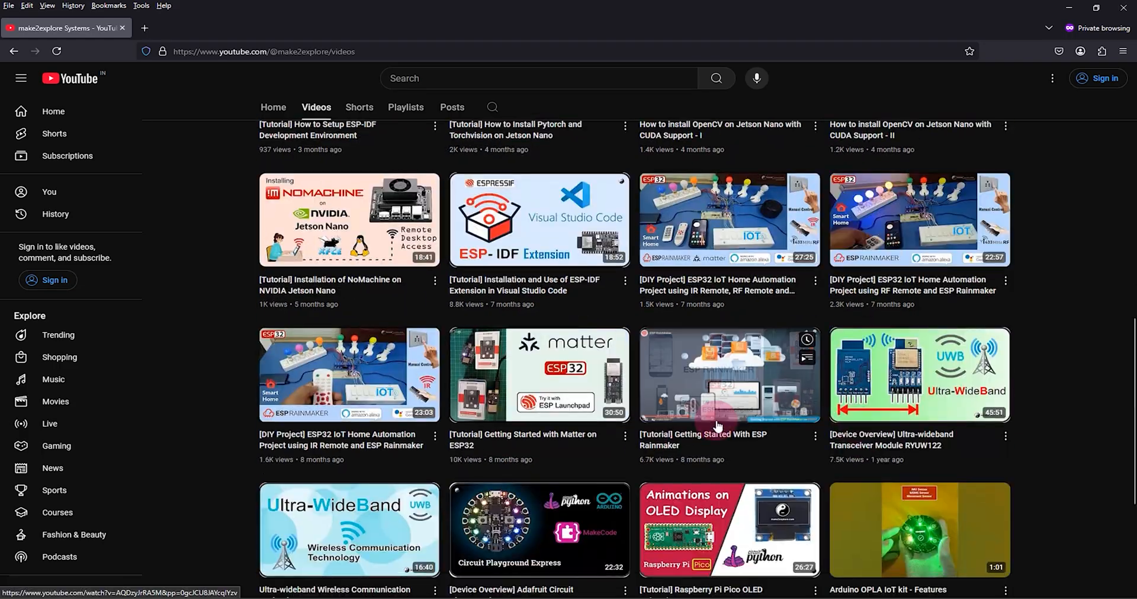